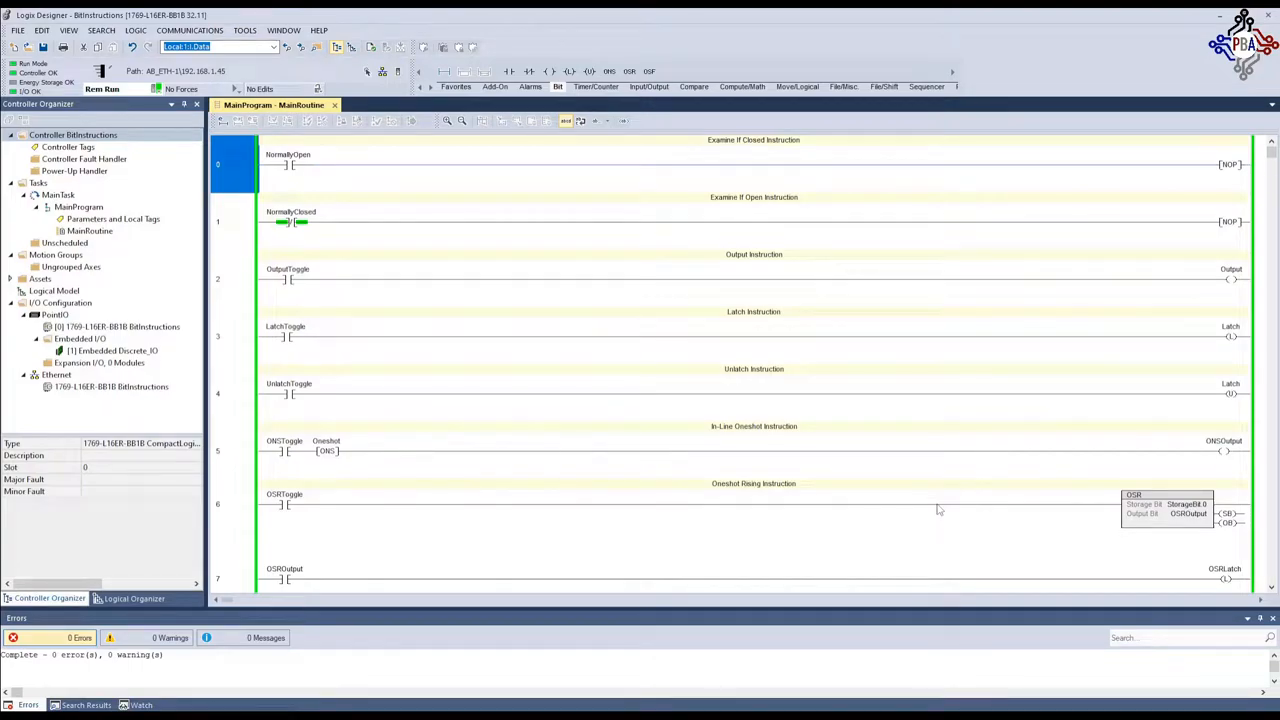
mouse_move(530, 304)
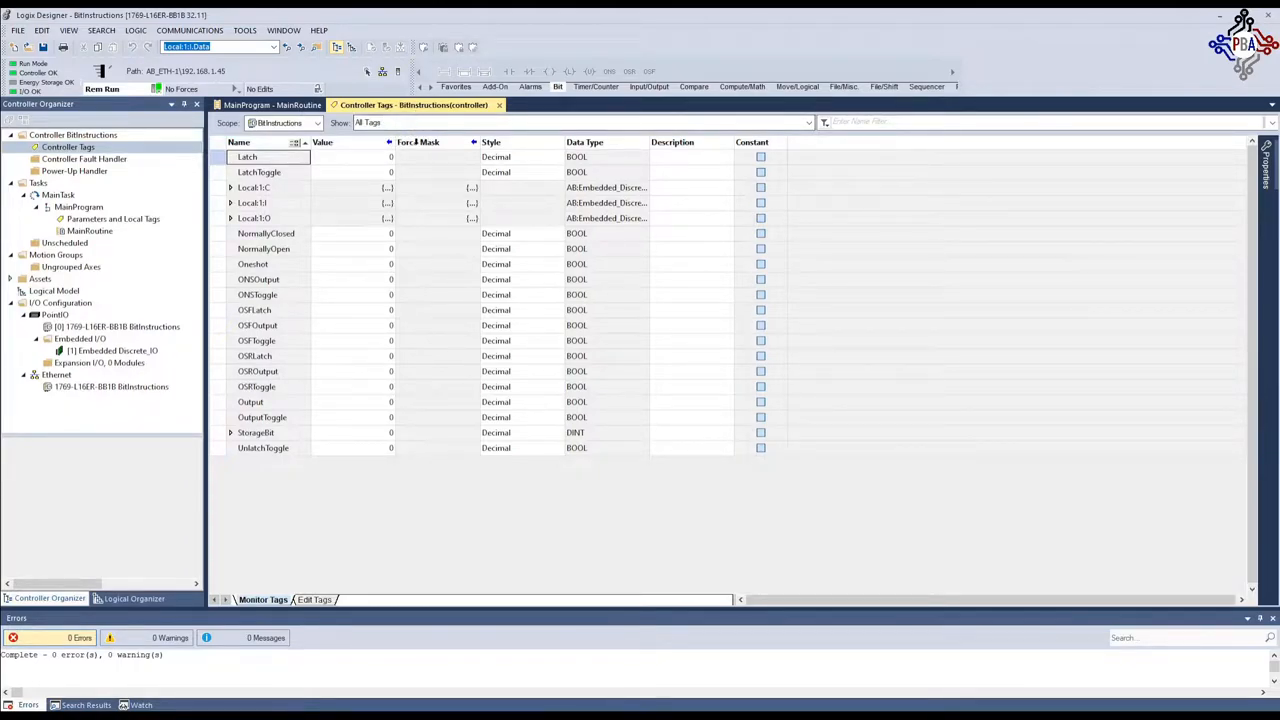
Tile MainRoutine with Controller Tags and toggle the NormallyOpen bit on the Examine If Closed rung
click(272, 104)
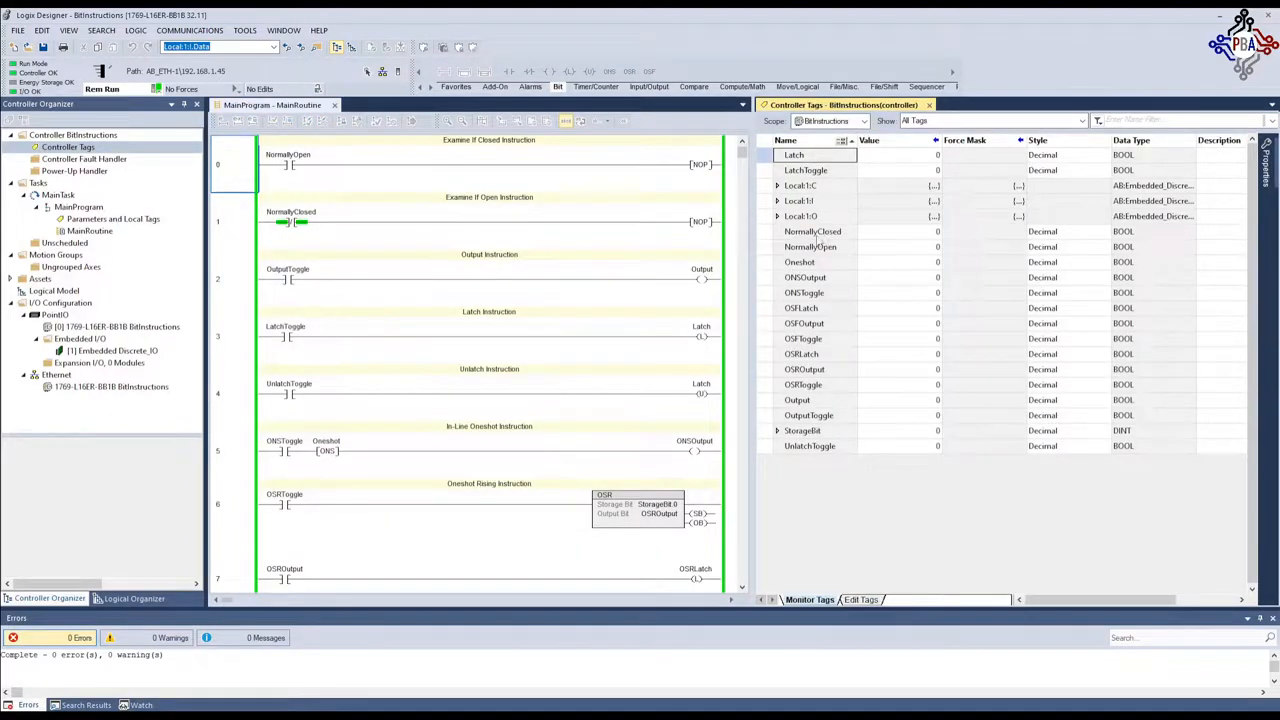
mouse_move(292, 164)
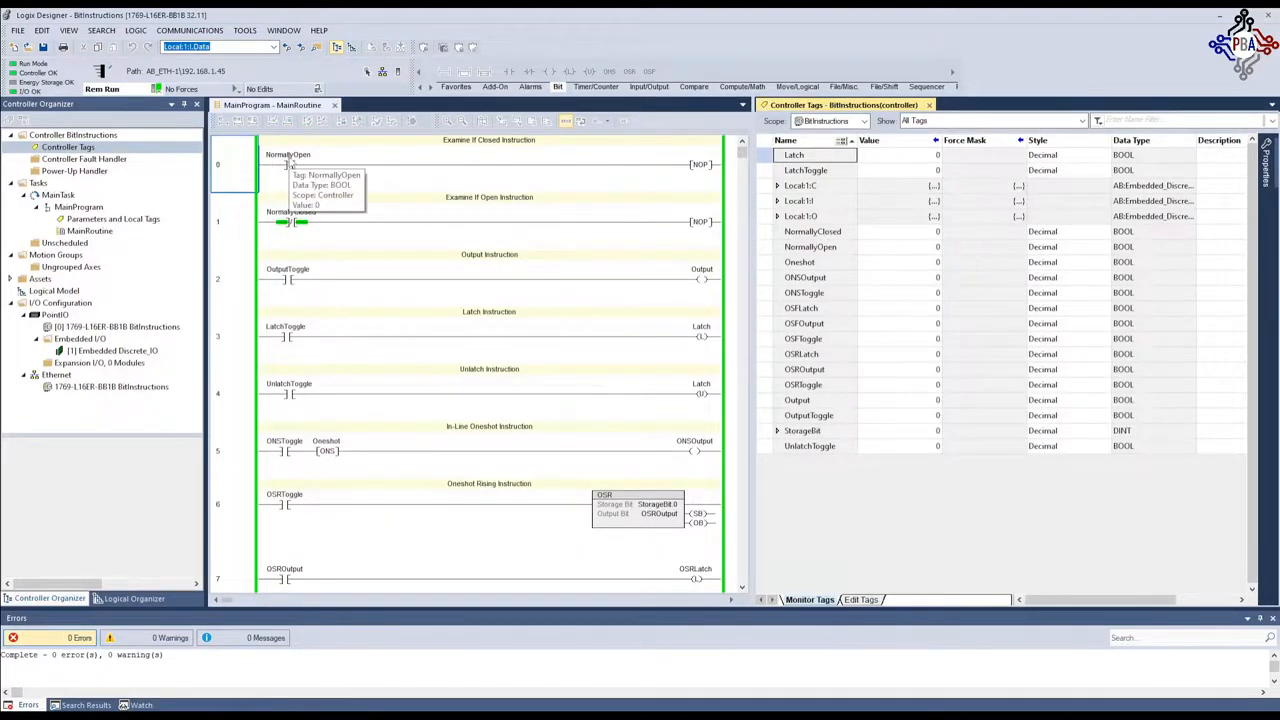
click(288, 164)
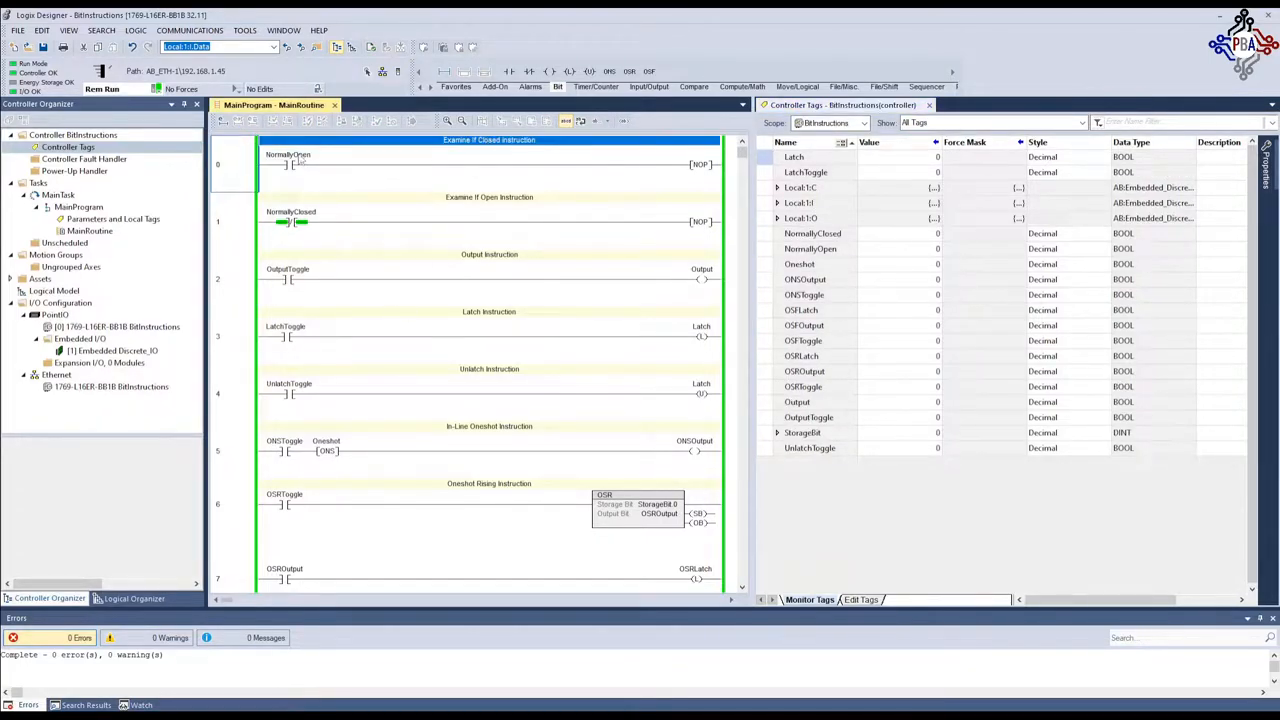
click(288, 164)
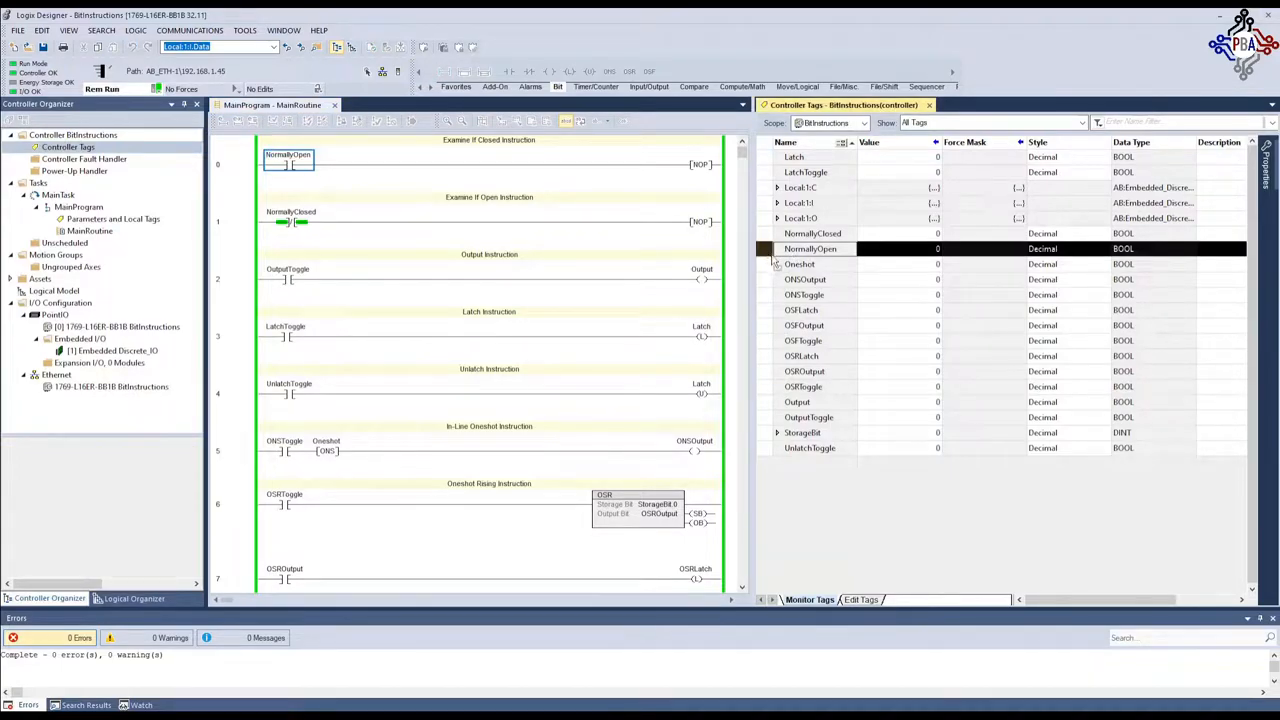
mouse_move(800, 284)
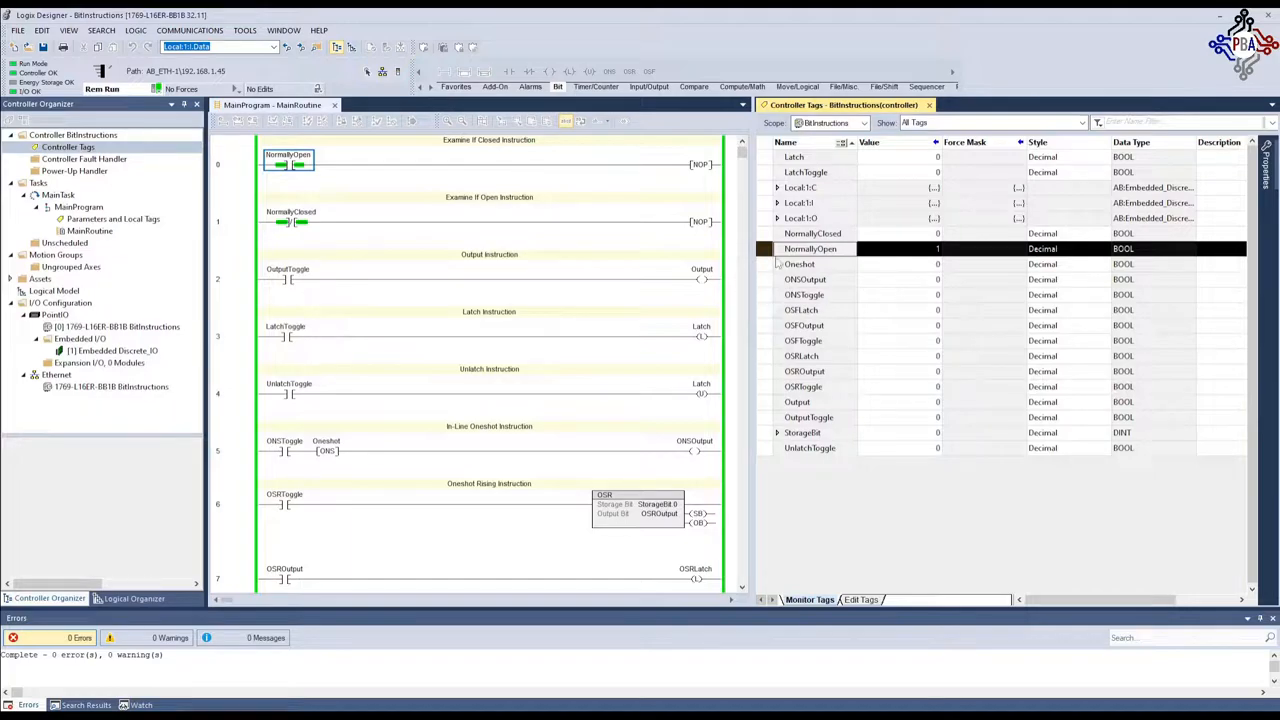
right_click(810, 248)
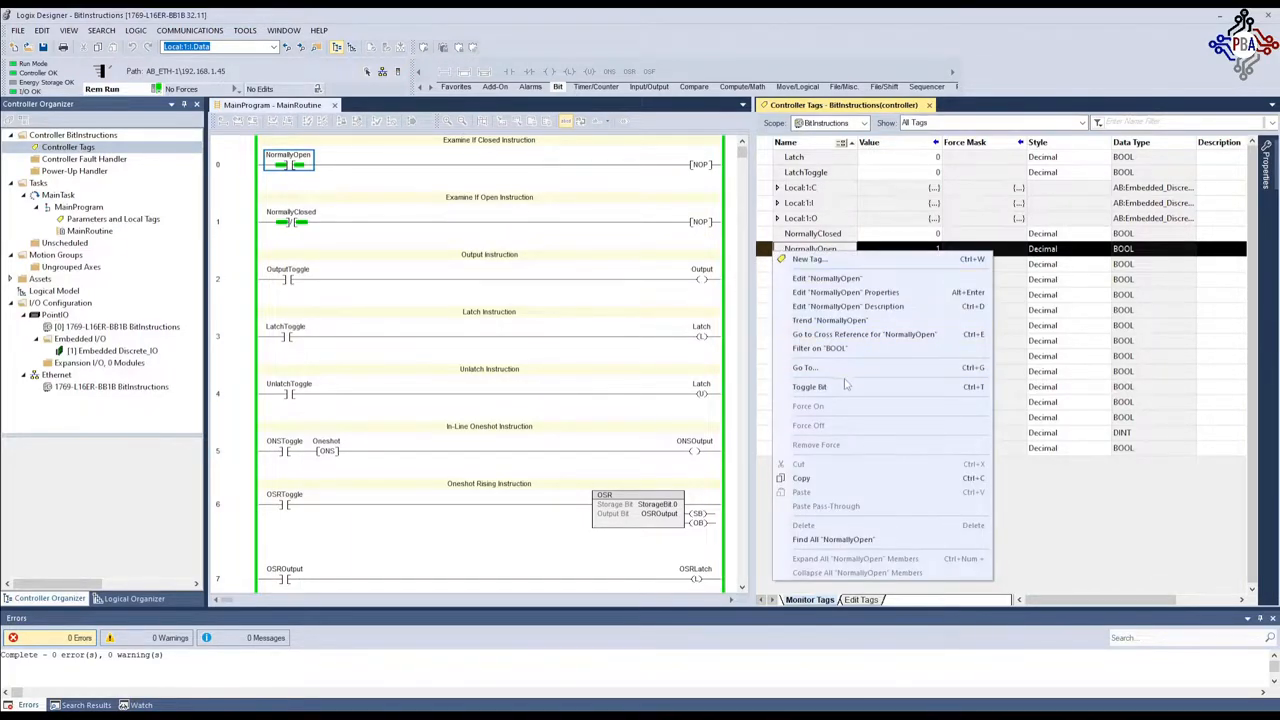
mouse_move(844, 388)
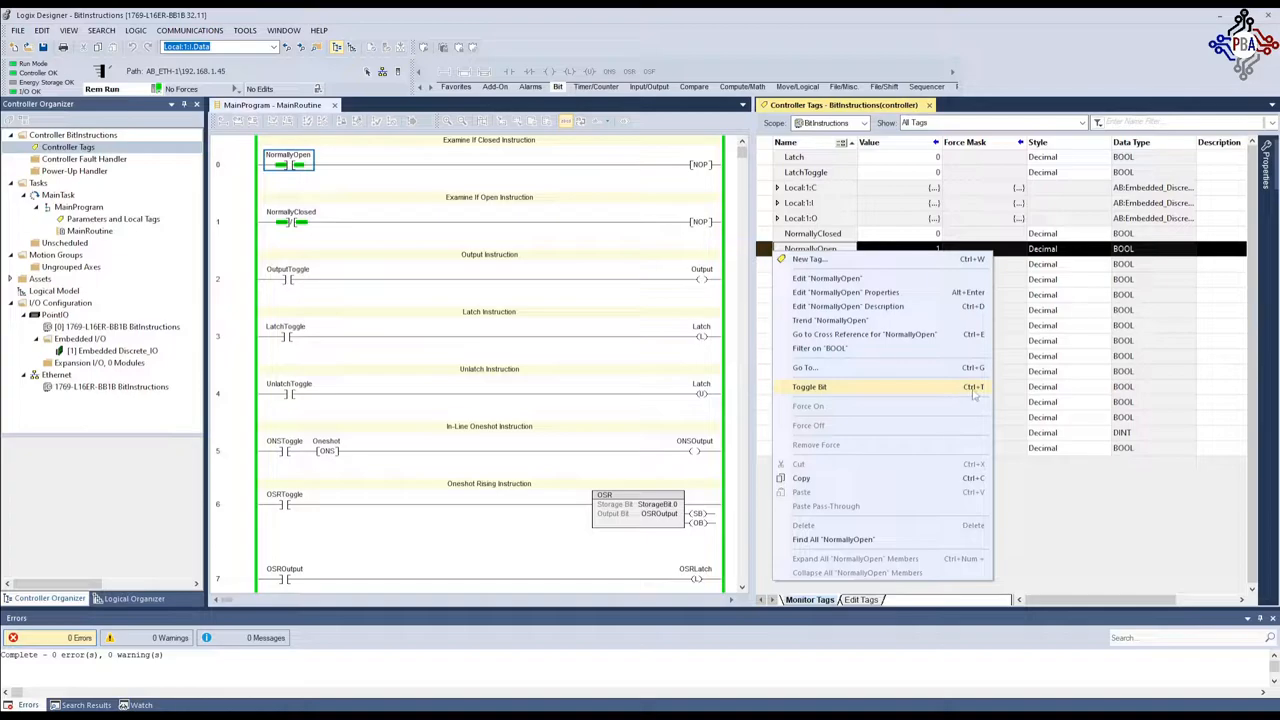
mouse_move(912, 390)
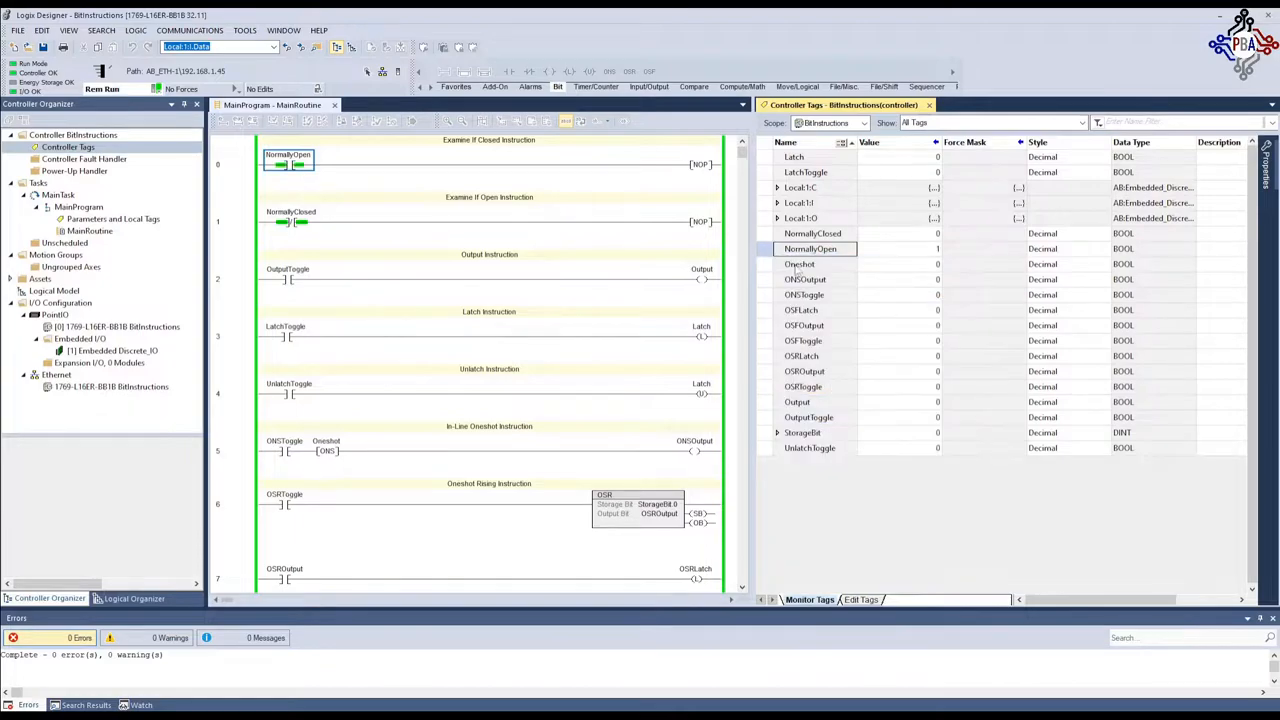
click(810, 248)
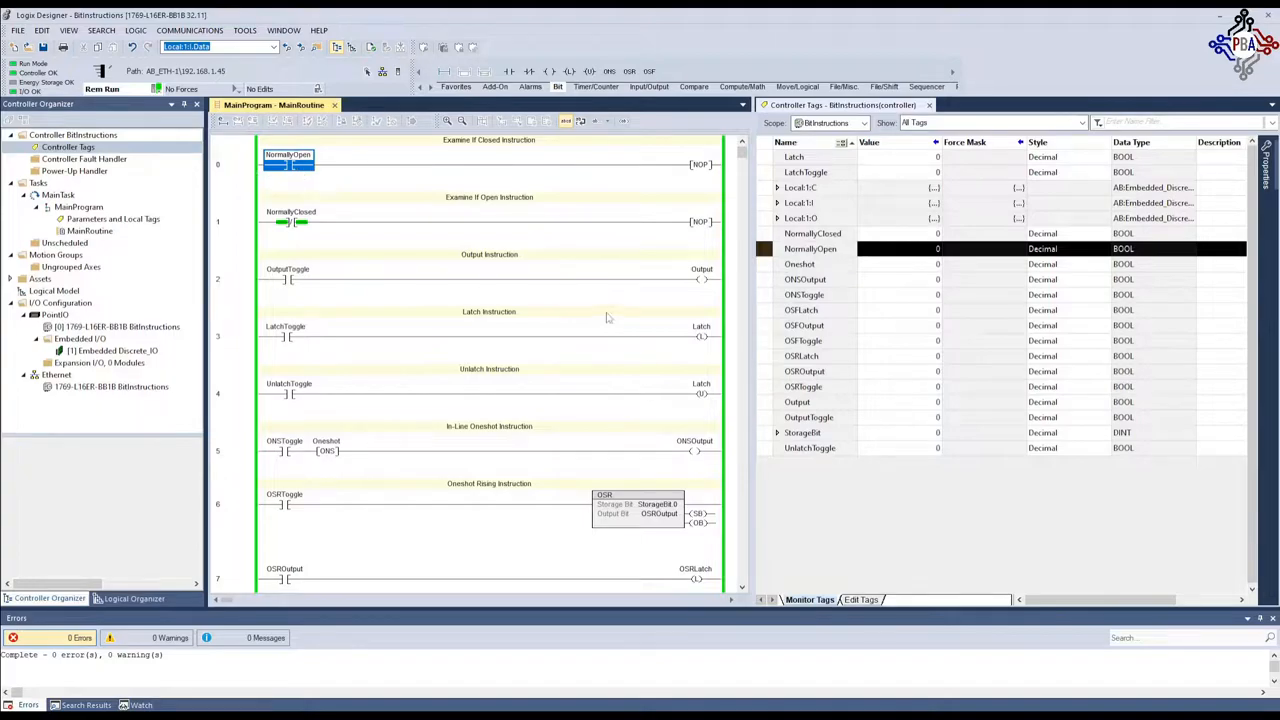
mouse_move(426, 216)
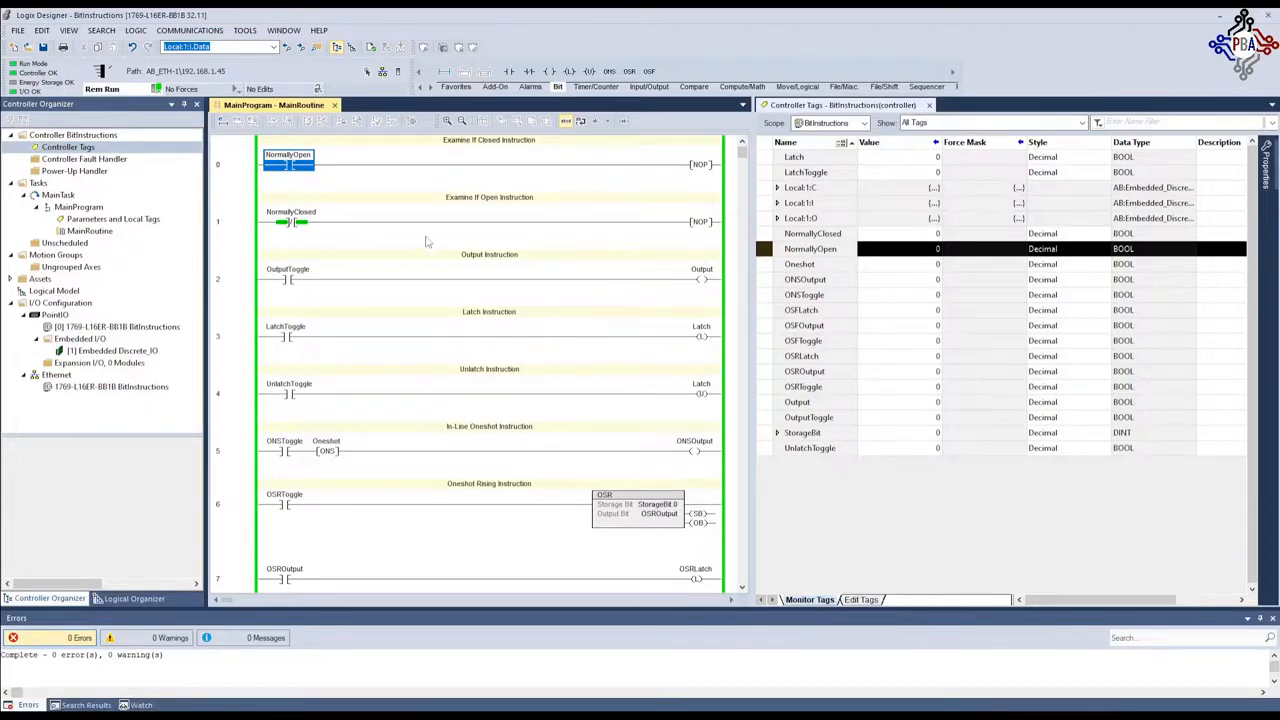
Select the NormallyClosed contact on the Examine If Open rung and switch its value 1 then 0
click(290, 220)
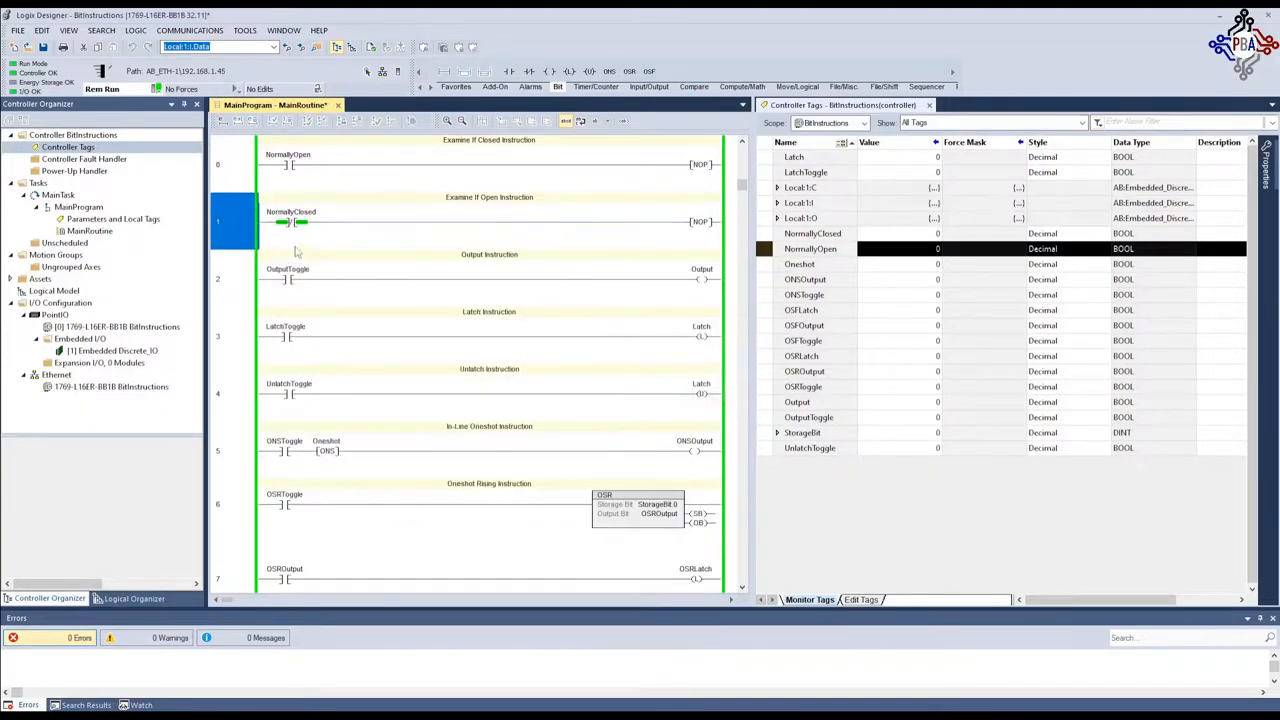
click(812, 232)
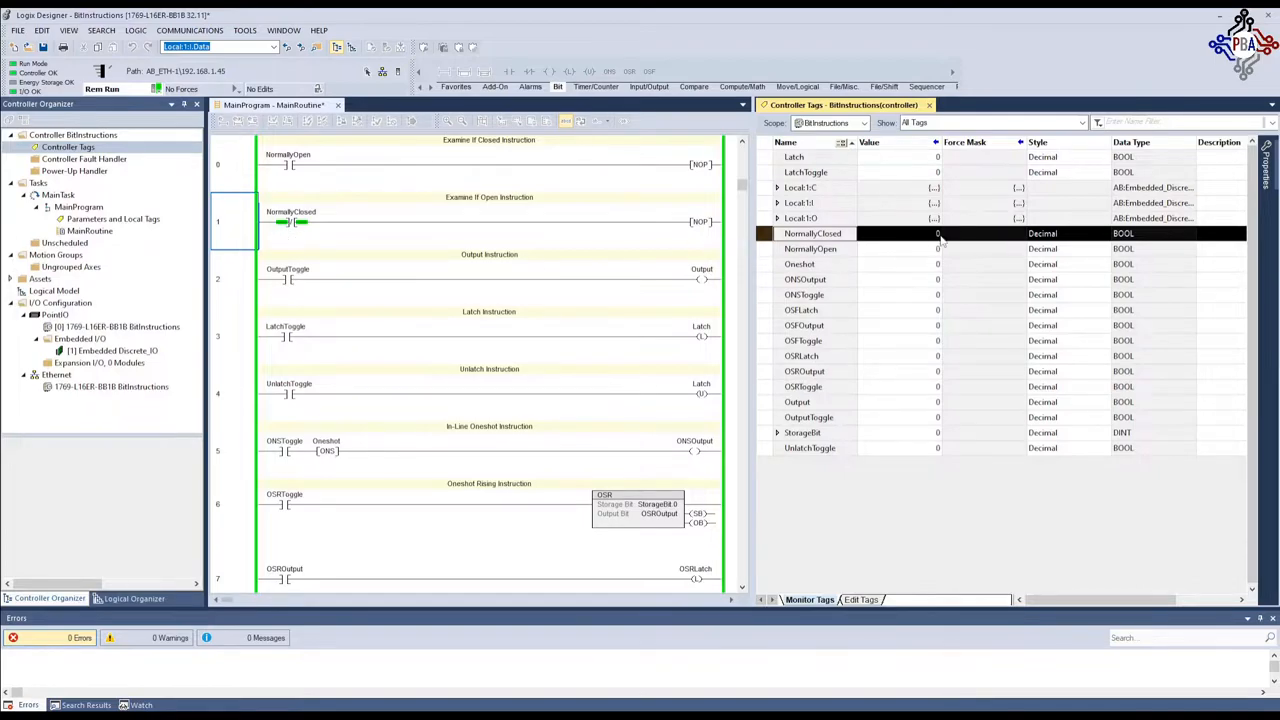
mouse_move(296, 238)
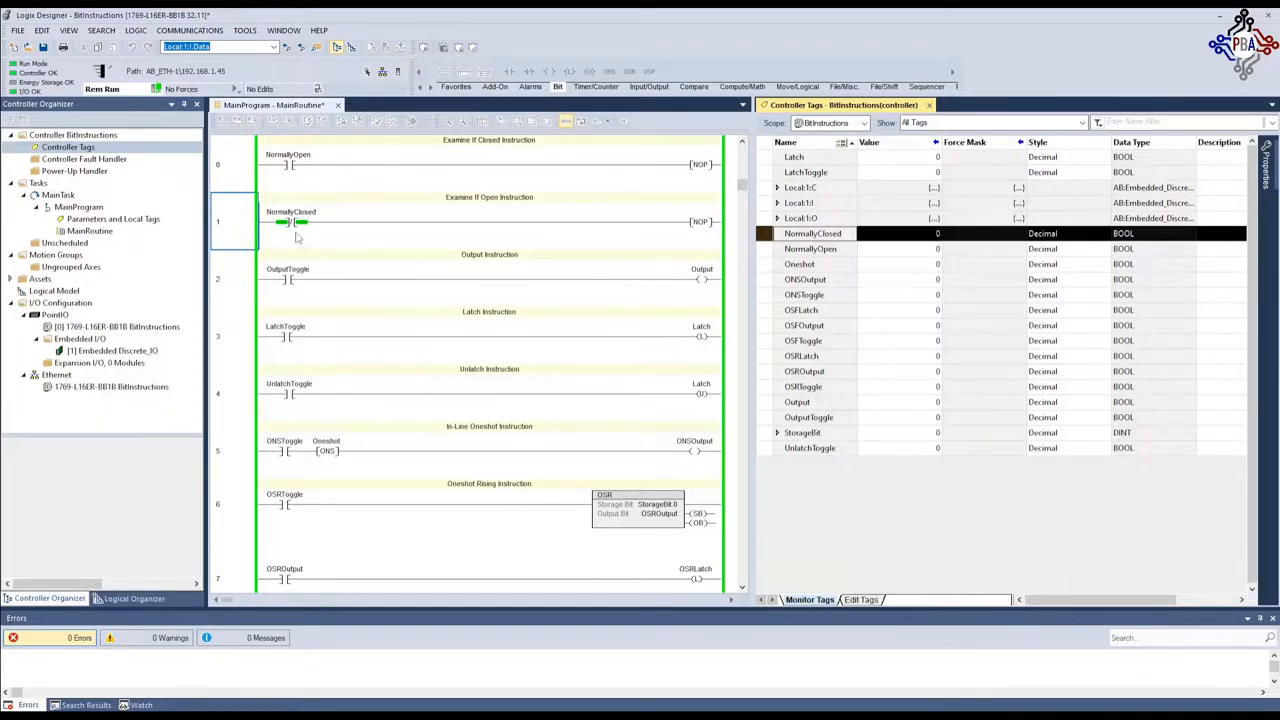
mouse_move(752, 264)
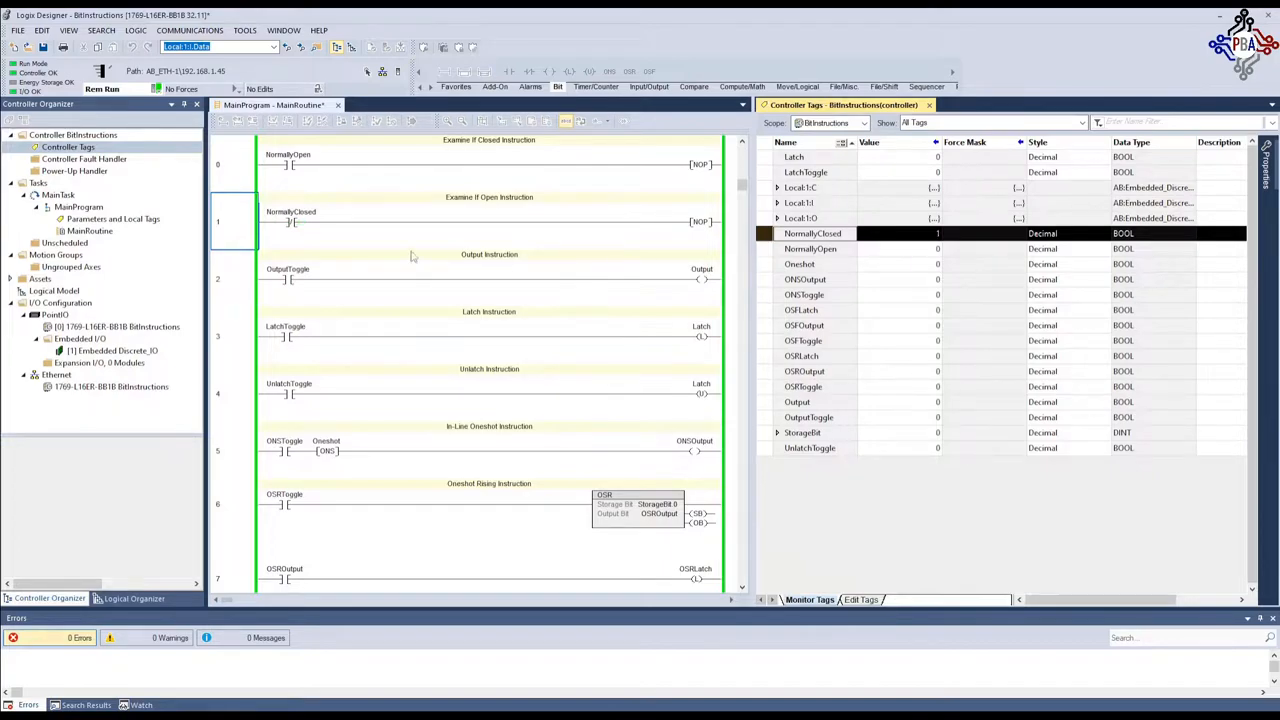
mouse_move(290, 232)
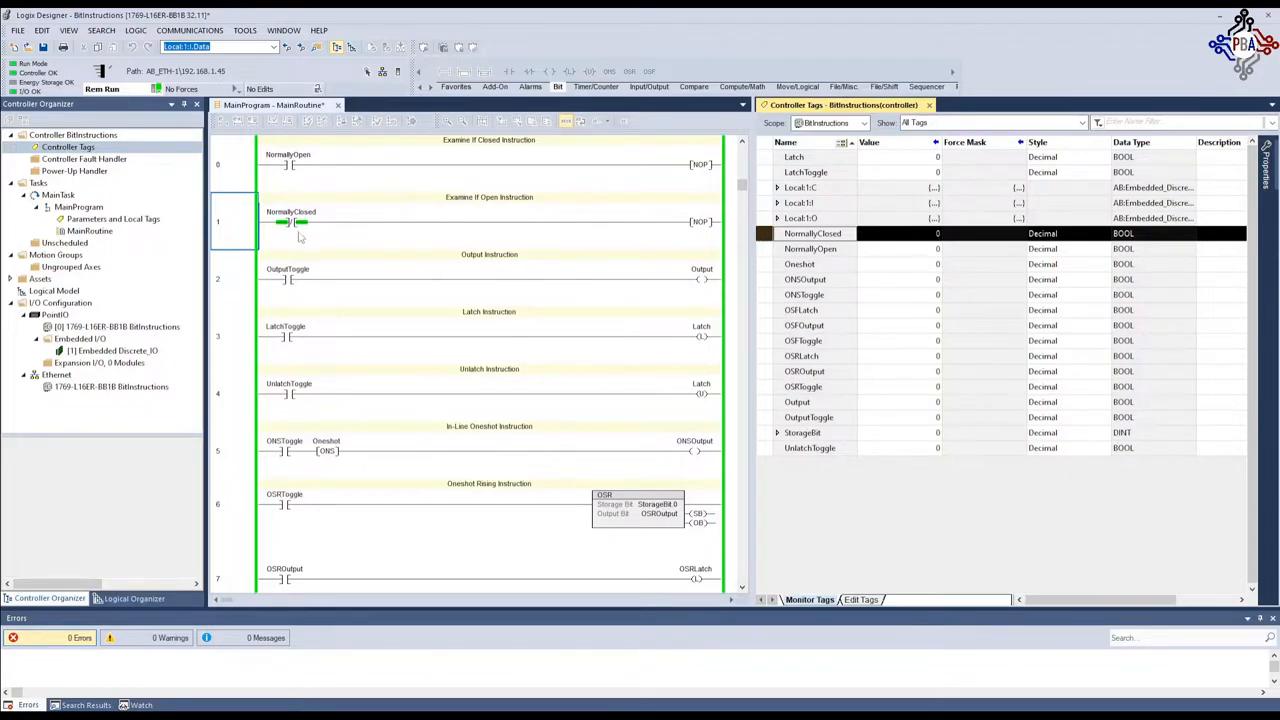
mouse_move(300, 302)
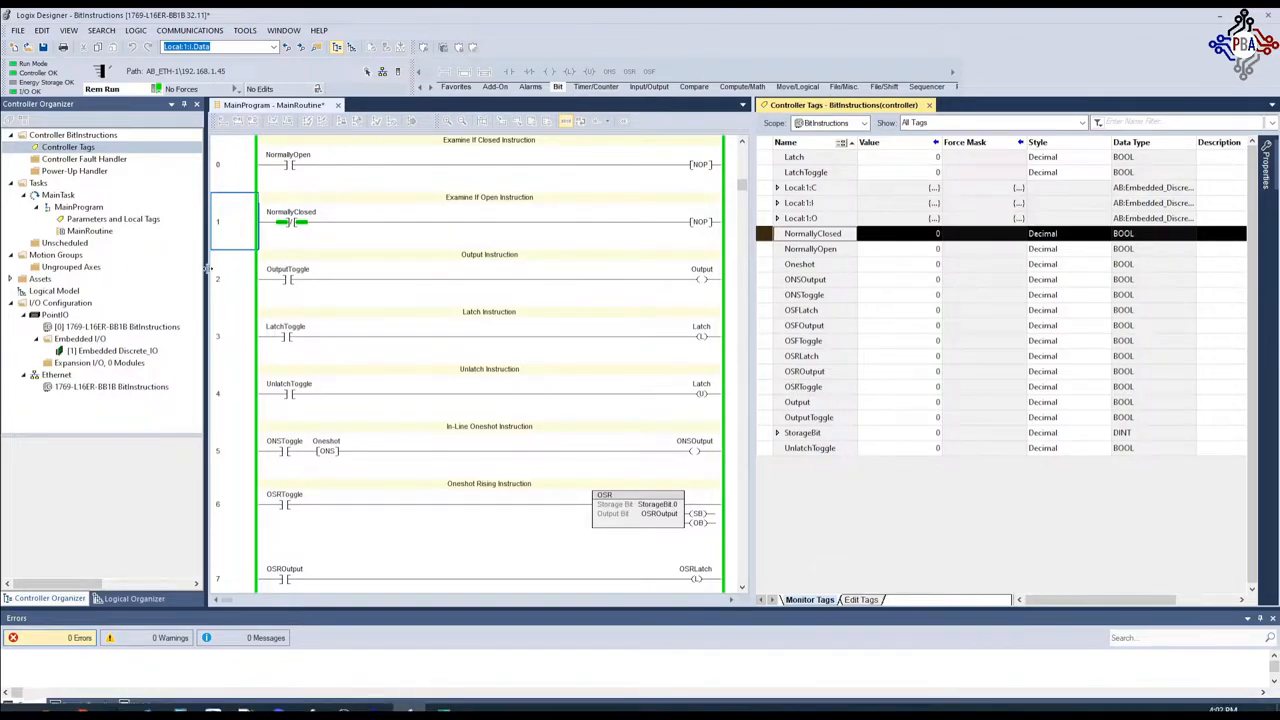
Toggle OutputToggle with Ctrl+T and watch the Output OTE coil follow it
click(232, 278)
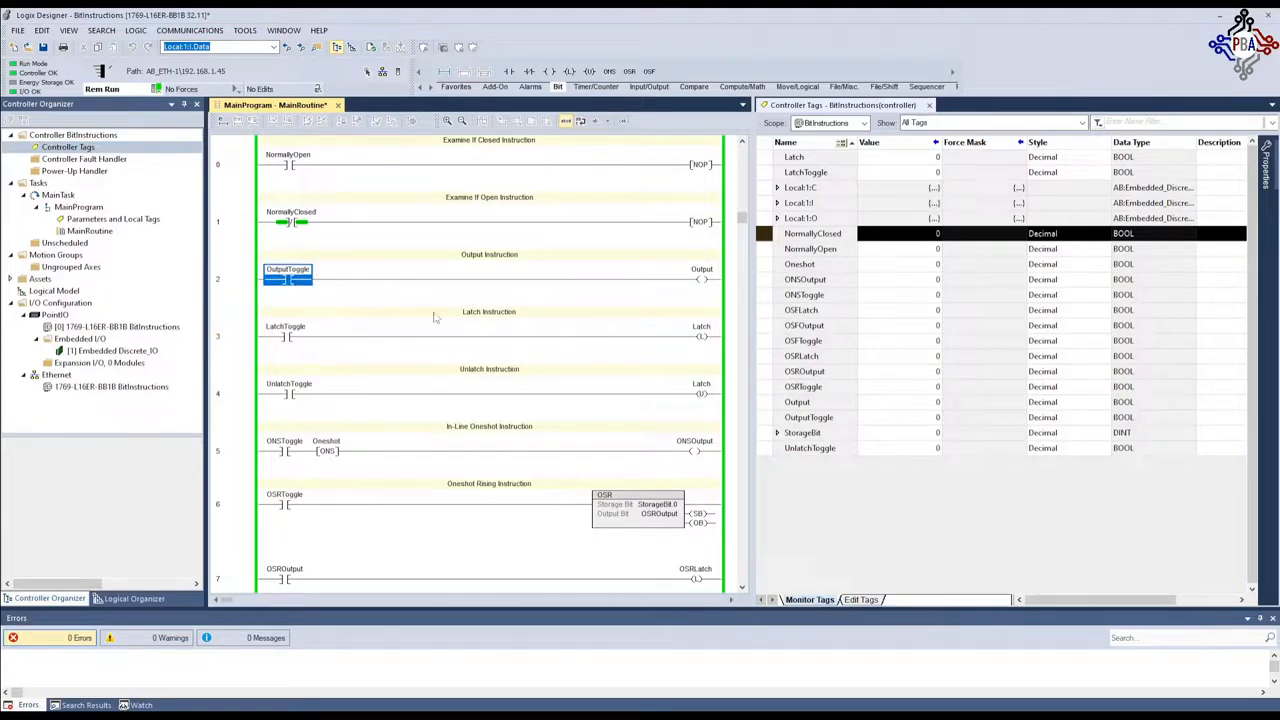
mouse_move(704, 288)
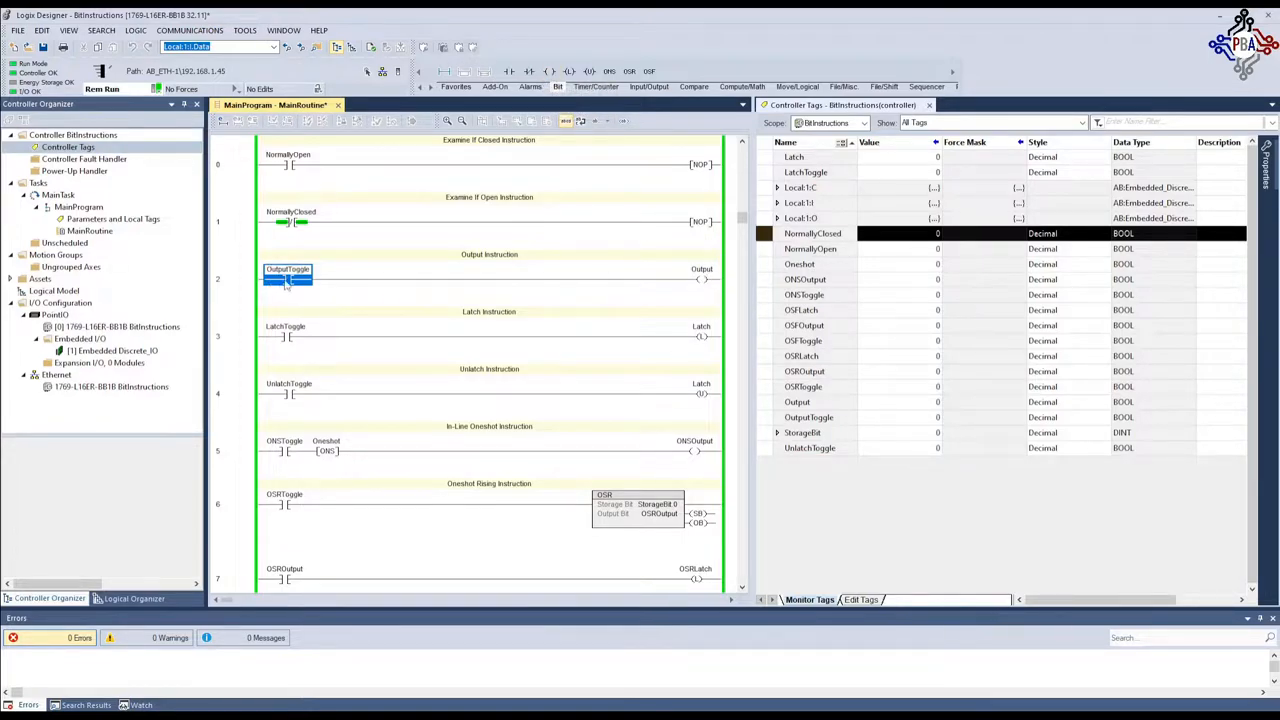
double_click(288, 270)
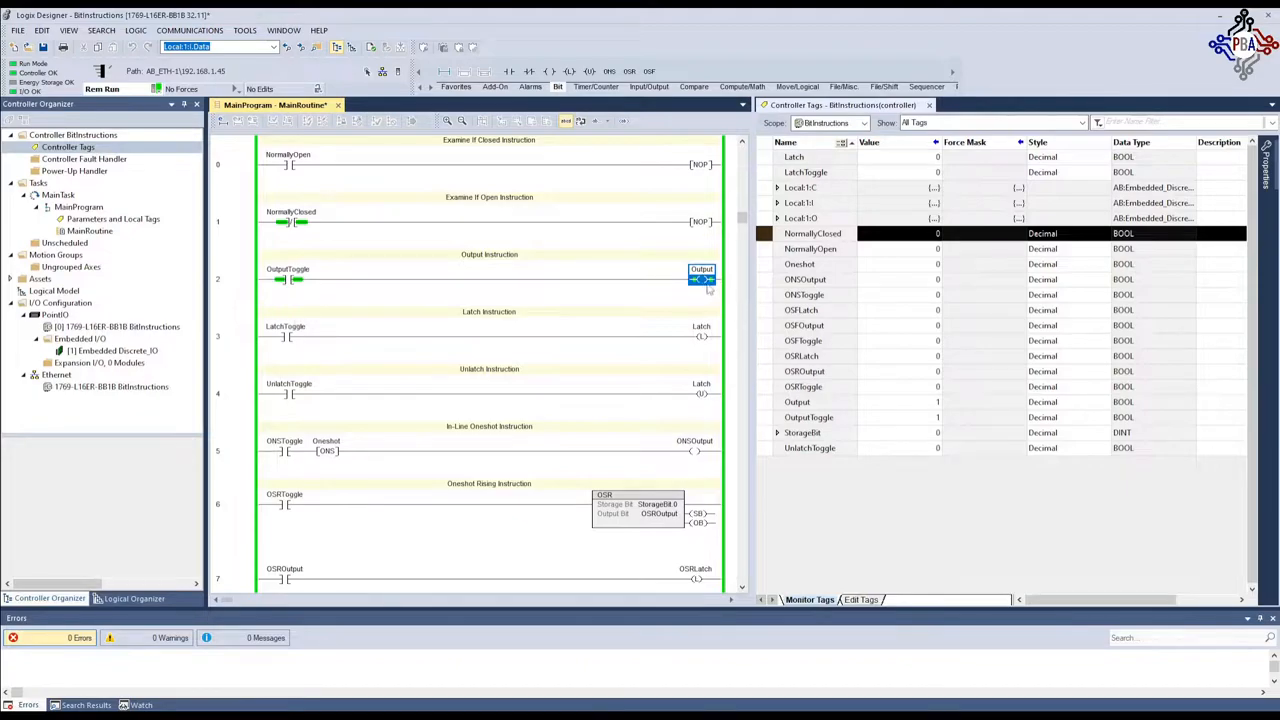
click(288, 278)
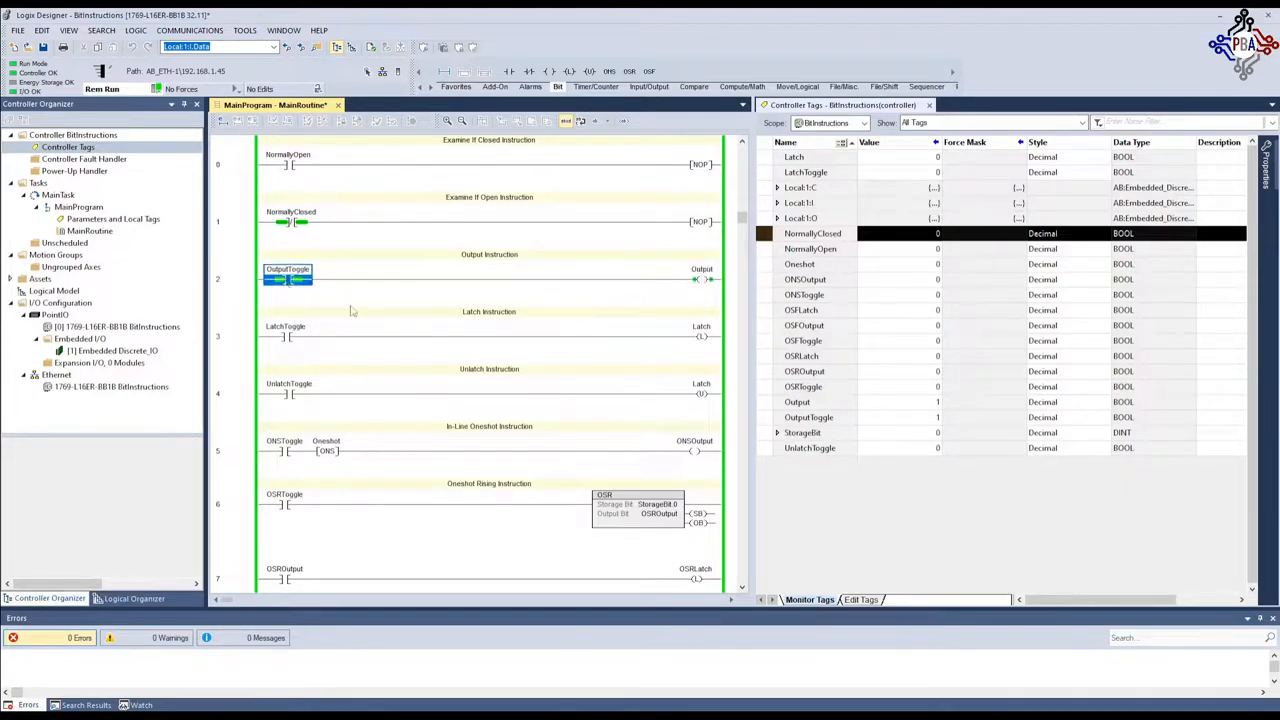
click(700, 278)
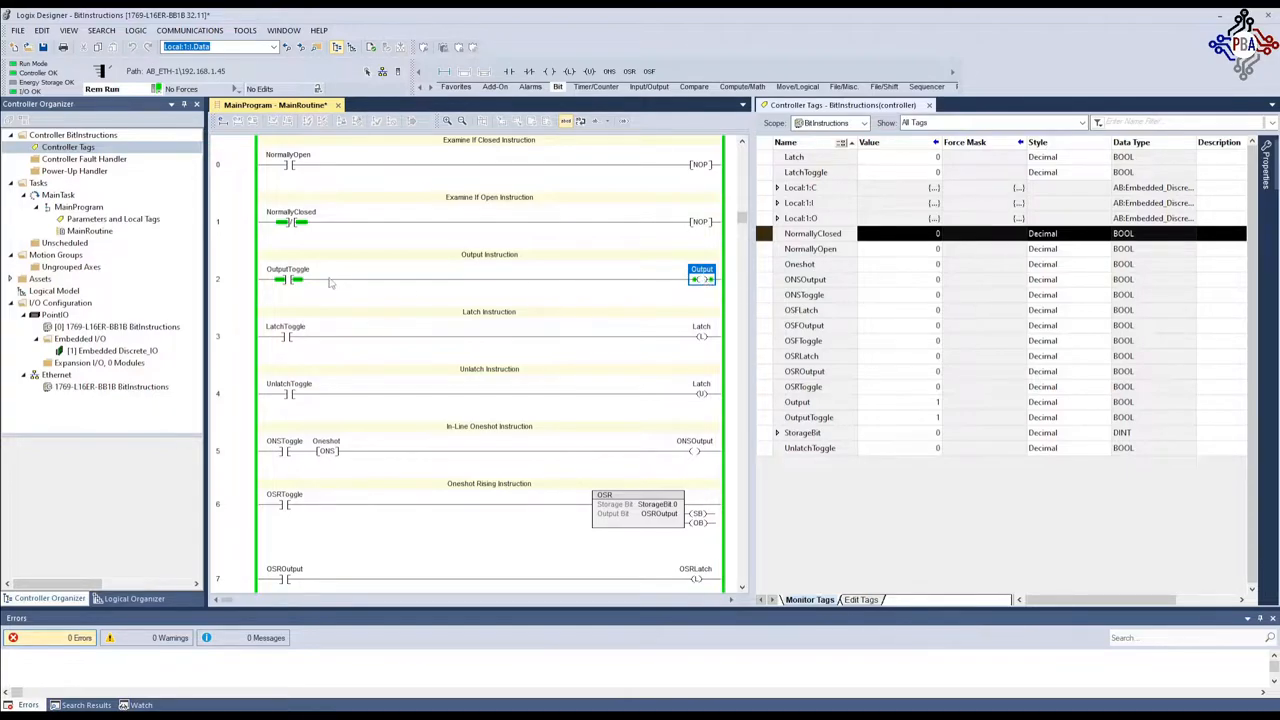
click(288, 278)
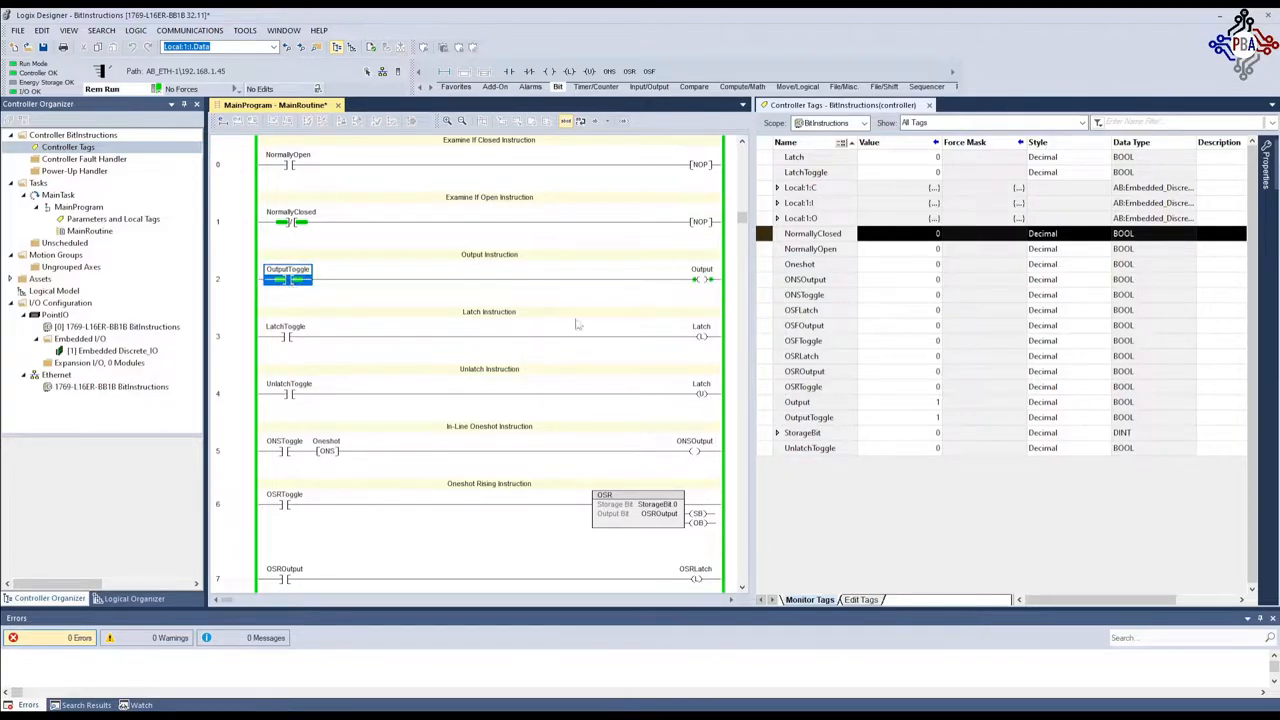
mouse_move(378, 310)
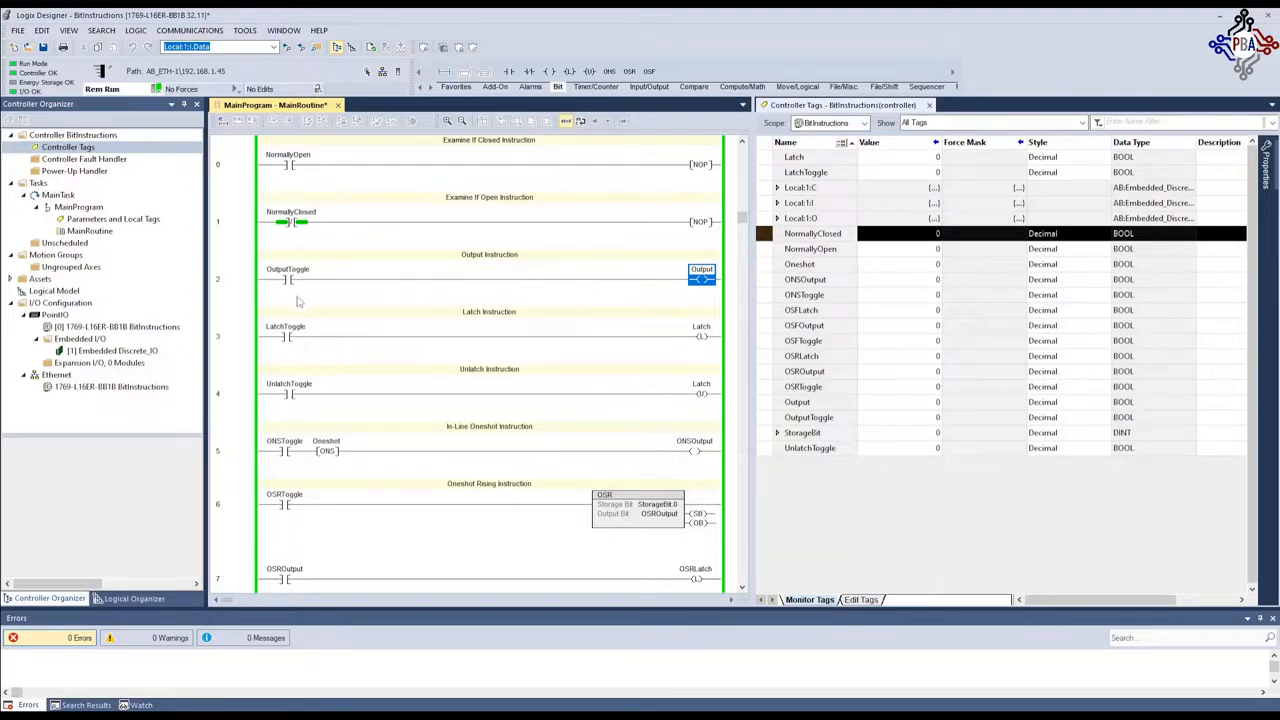
mouse_move(300, 300)
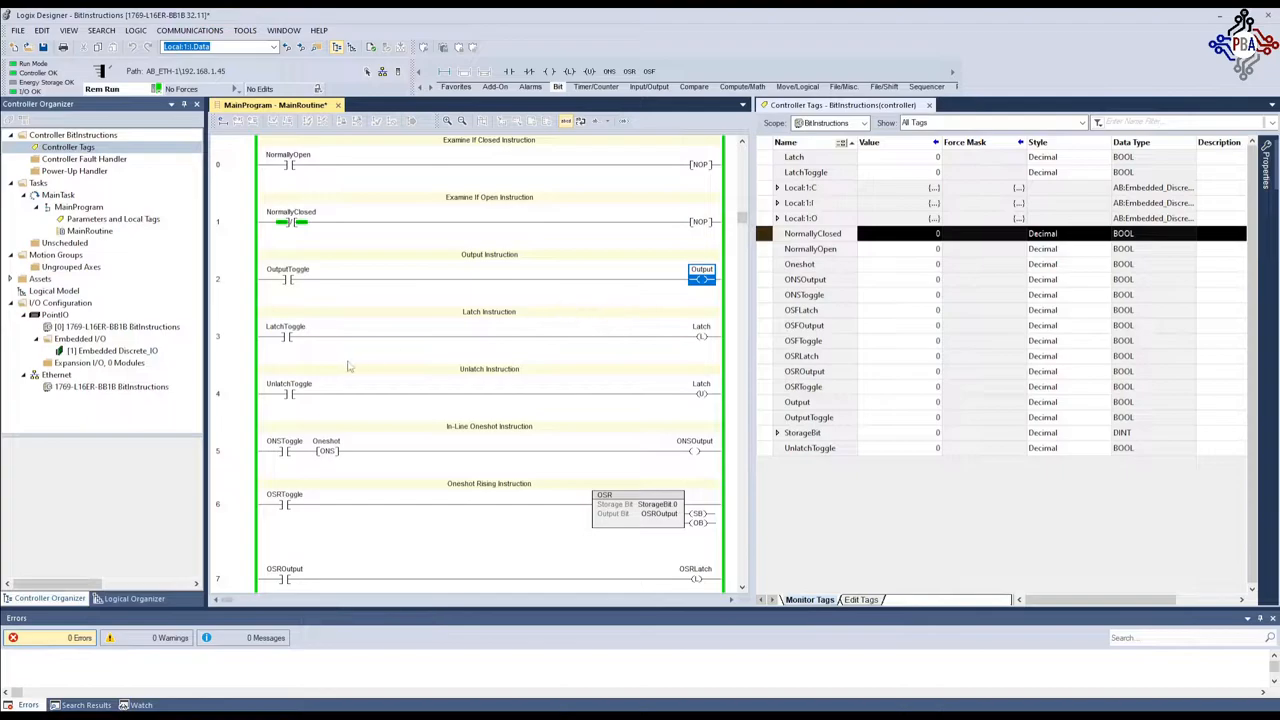
Toggle LatchToggle so the Latch coil turns on and stays latched
click(284, 336)
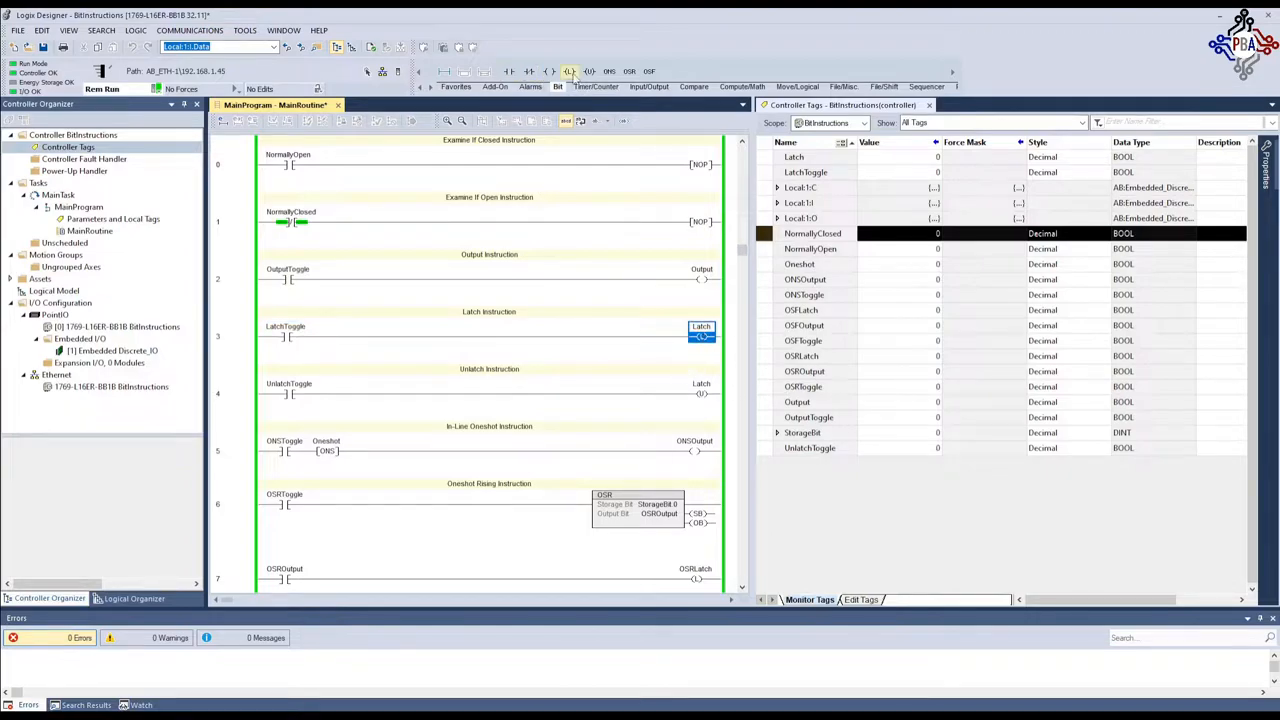
mouse_move(572, 72)
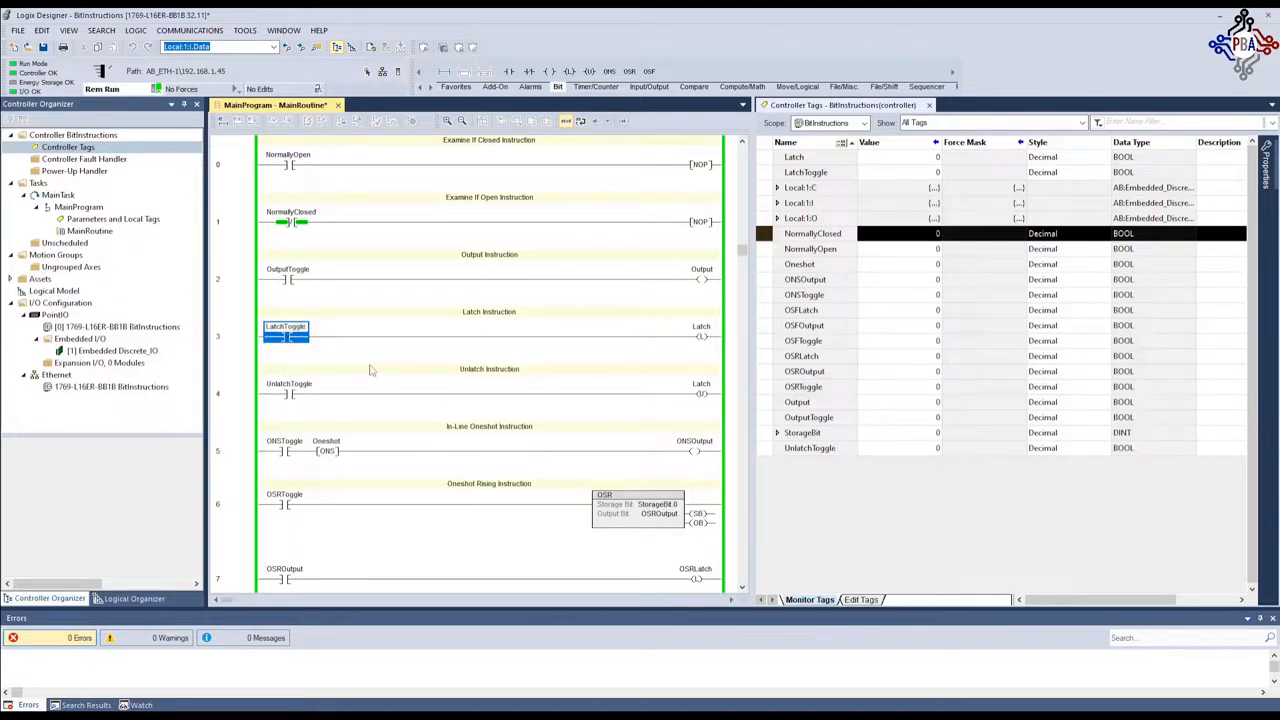
click(288, 336)
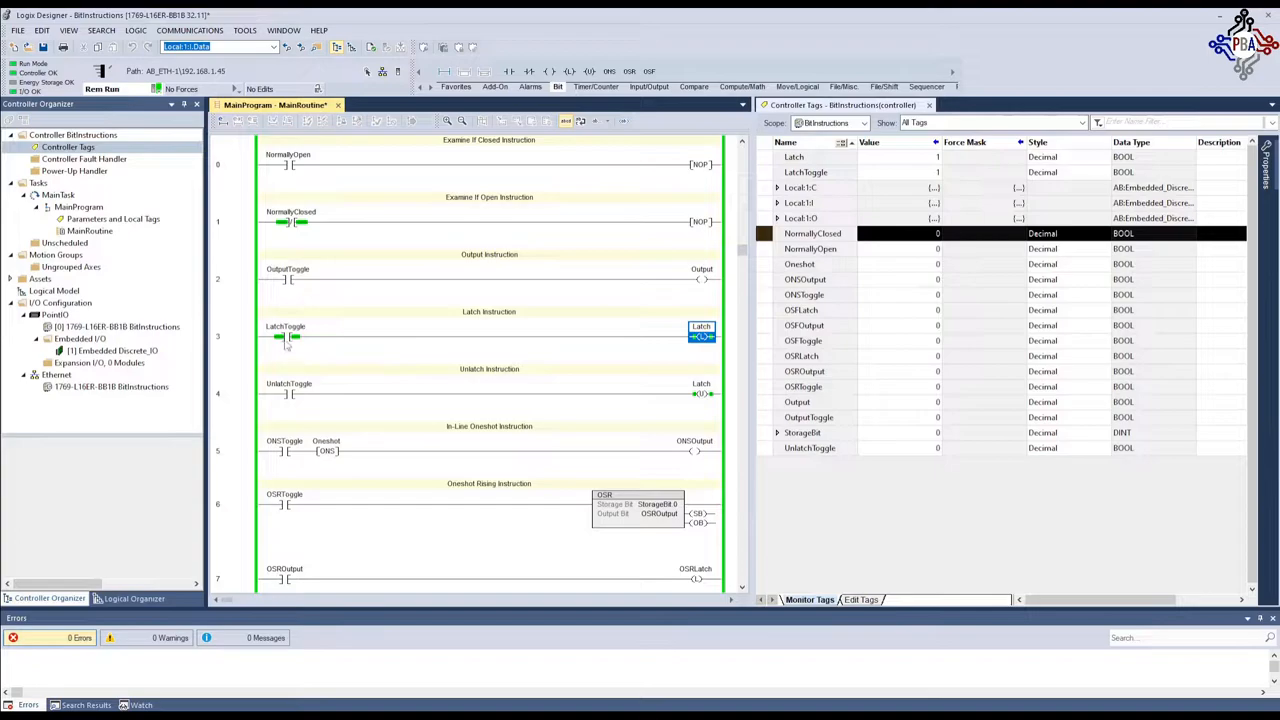
click(284, 336)
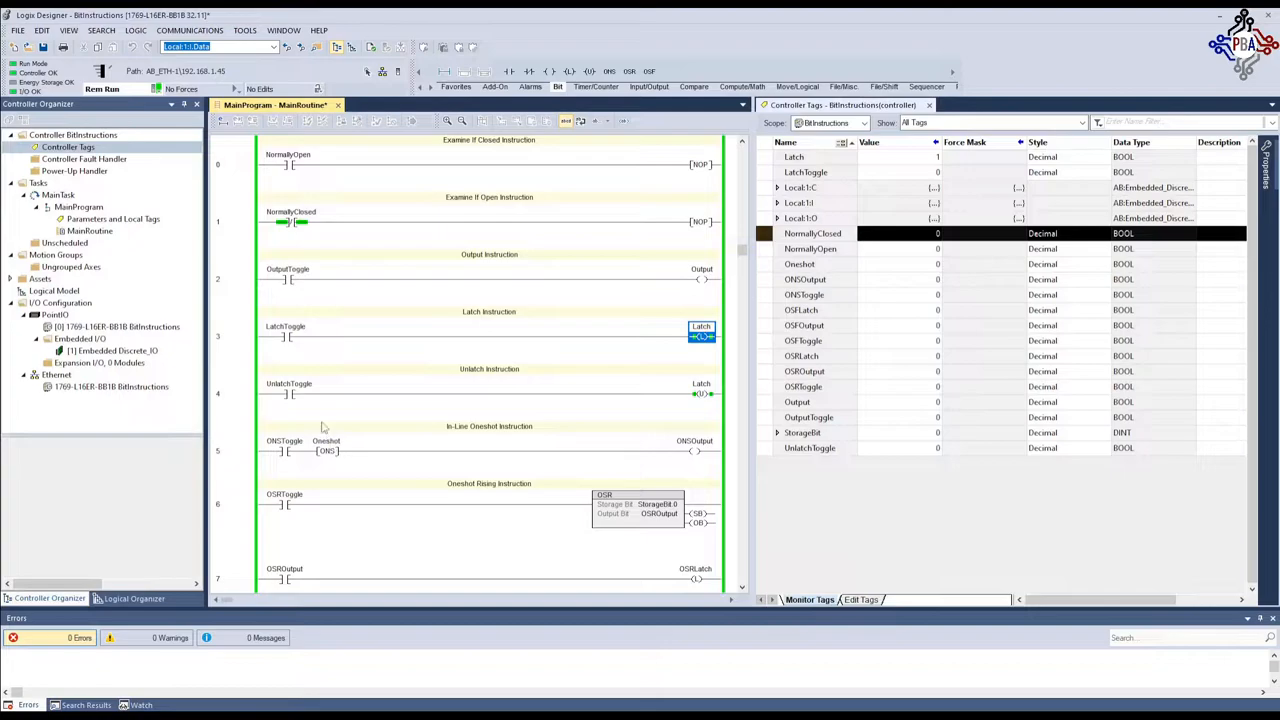
Toggle UnlatchToggle so the Latch coil is cleared again
click(288, 388)
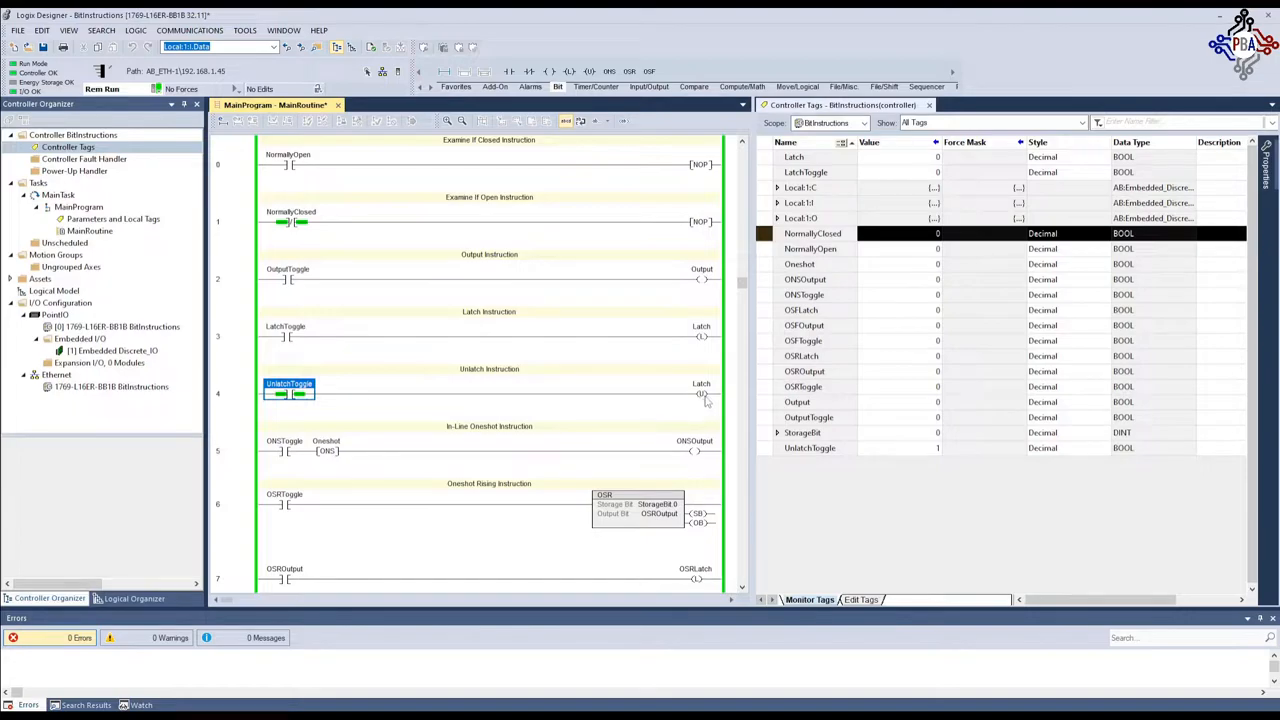
mouse_move(660, 400)
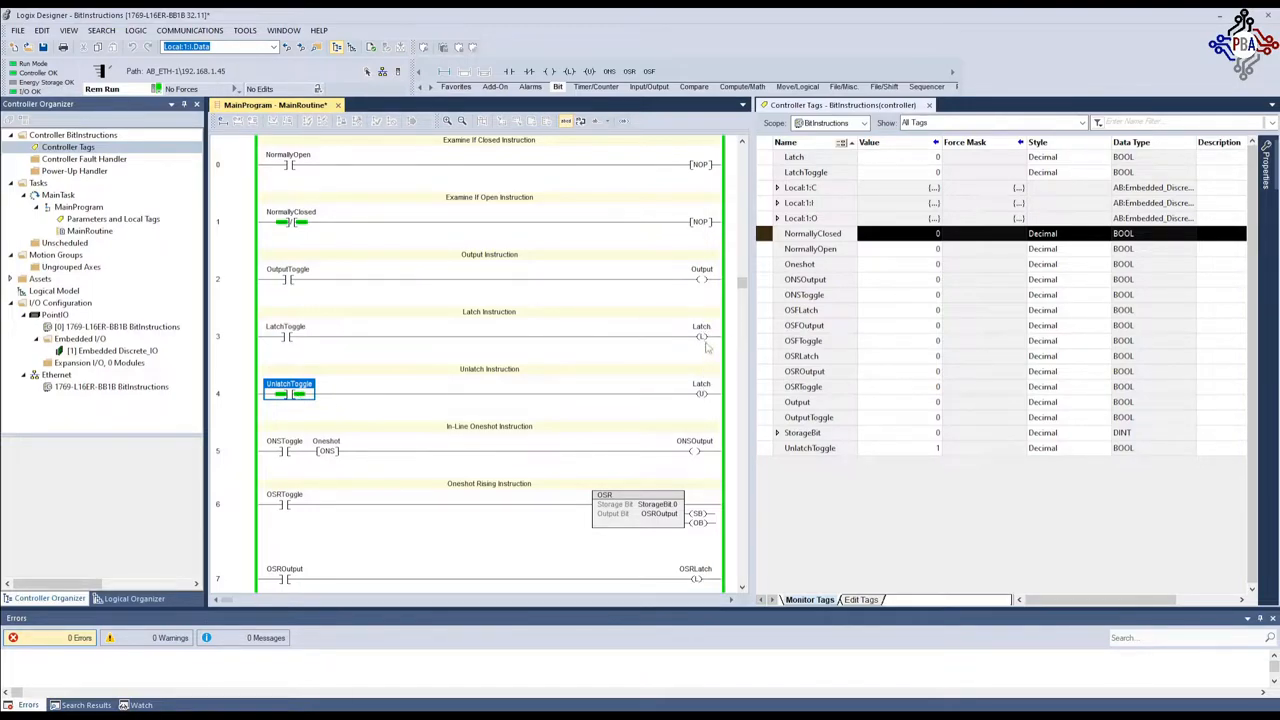
mouse_move(300, 410)
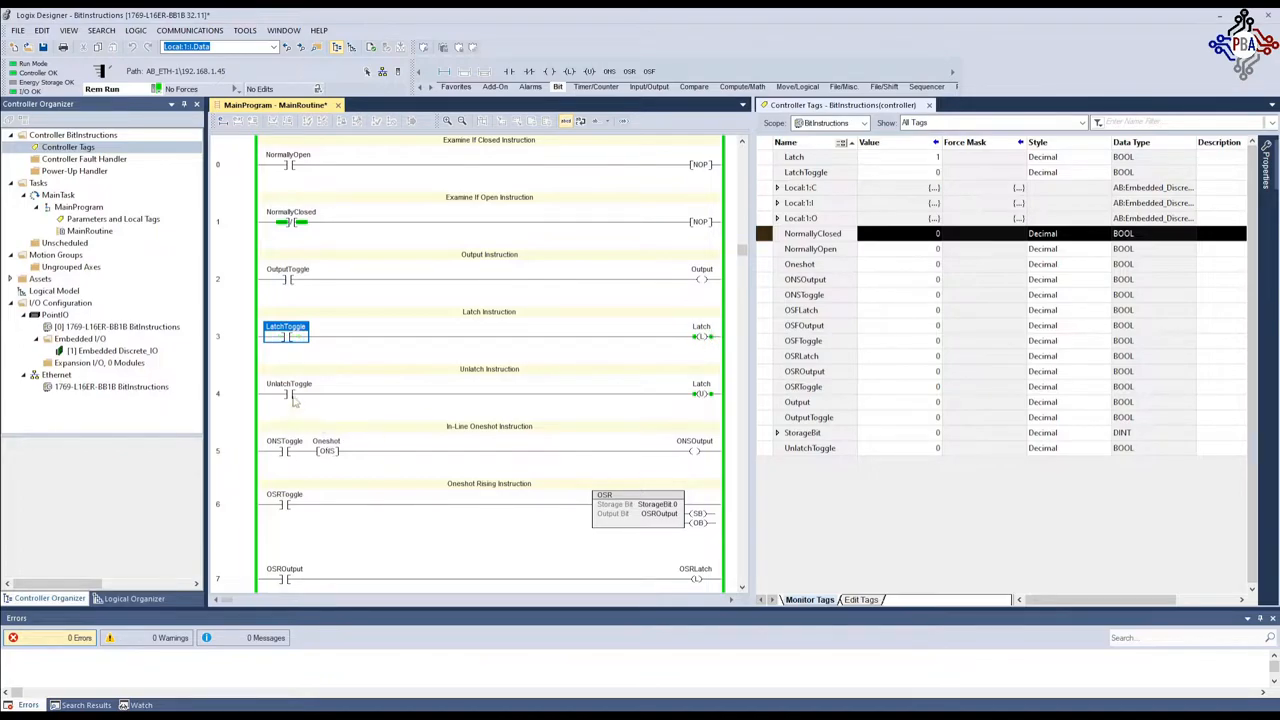
click(288, 392)
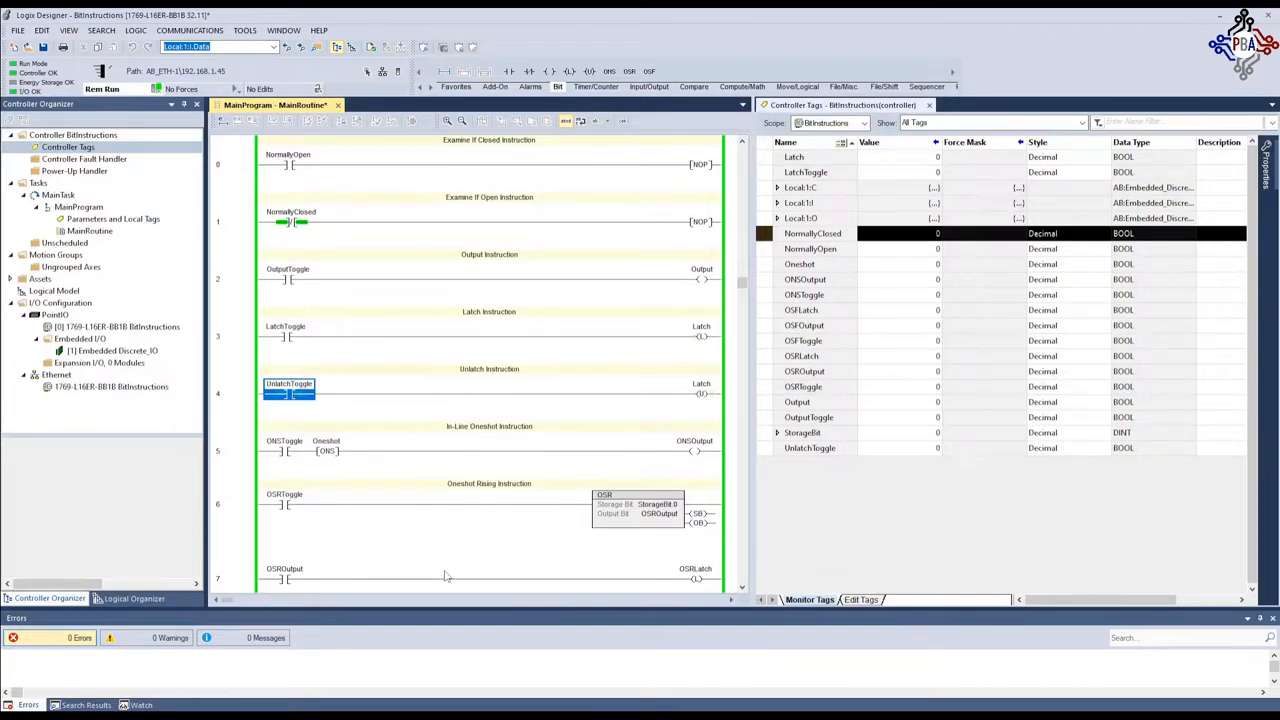
scroll(down, 3)
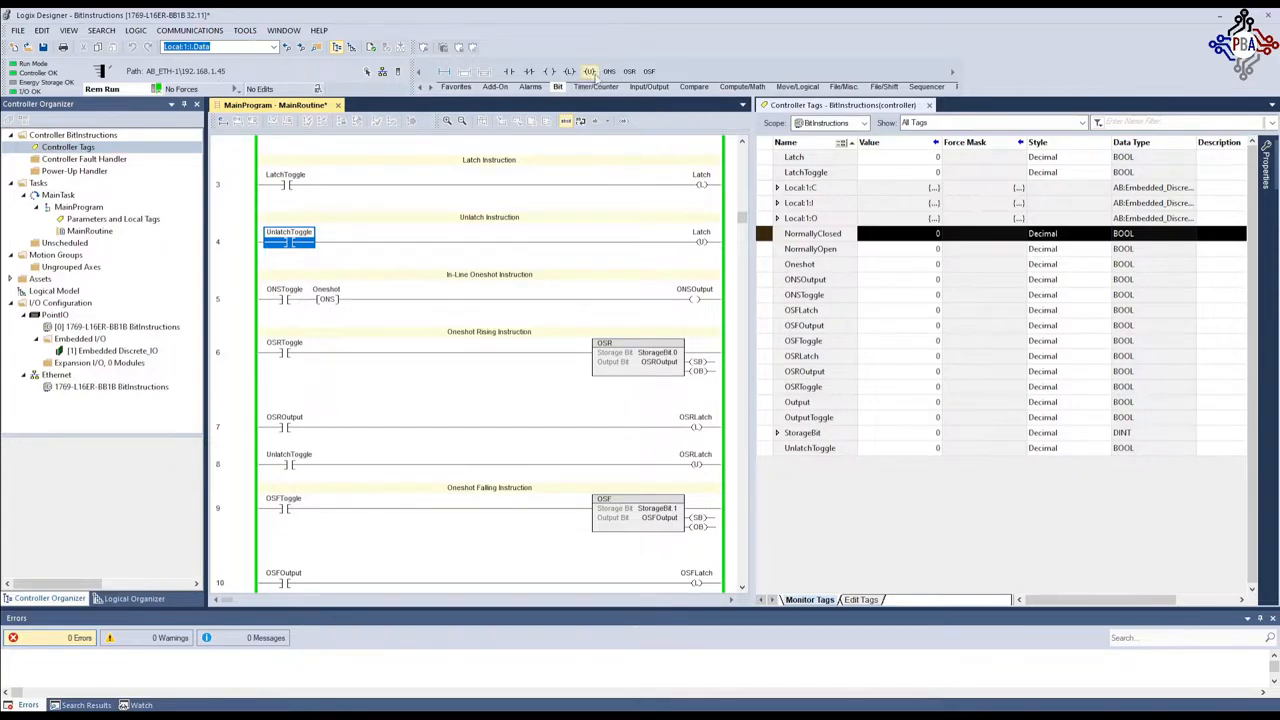
mouse_move(530, 72)
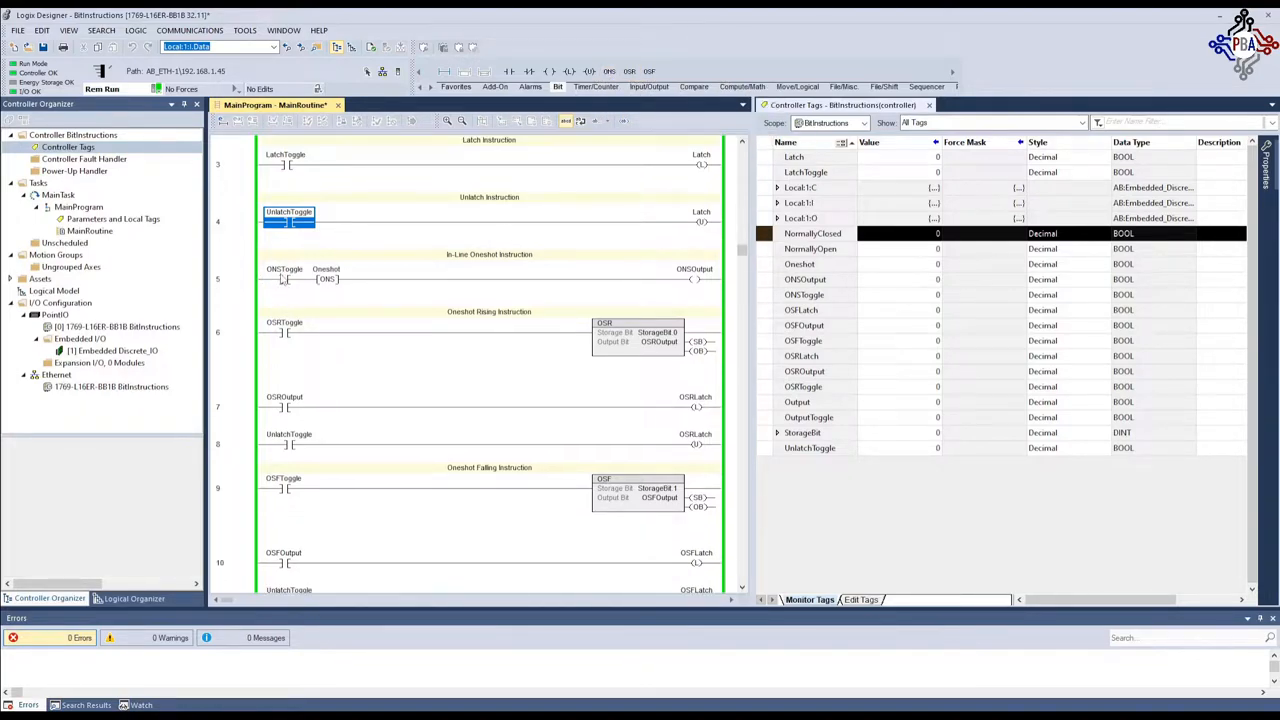
scroll(down, 3)
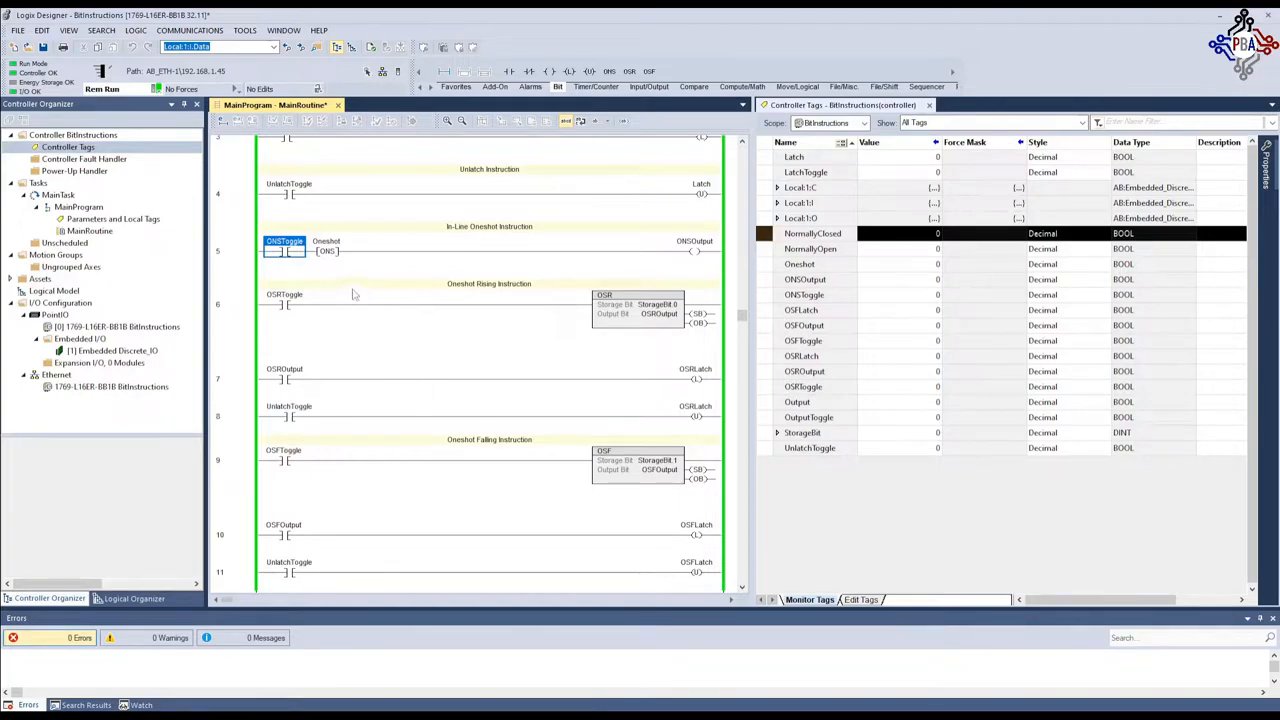
mouse_move(292, 274)
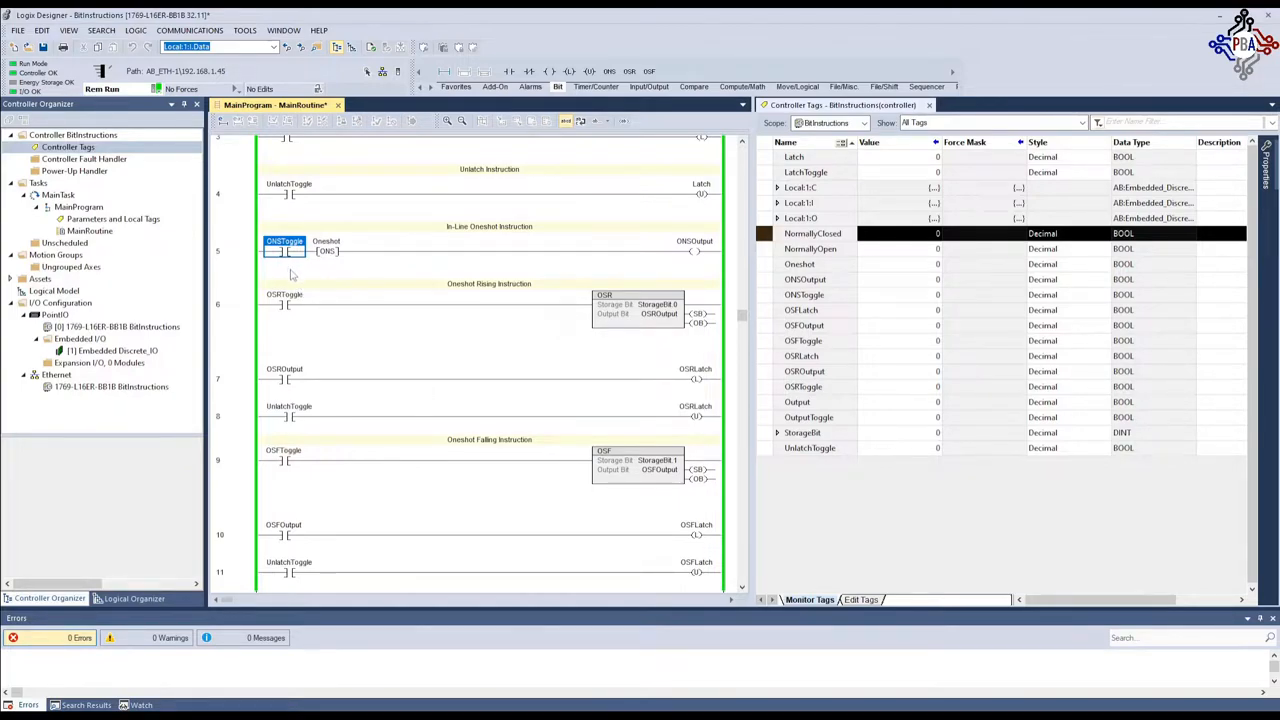
Insert rung 6 with XIC ONSOutput driving OTL ONSOutputLatch, creating the new tag and verifying
click(284, 252)
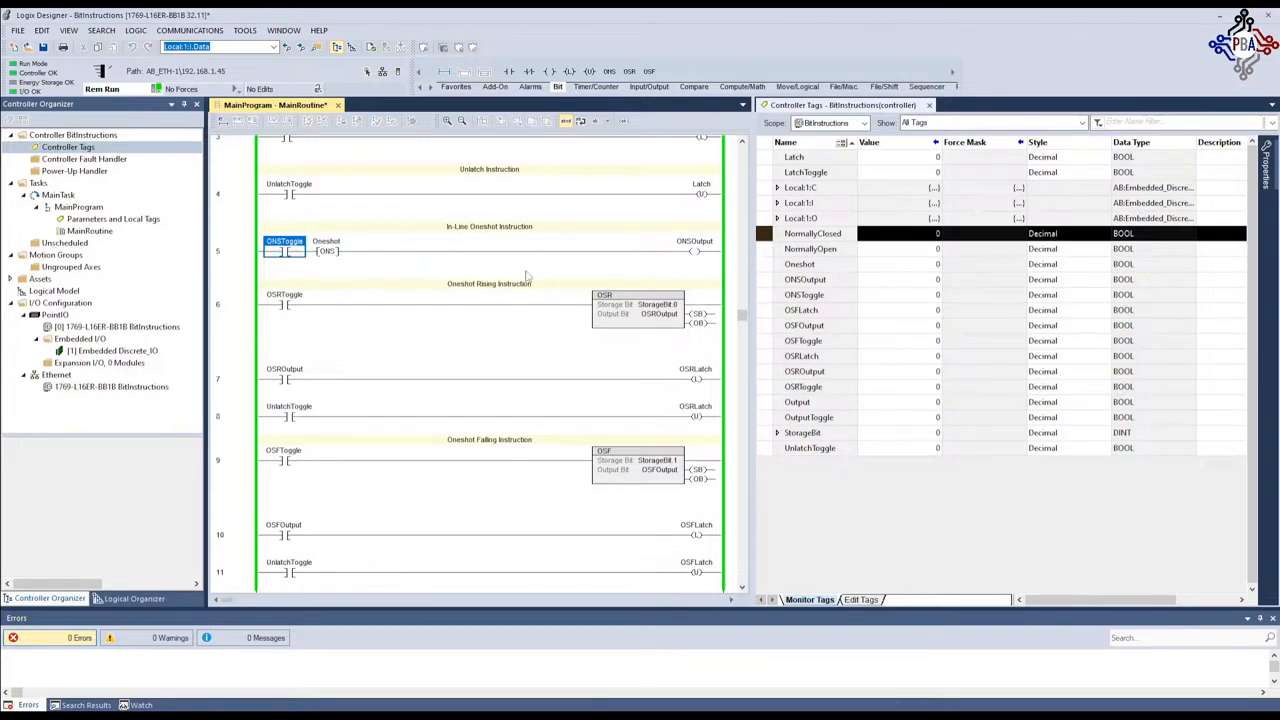
mouse_move(464, 294)
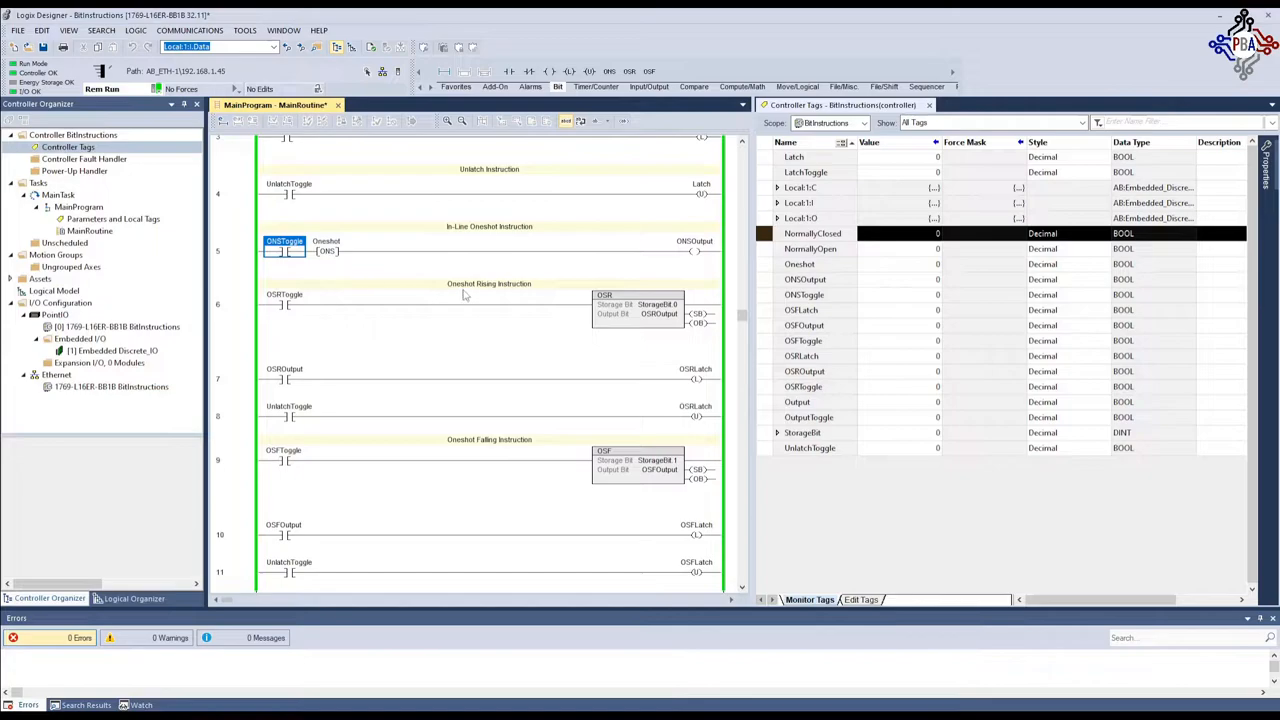
mouse_move(378, 290)
text(ONS)
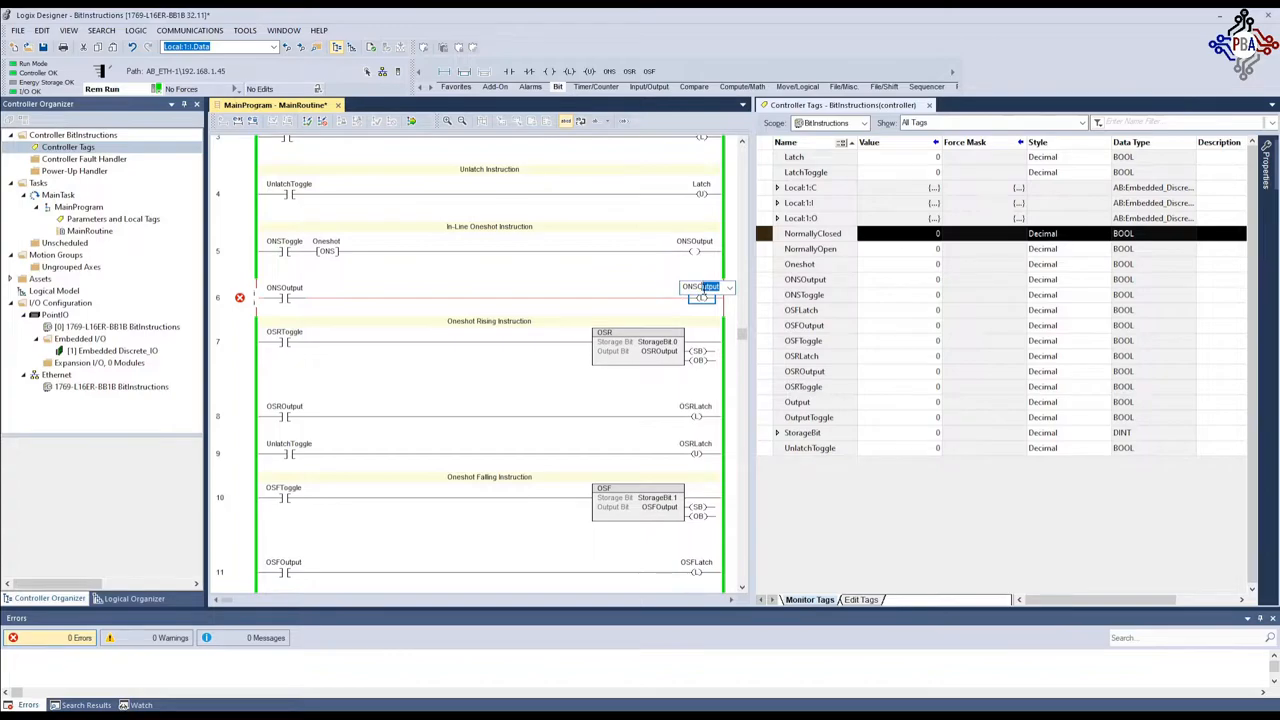
text(0)
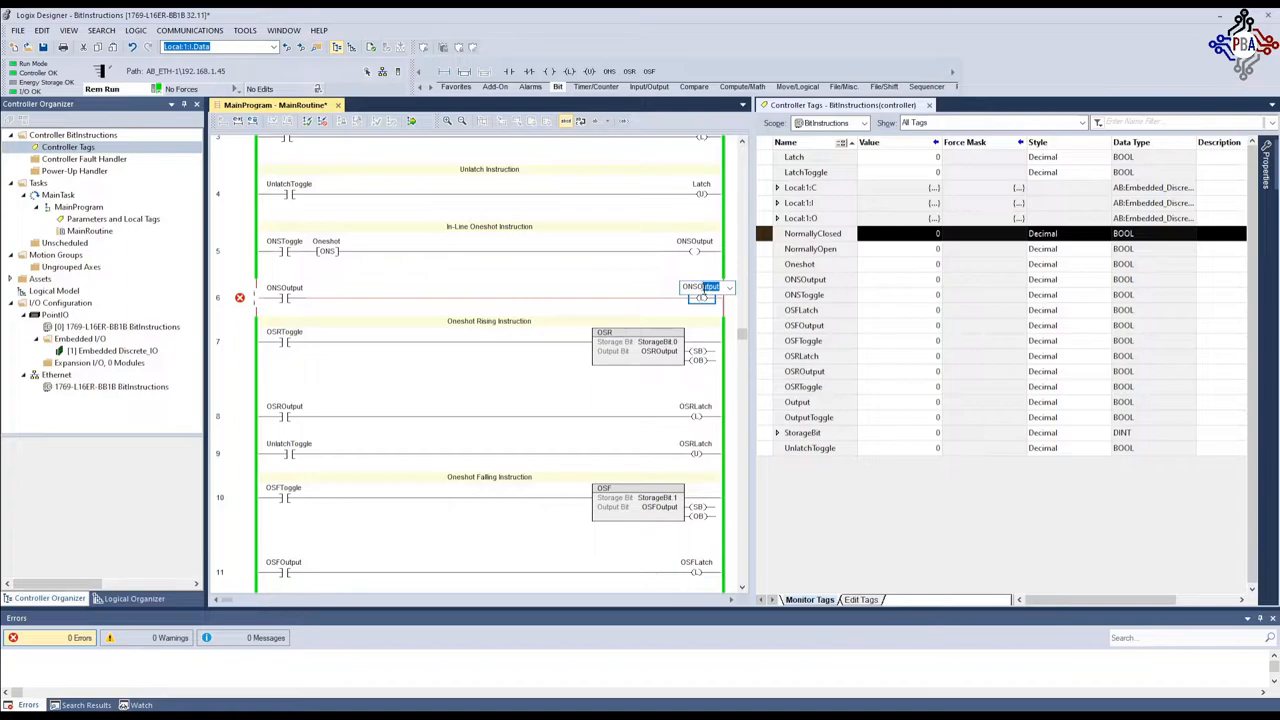
text(.i)
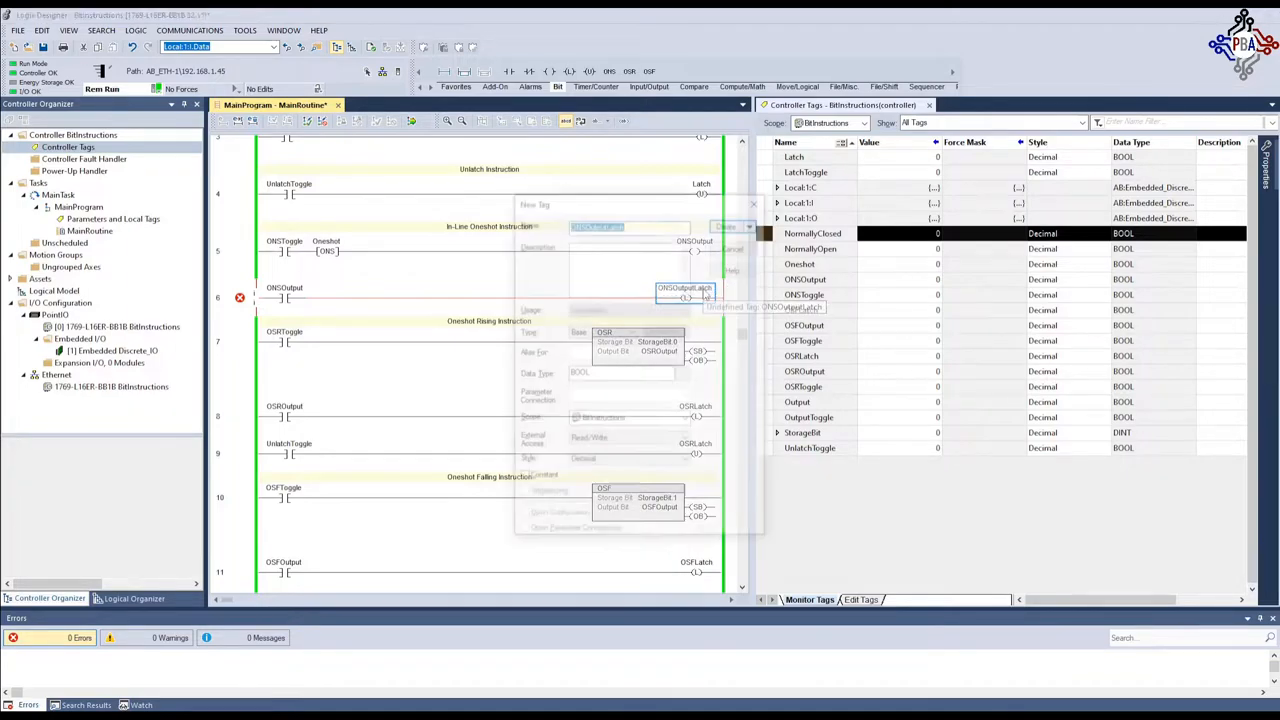
click(726, 226)
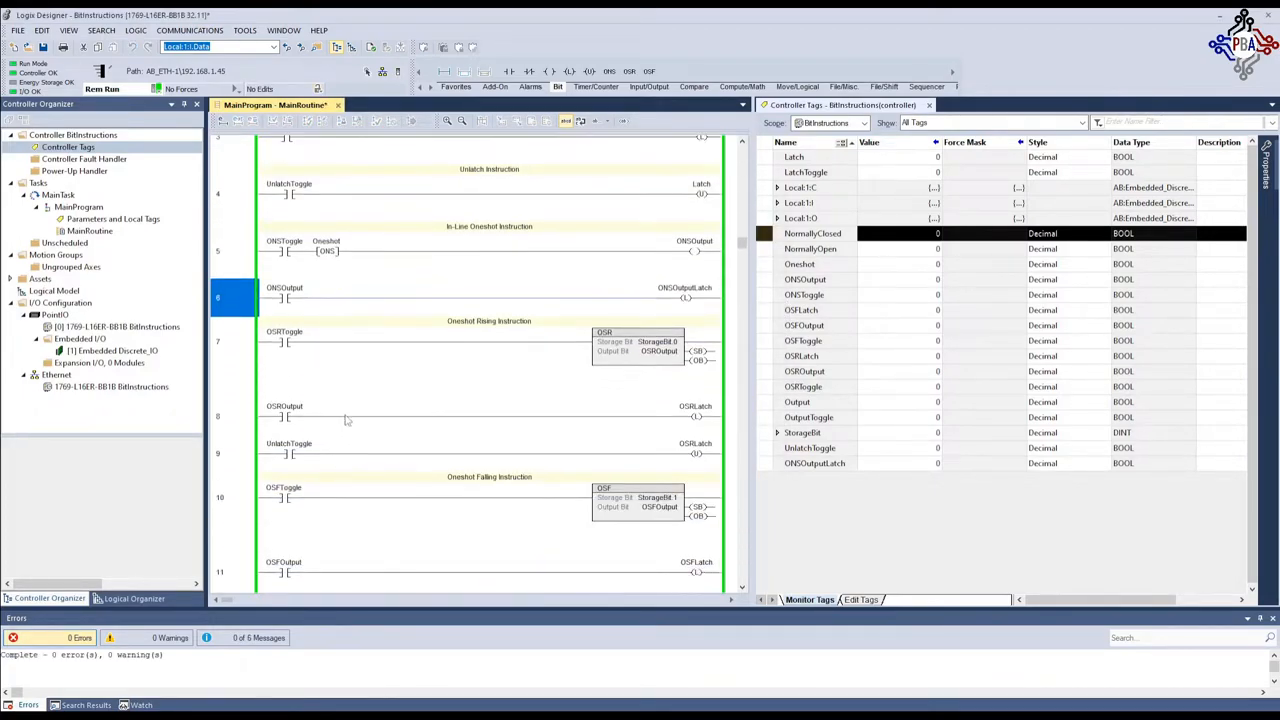
click(284, 248)
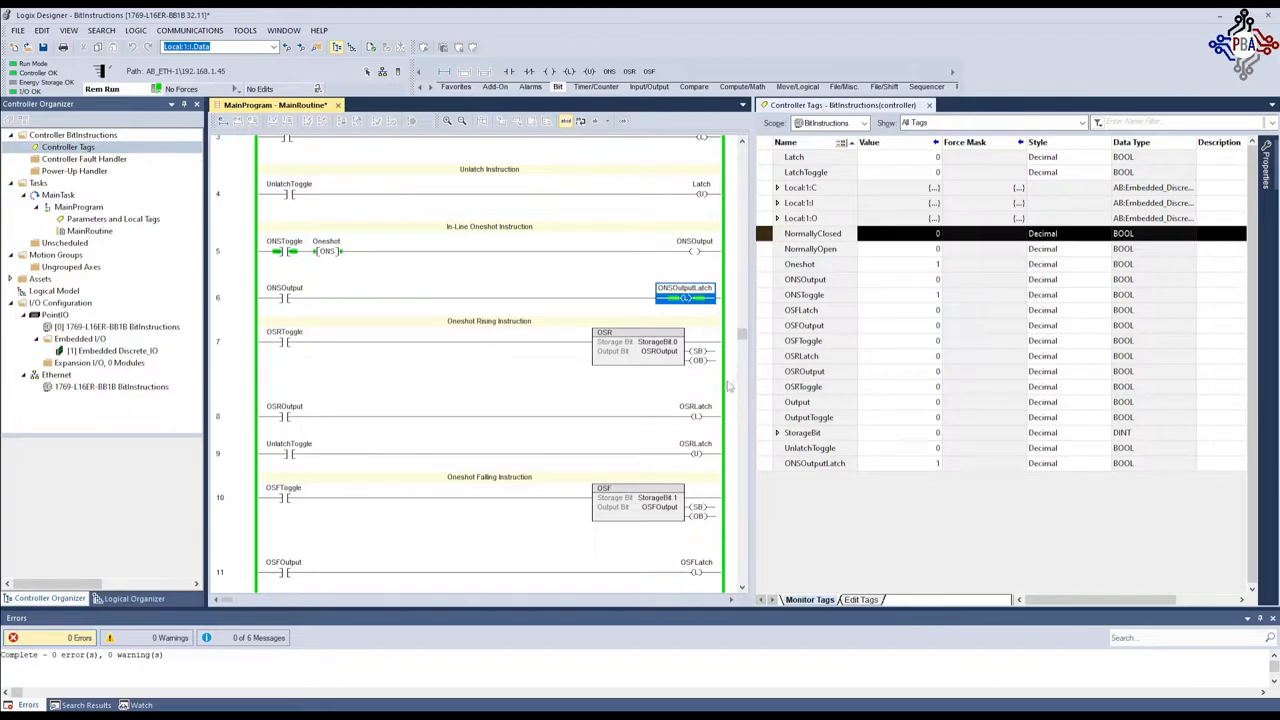
mouse_move(684, 244)
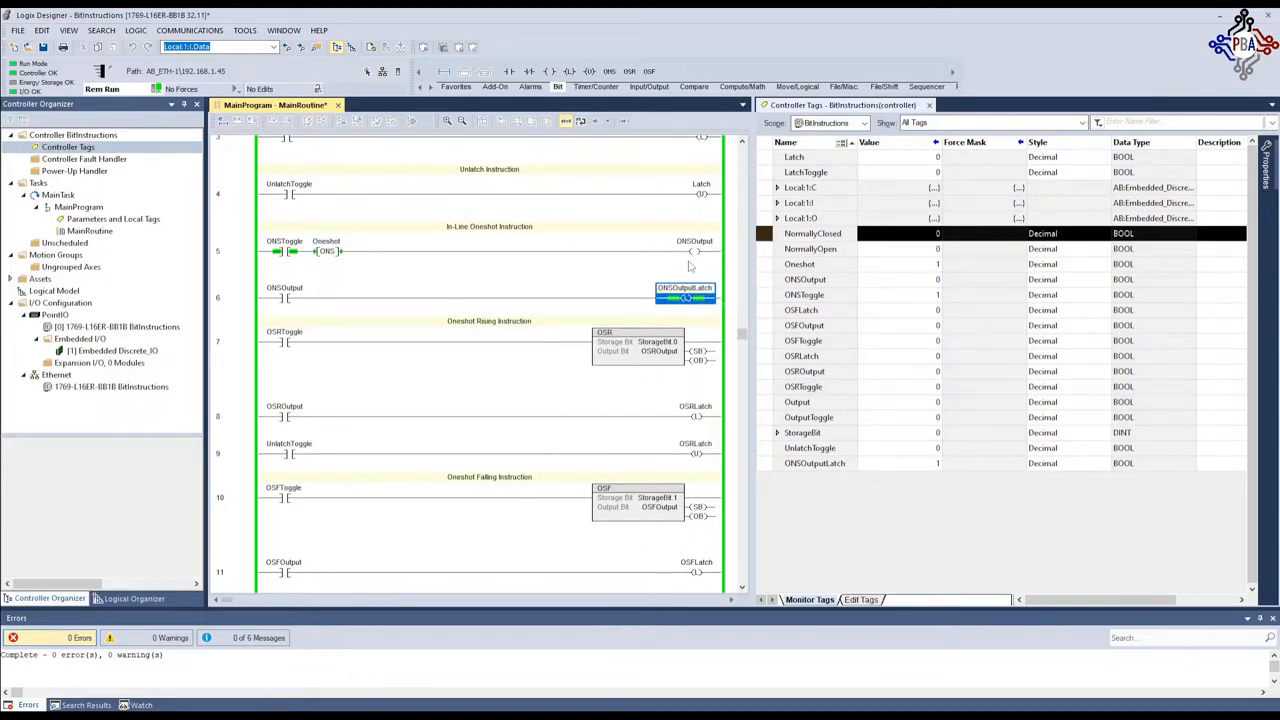
mouse_move(430, 380)
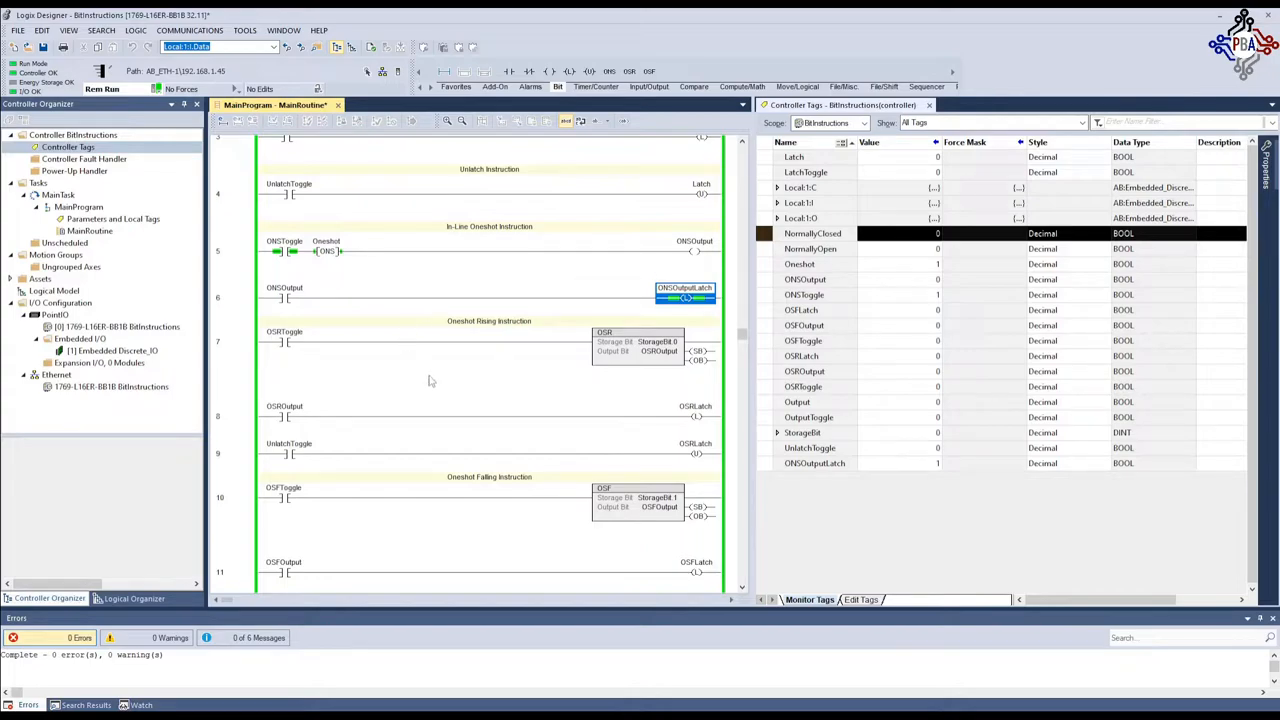
Scroll to rung 5, toggle ONSToggle and watch ONSOutputLatch energize on rung 6
scroll(down, 3)
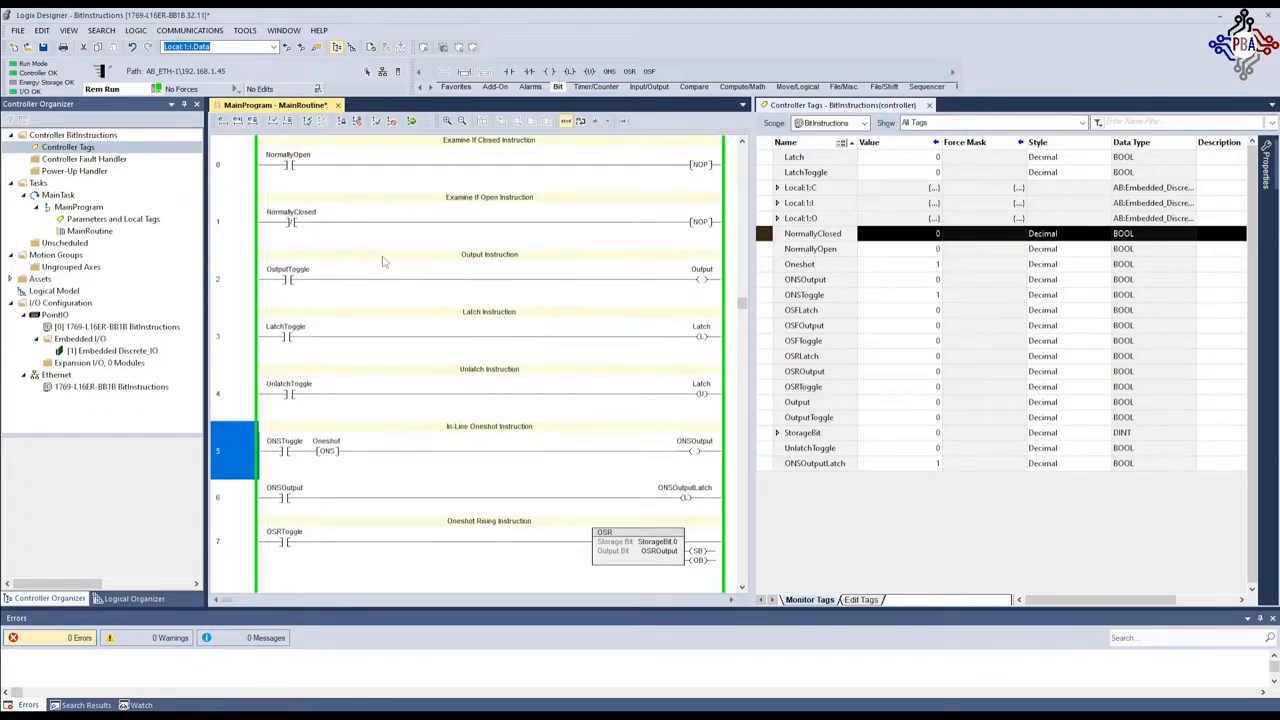
scroll(down, 3)
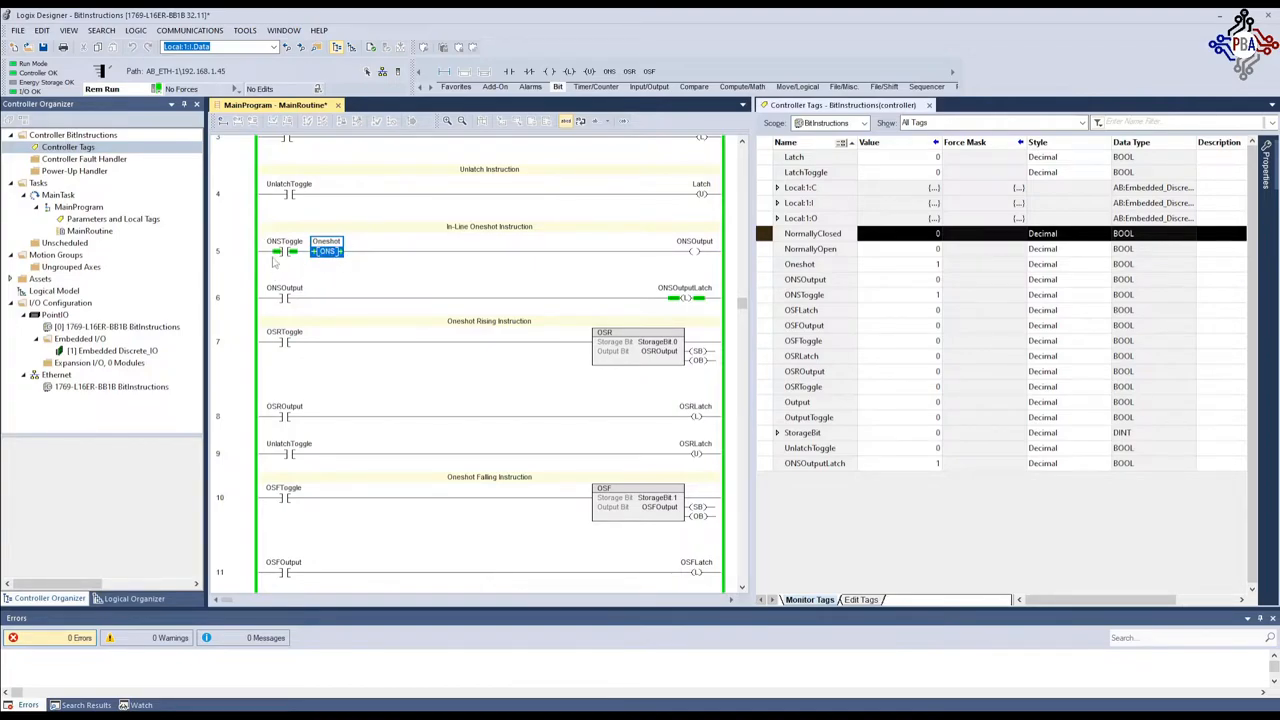
mouse_move(384, 258)
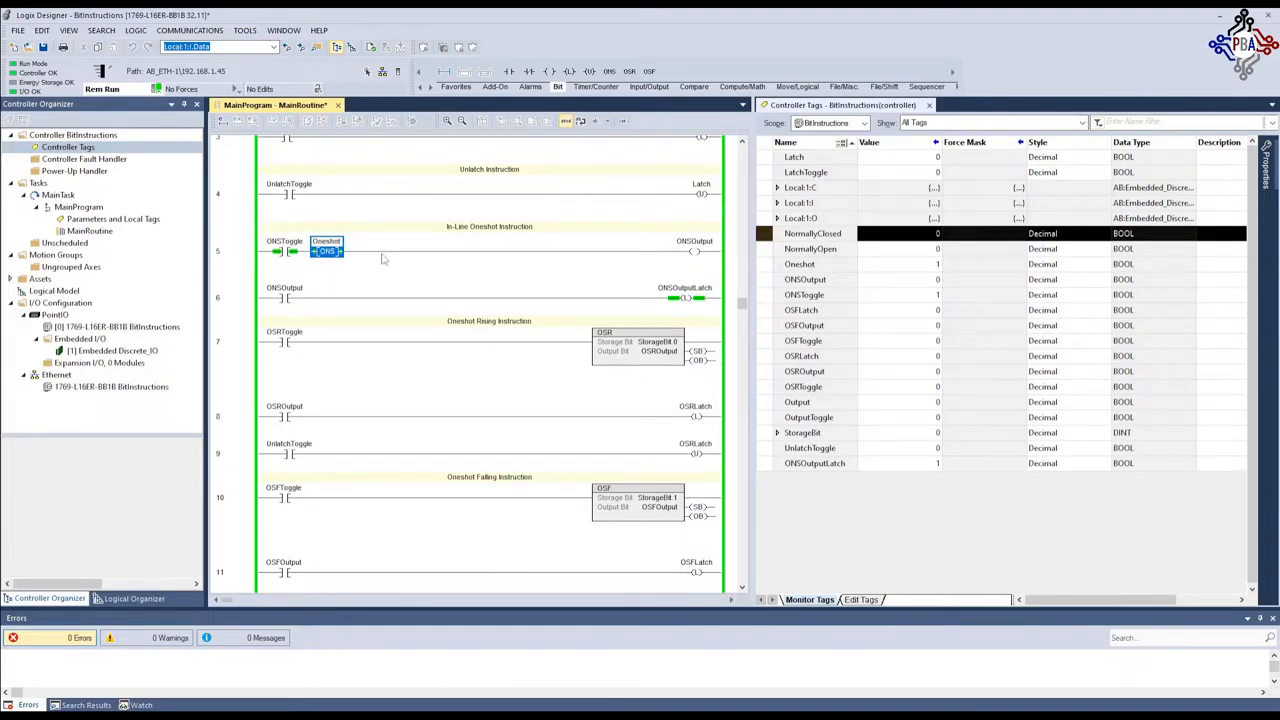
mouse_move(290, 268)
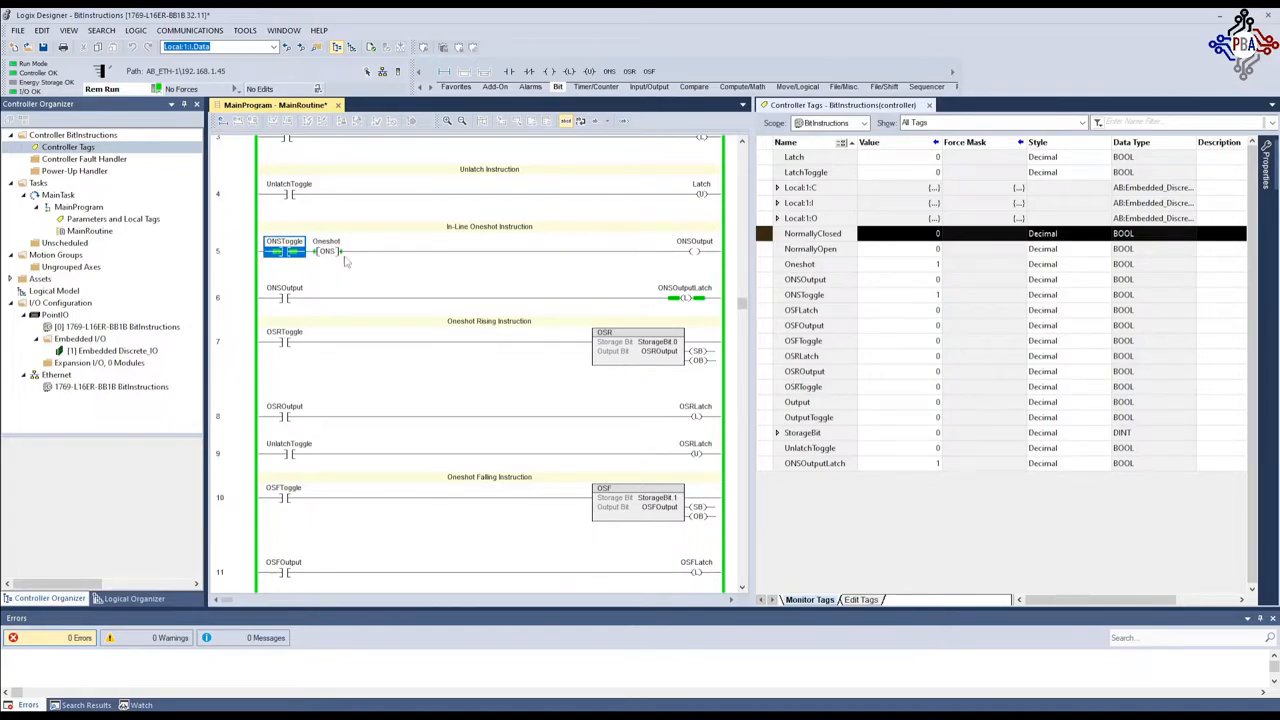
scroll(down, 3)
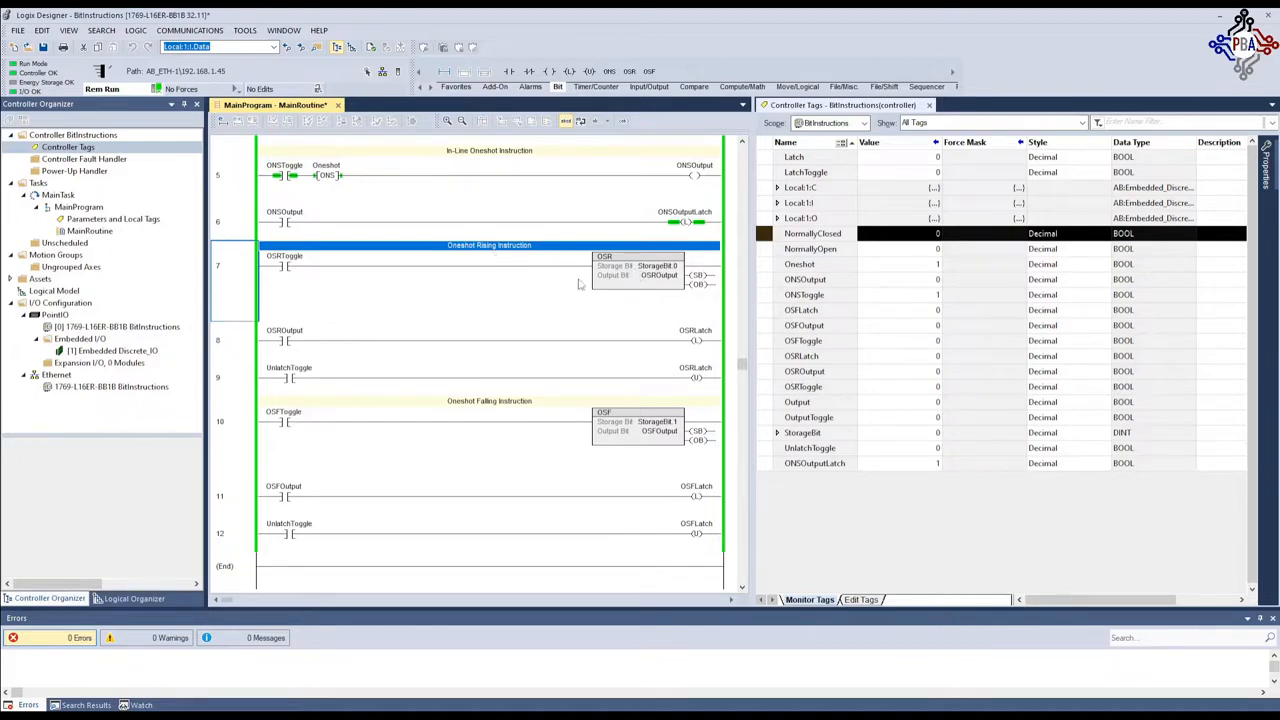
mouse_move(578, 268)
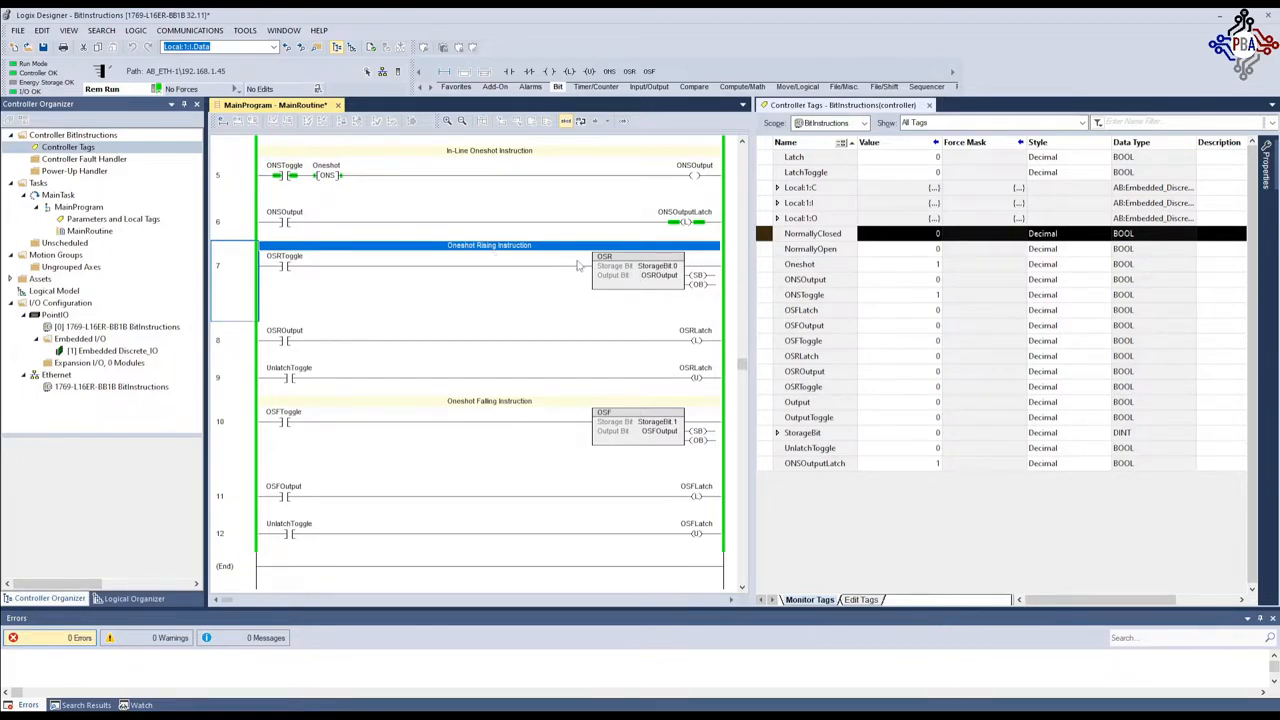
mouse_move(364, 260)
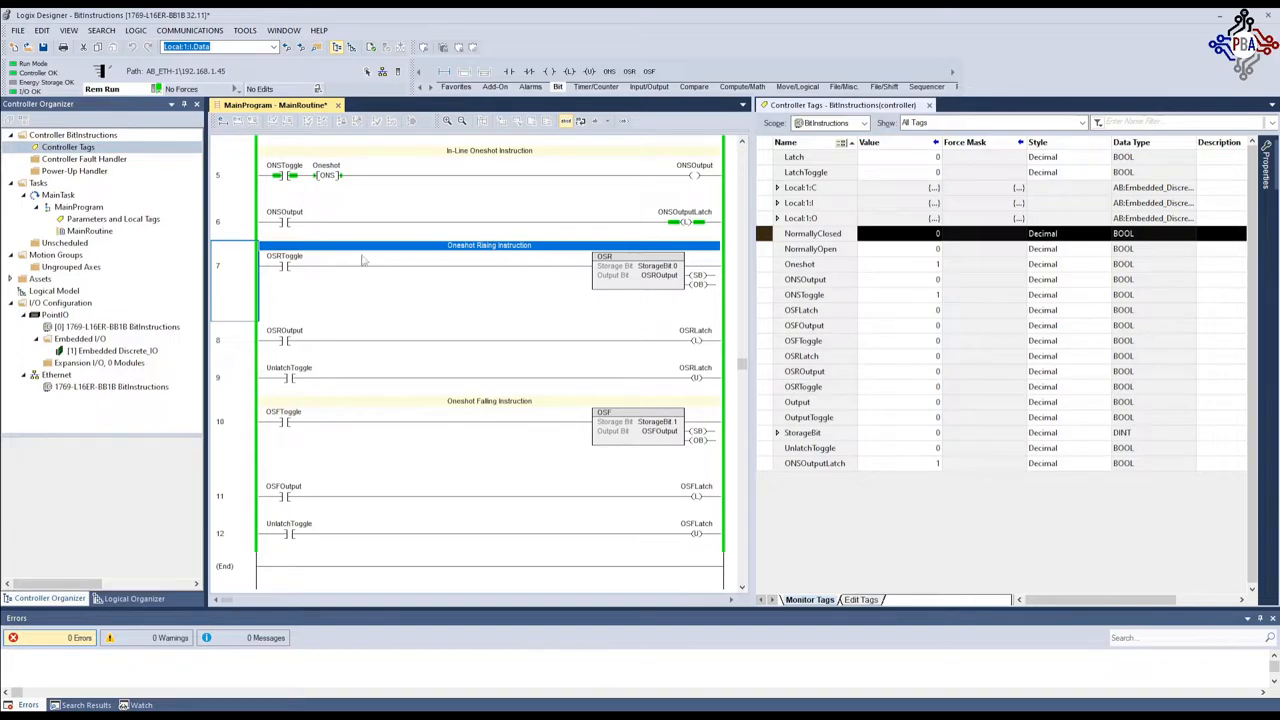
mouse_move(304, 304)
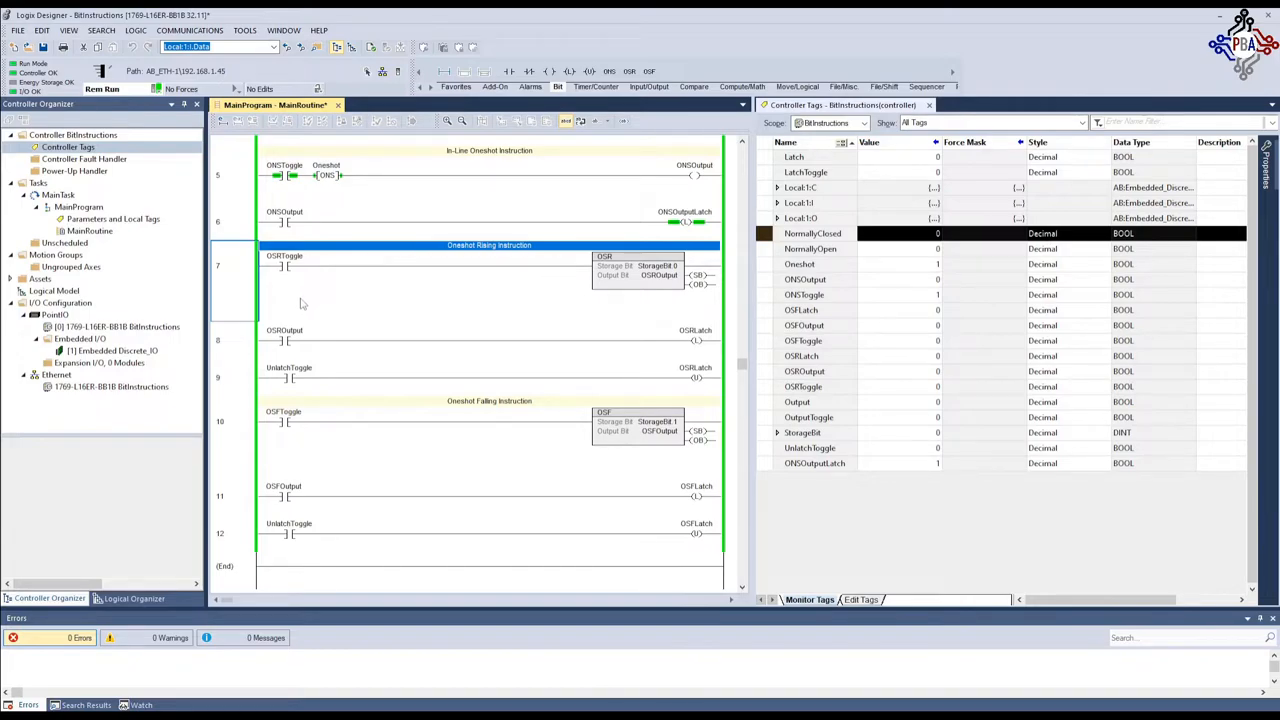
mouse_move(284, 264)
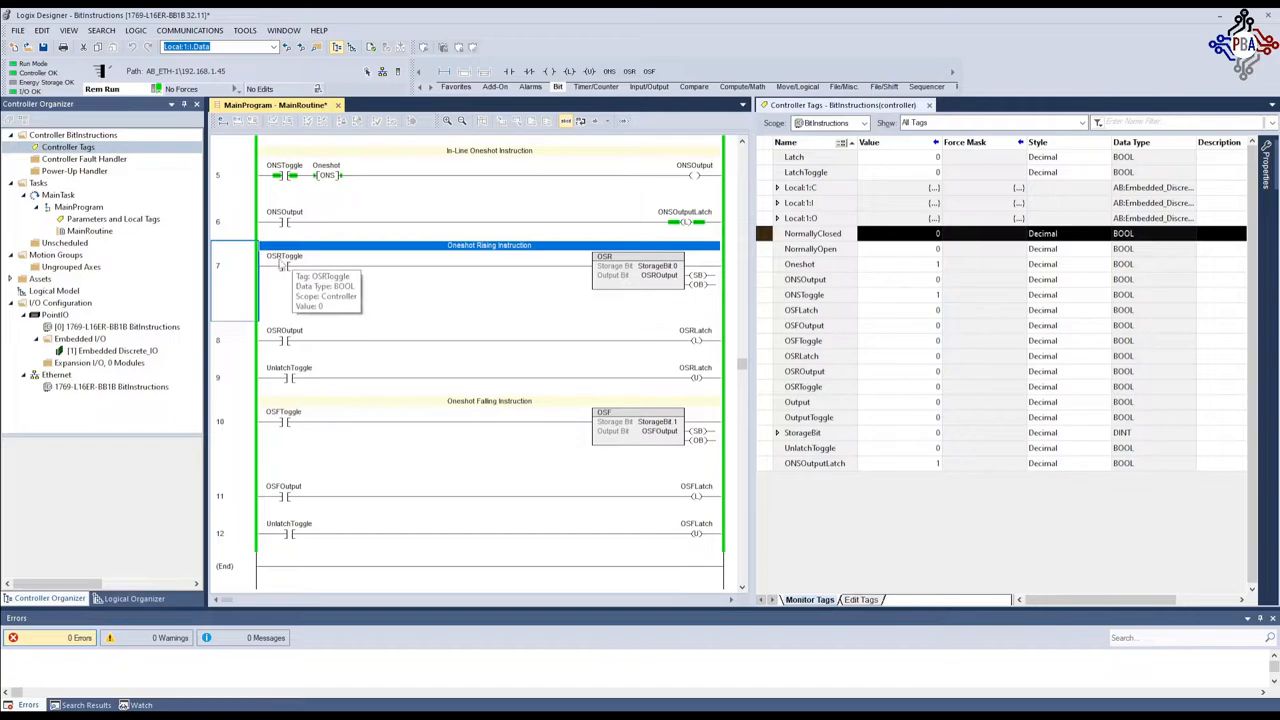
mouse_move(312, 272)
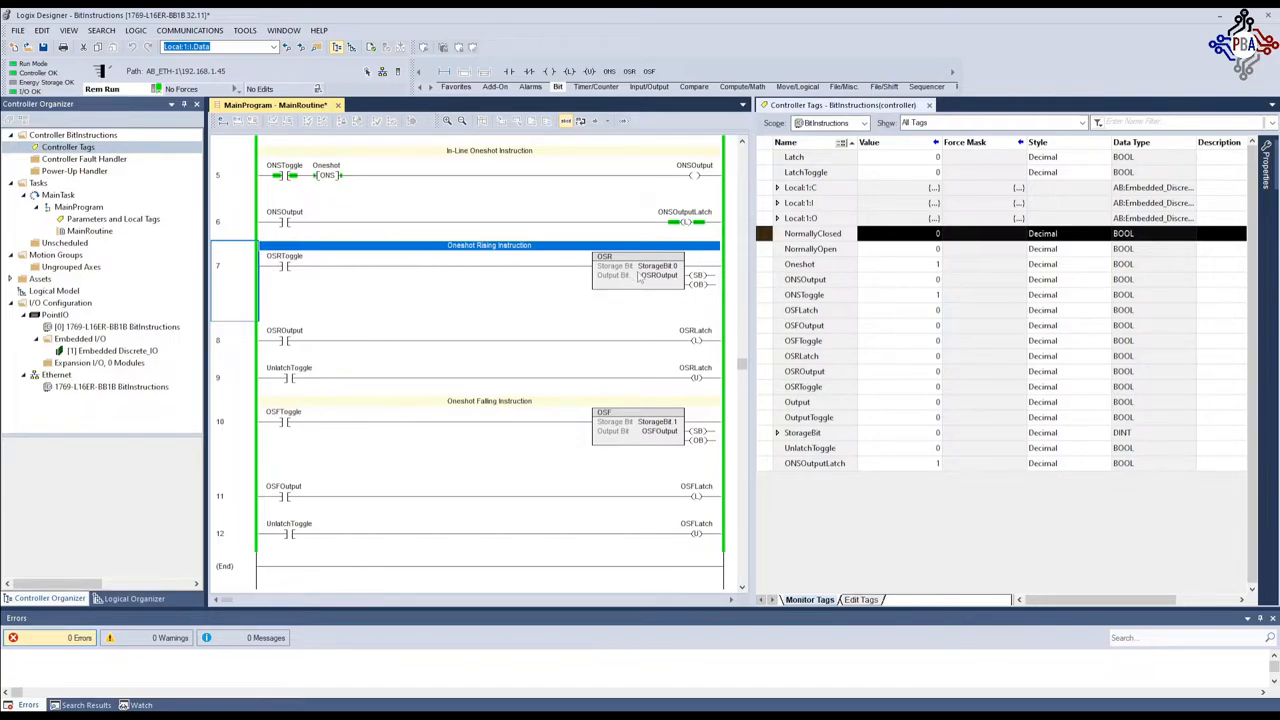
click(636, 420)
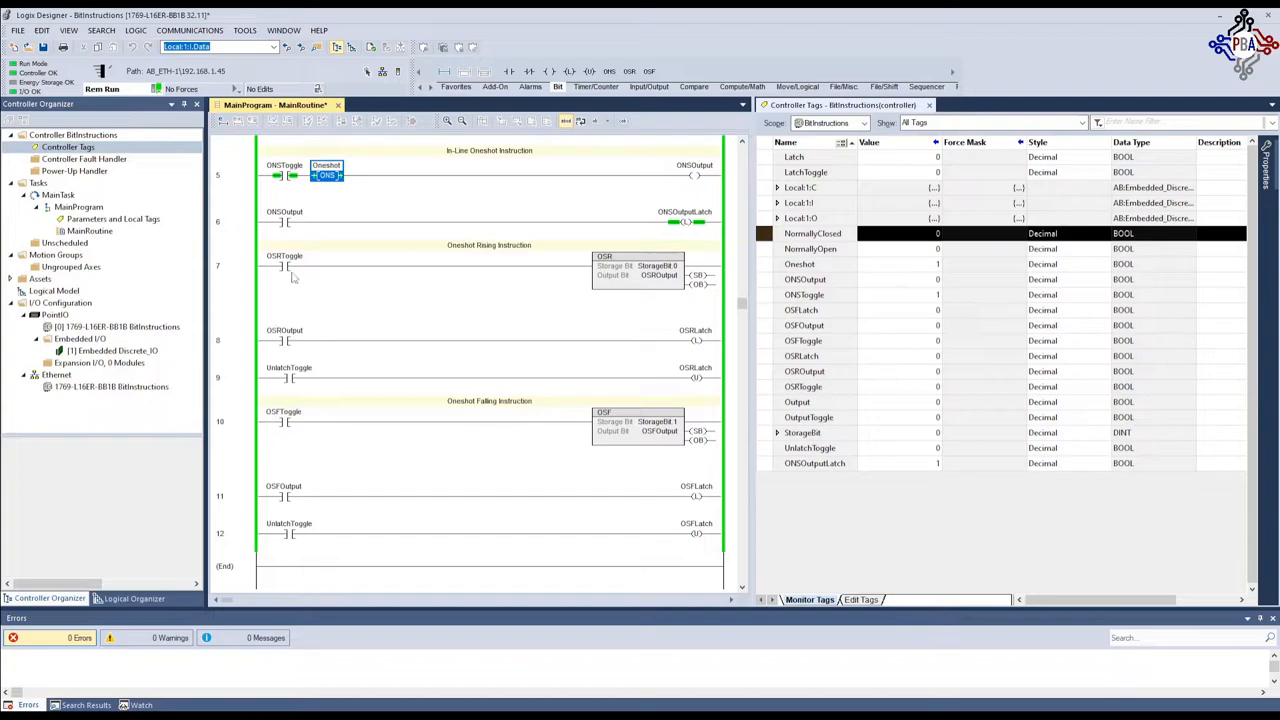
click(284, 262)
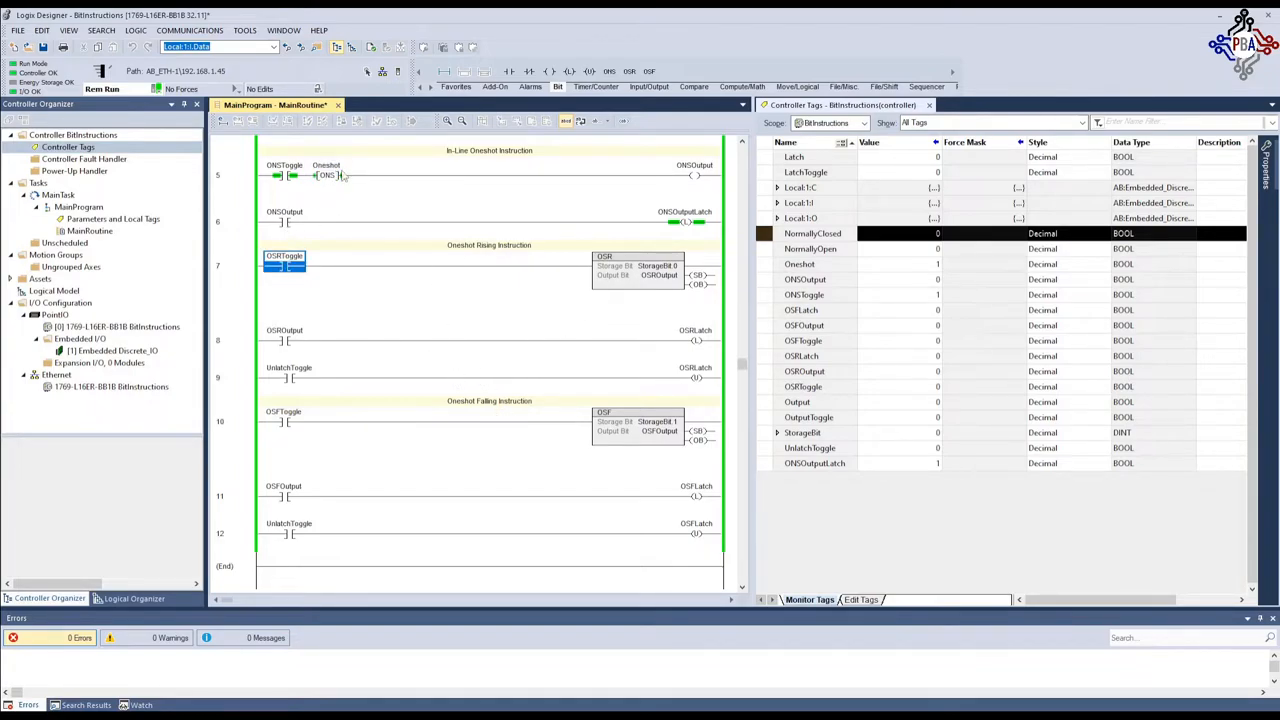
mouse_move(656, 406)
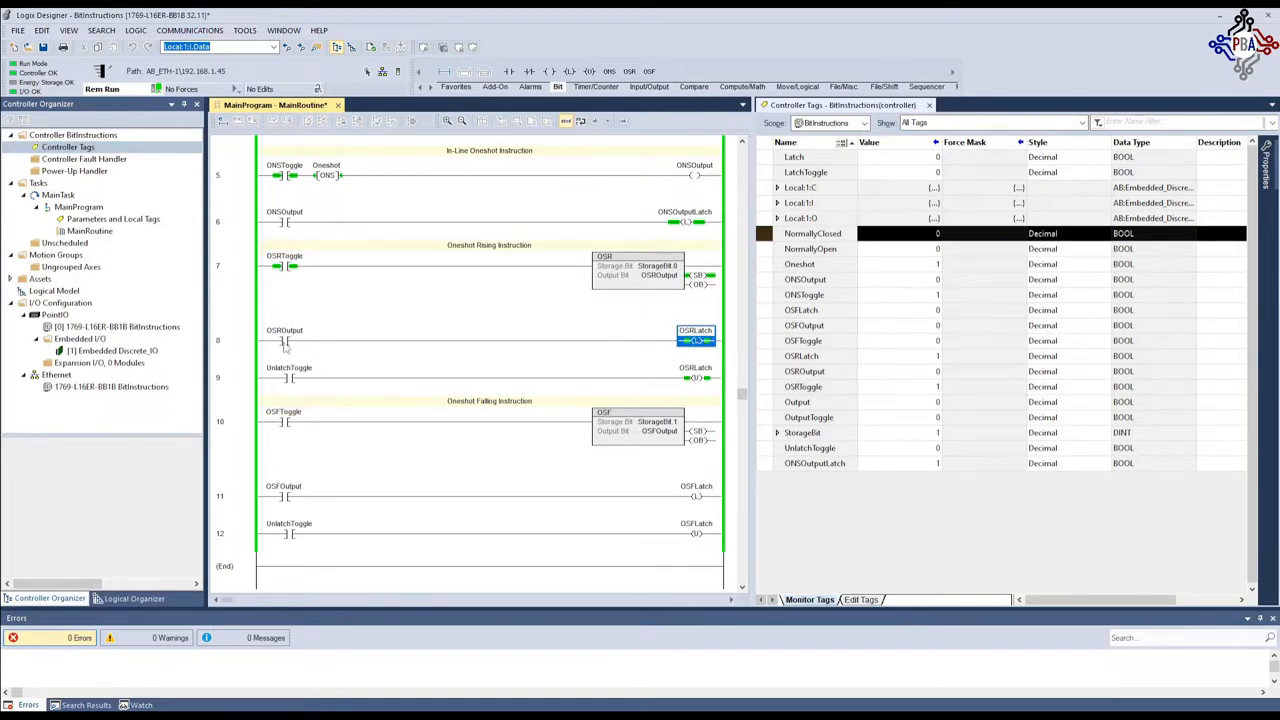
click(284, 340)
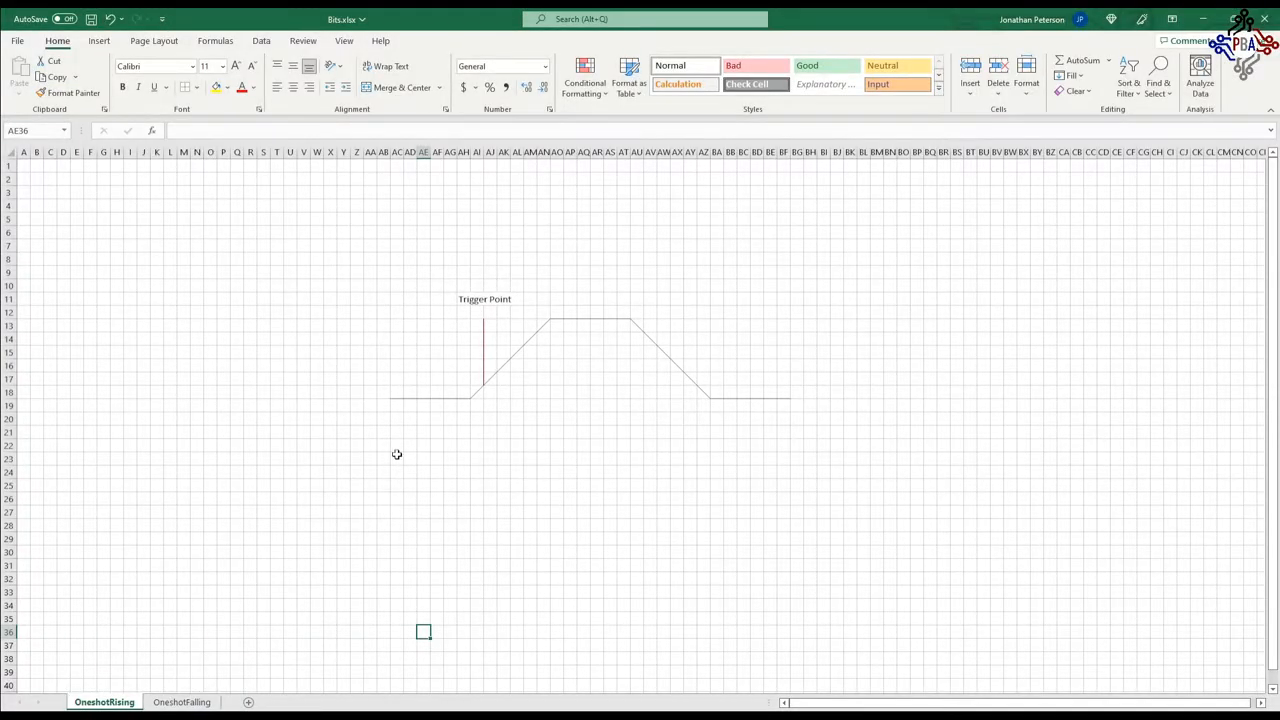
mouse_move(400, 312)
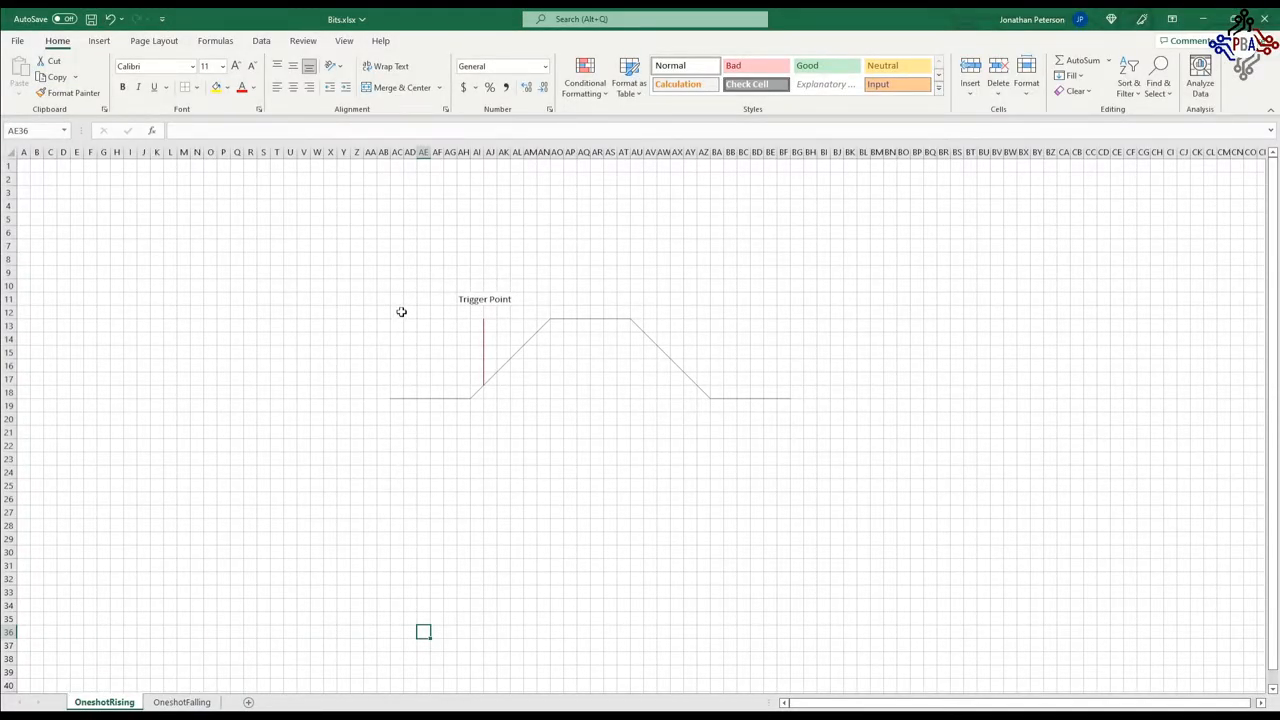
Label the OneshotRising waveform levels 0 and 1, then go to the OneshotFalling sheet
click(490, 404)
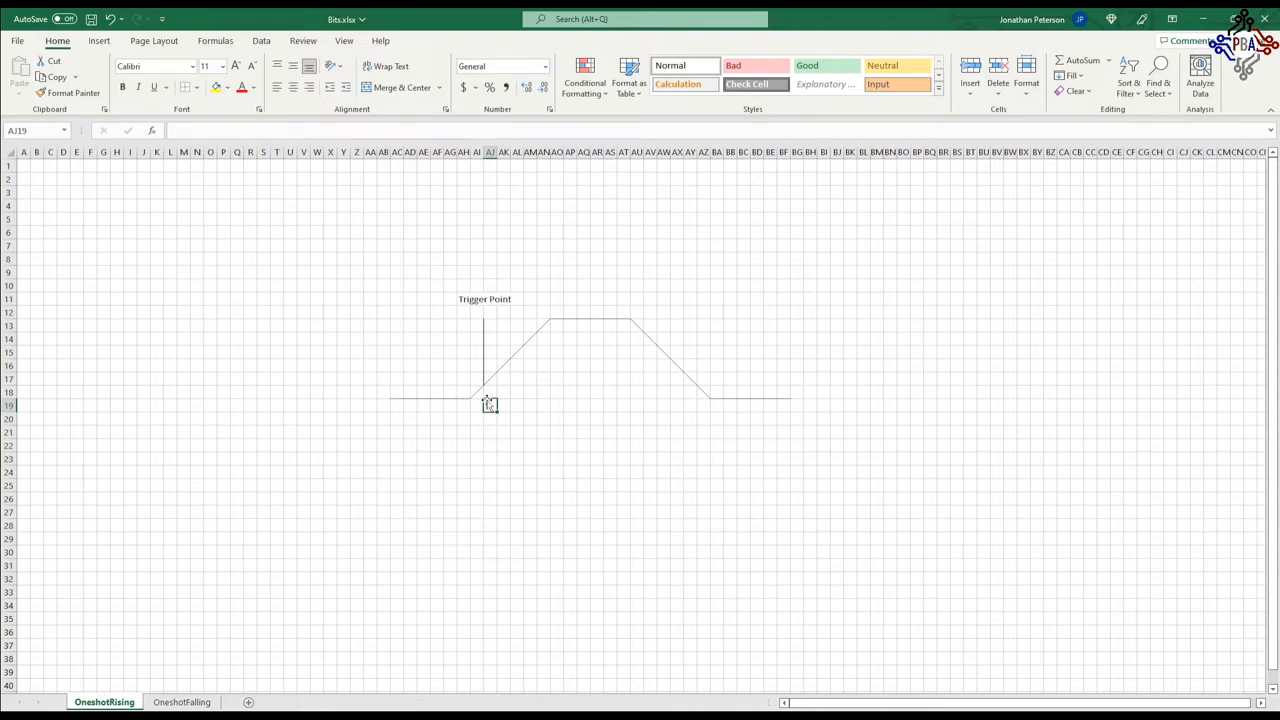
click(370, 390)
text(0)
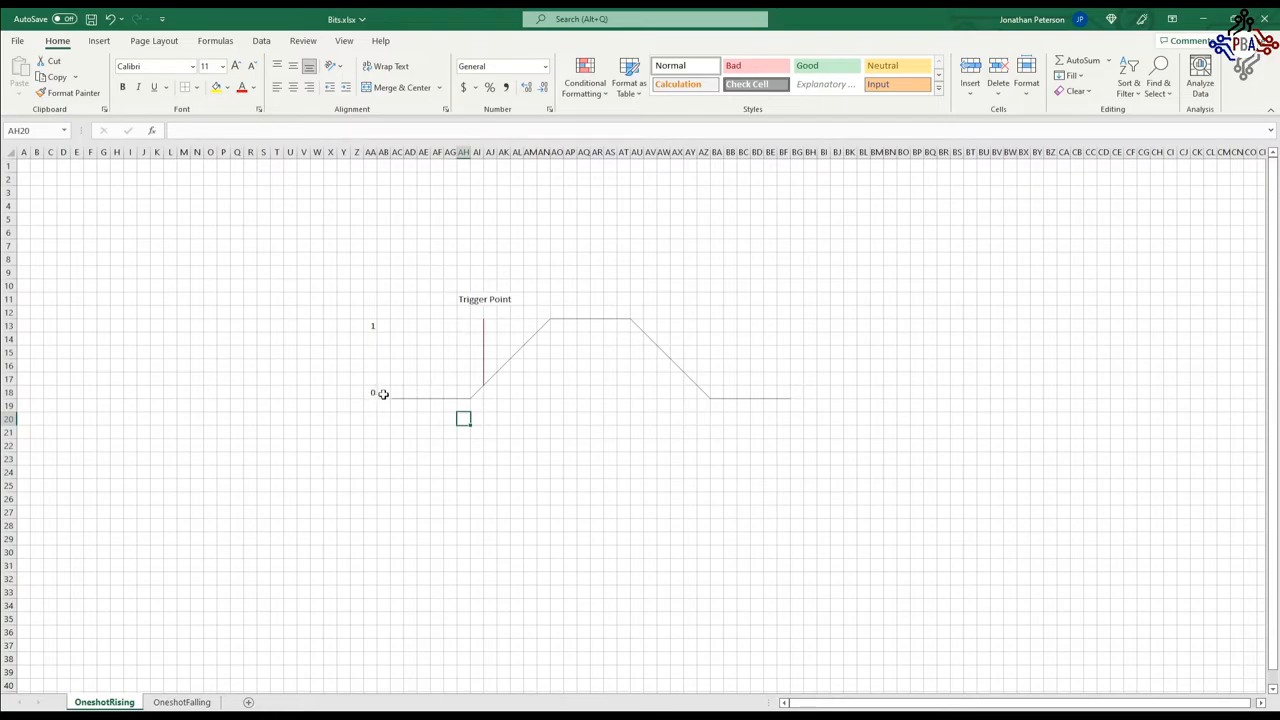
mouse_move(432, 398)
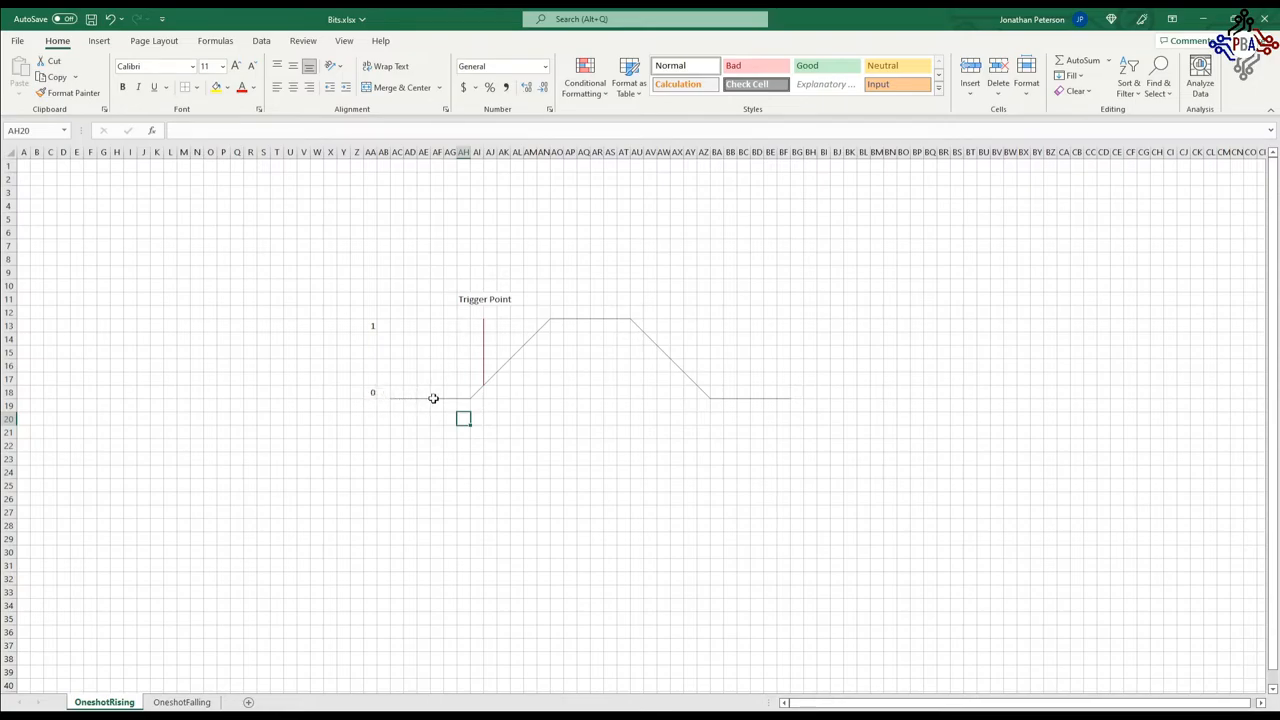
mouse_move(478, 384)
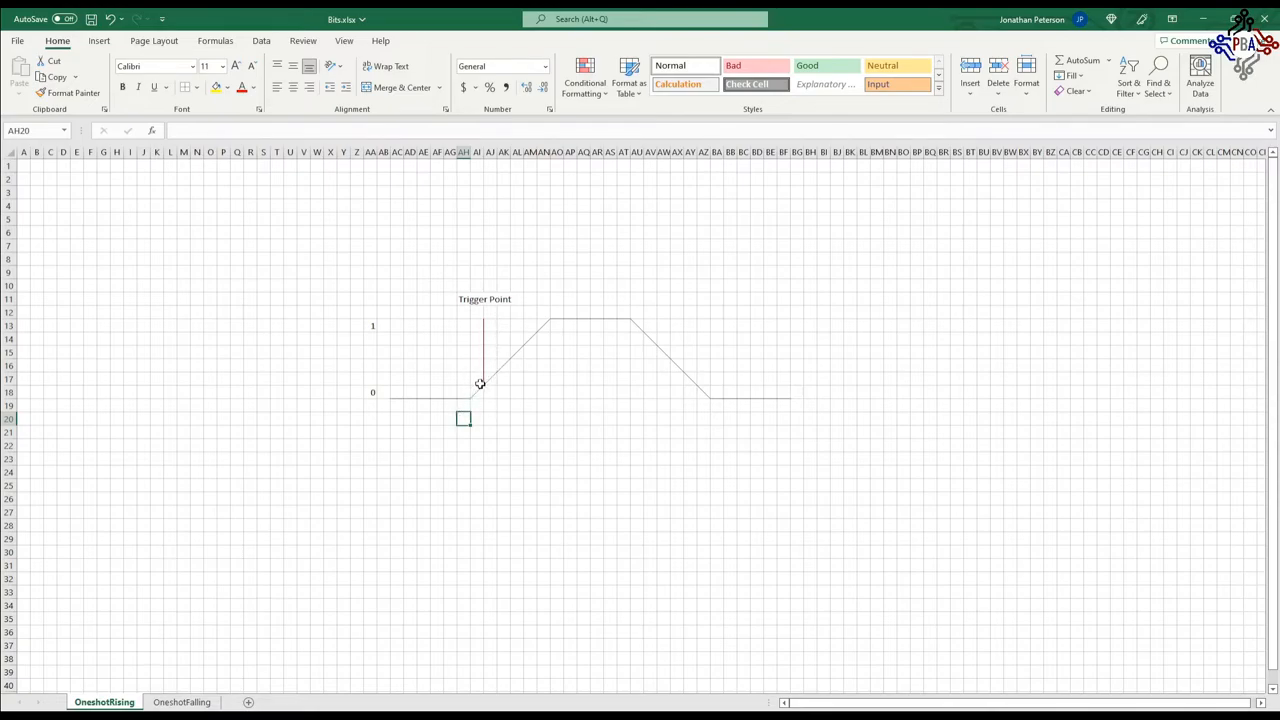
click(490, 378)
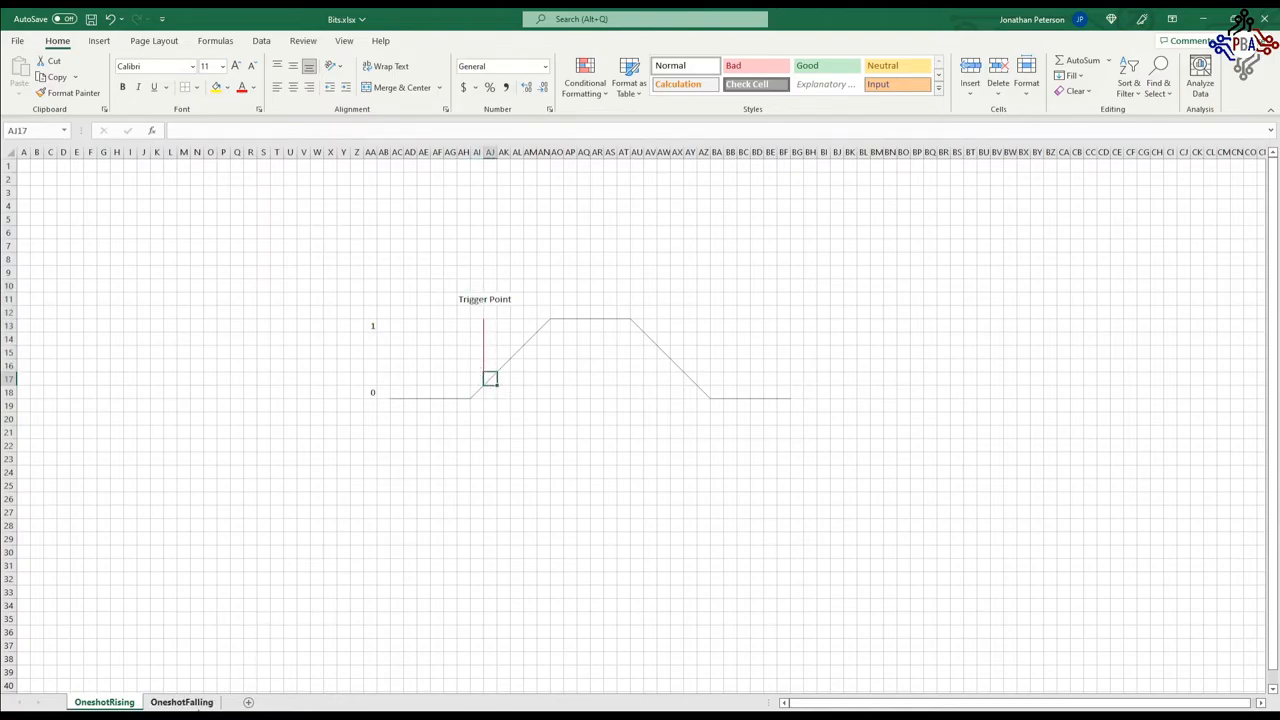
click(180, 700)
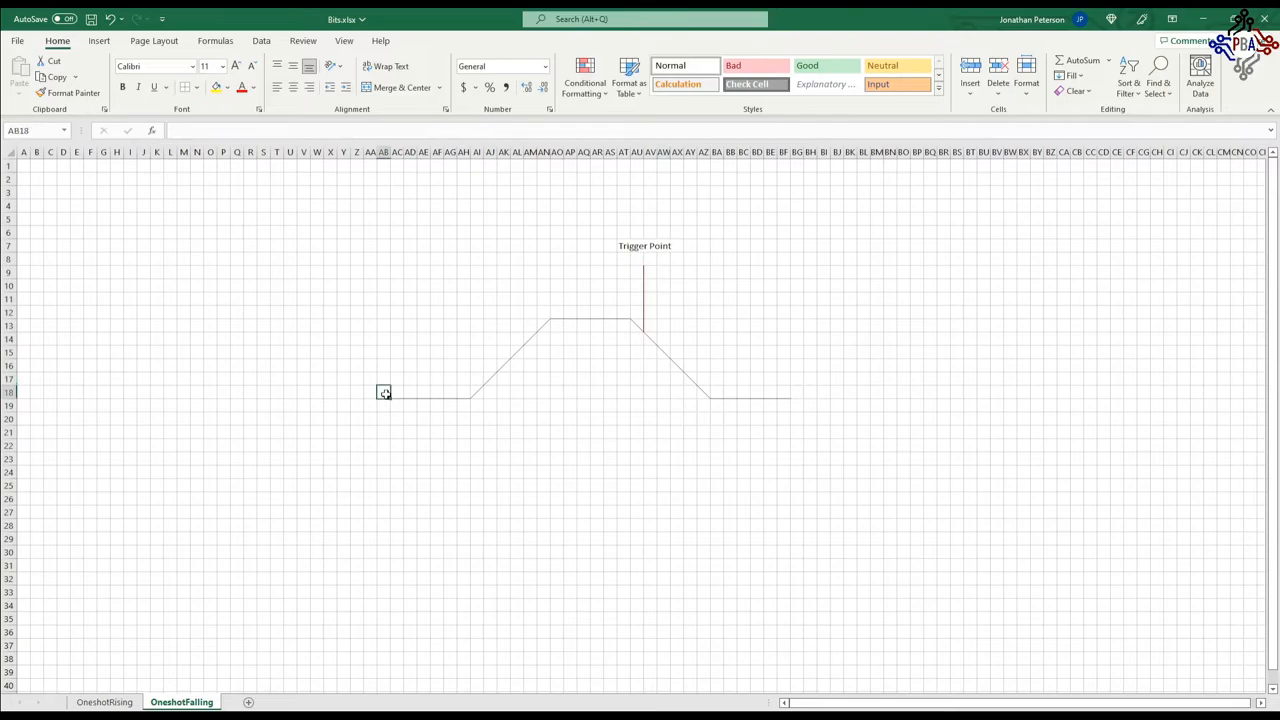
Label the OneshotFalling waveform's high and low lines 1 and 0
text(1)
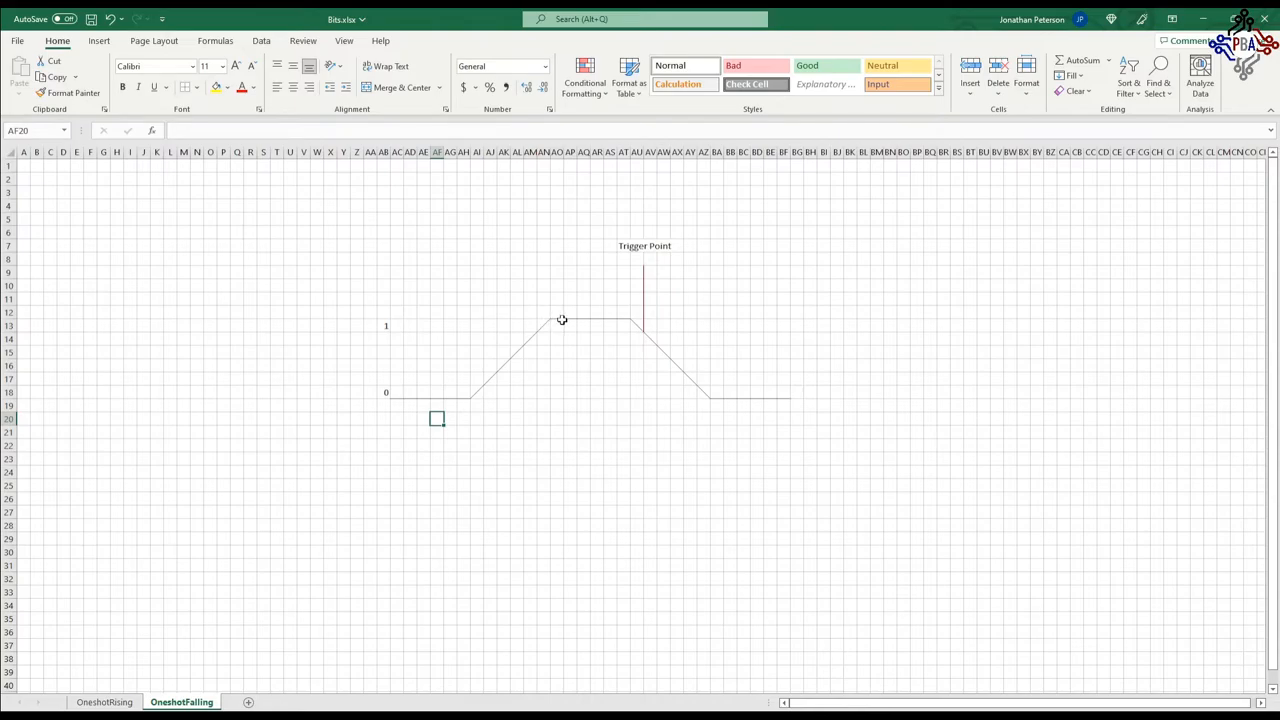
mouse_move(608, 320)
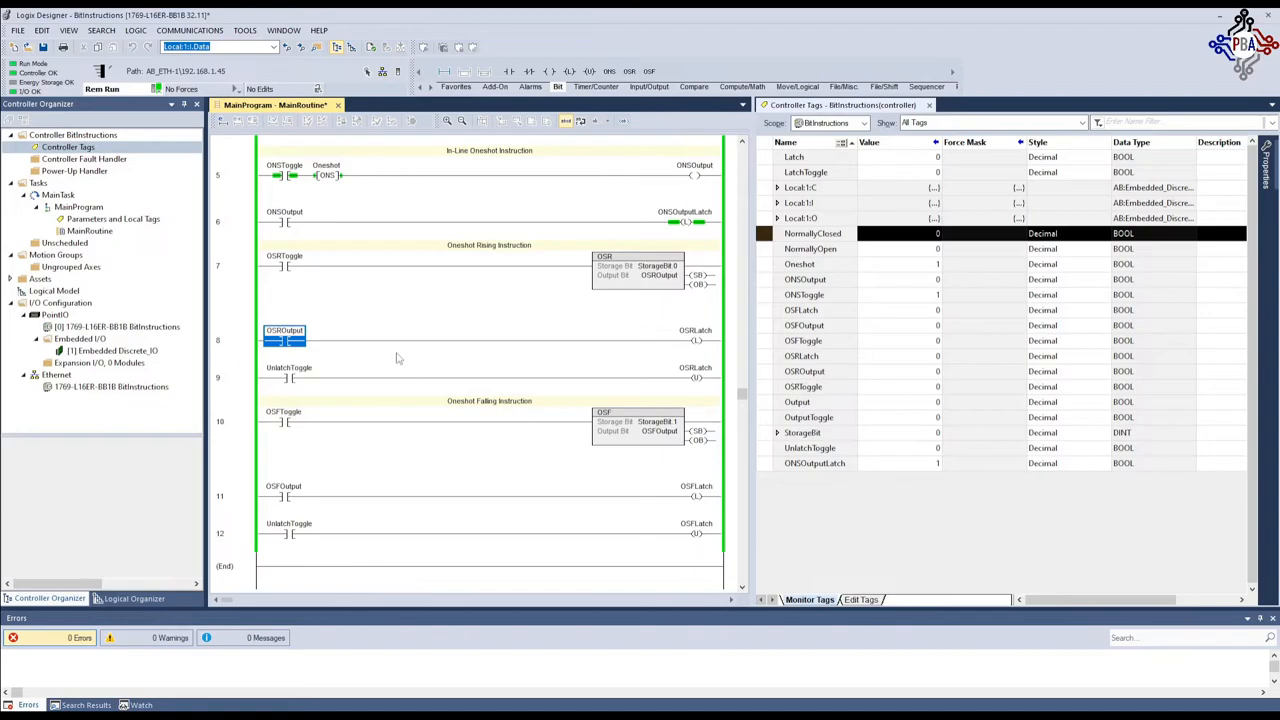
click(284, 420)
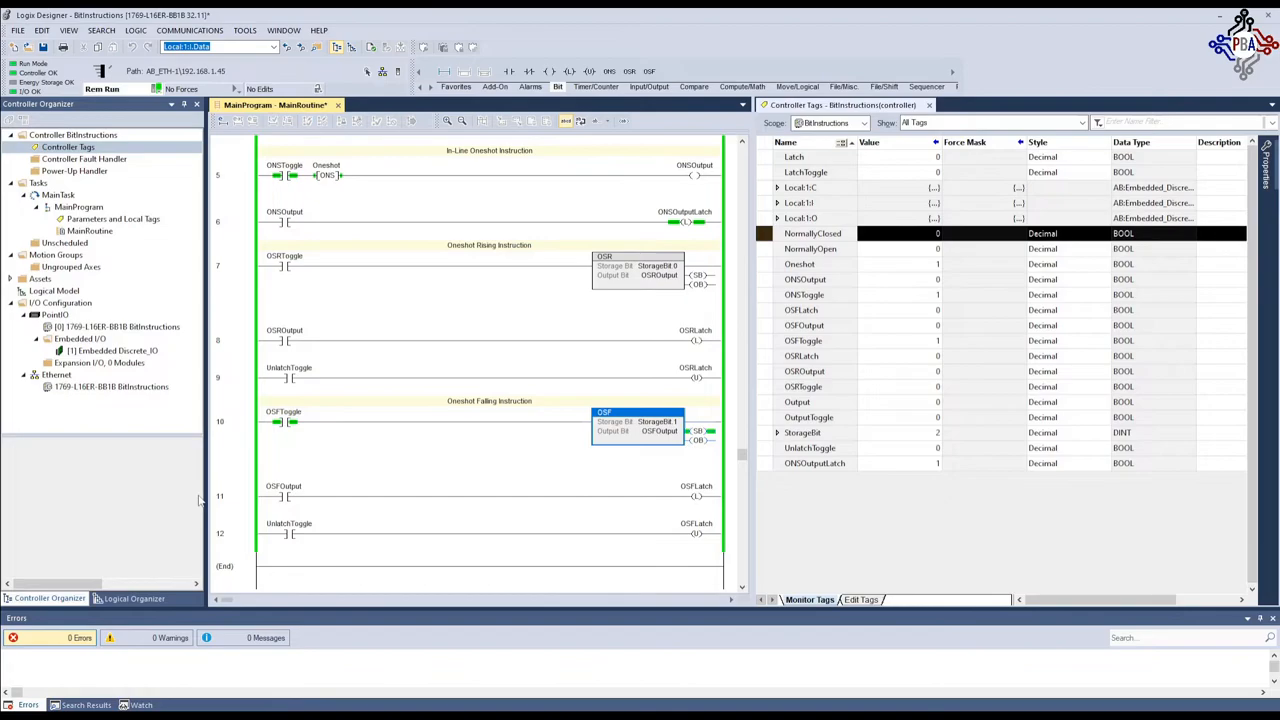
click(284, 420)
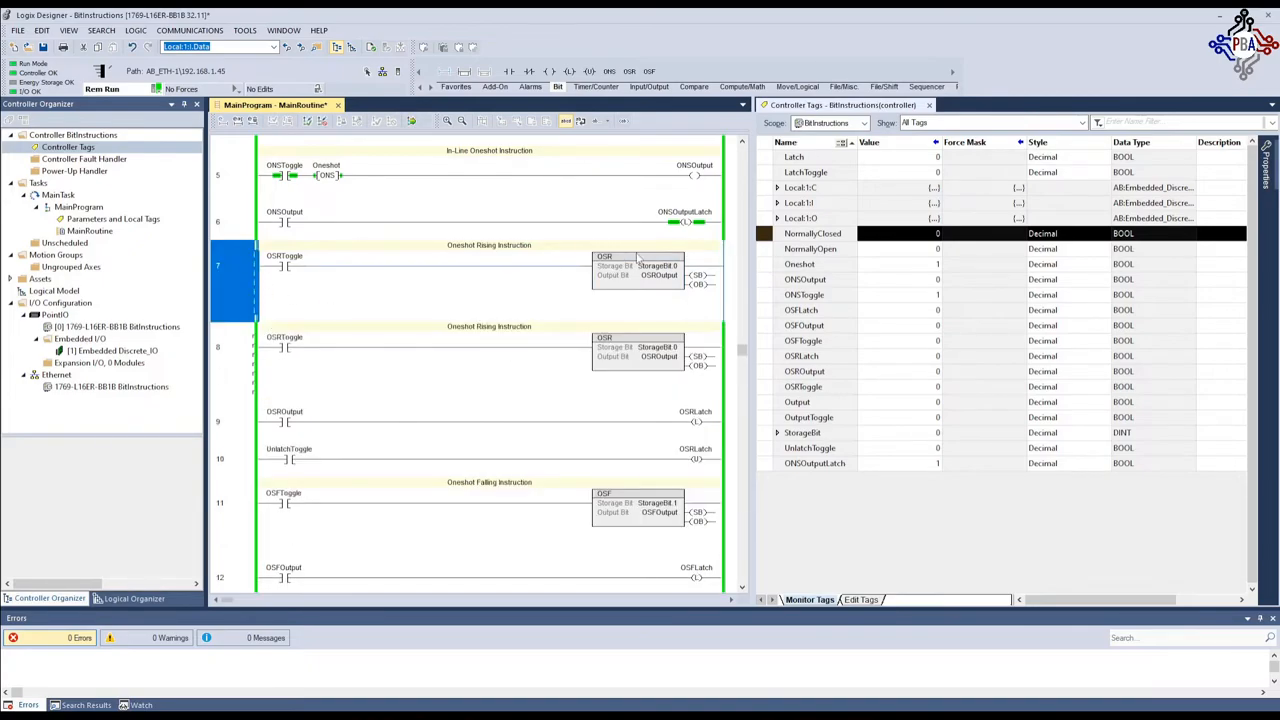
click(656, 264)
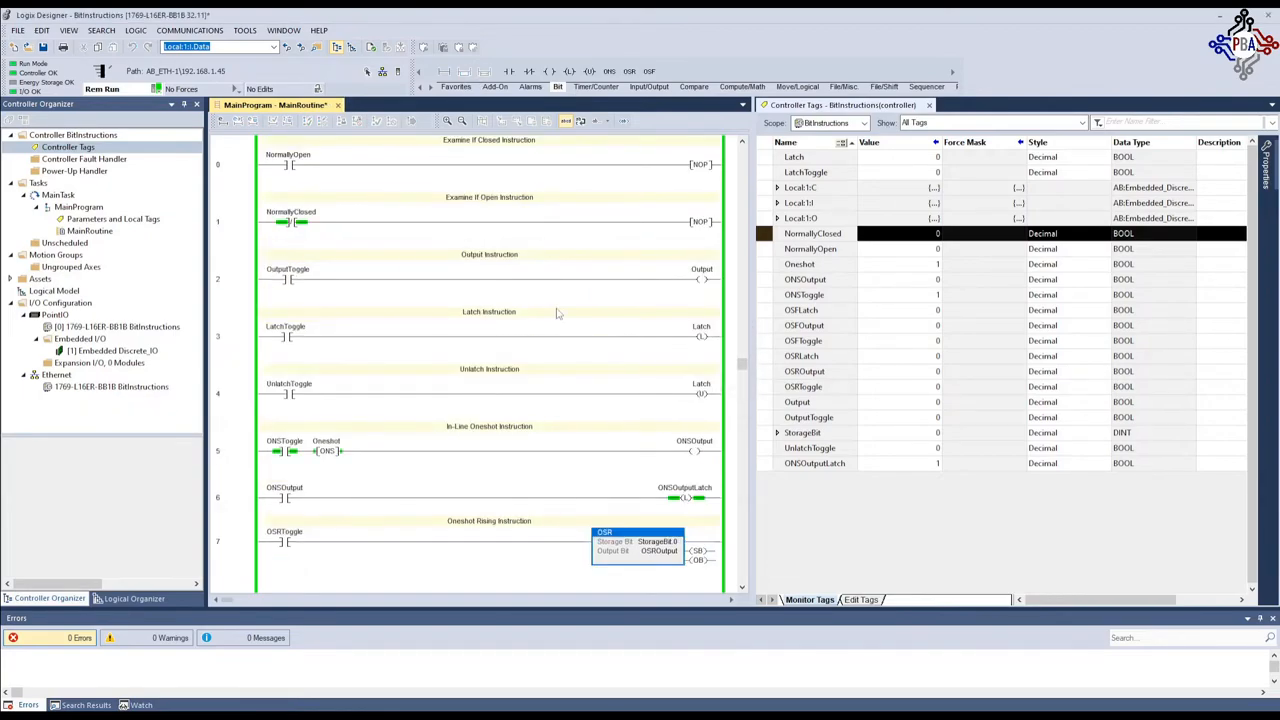
Add a new rung before End and place an OSR instruction on it
scroll(down, 3)
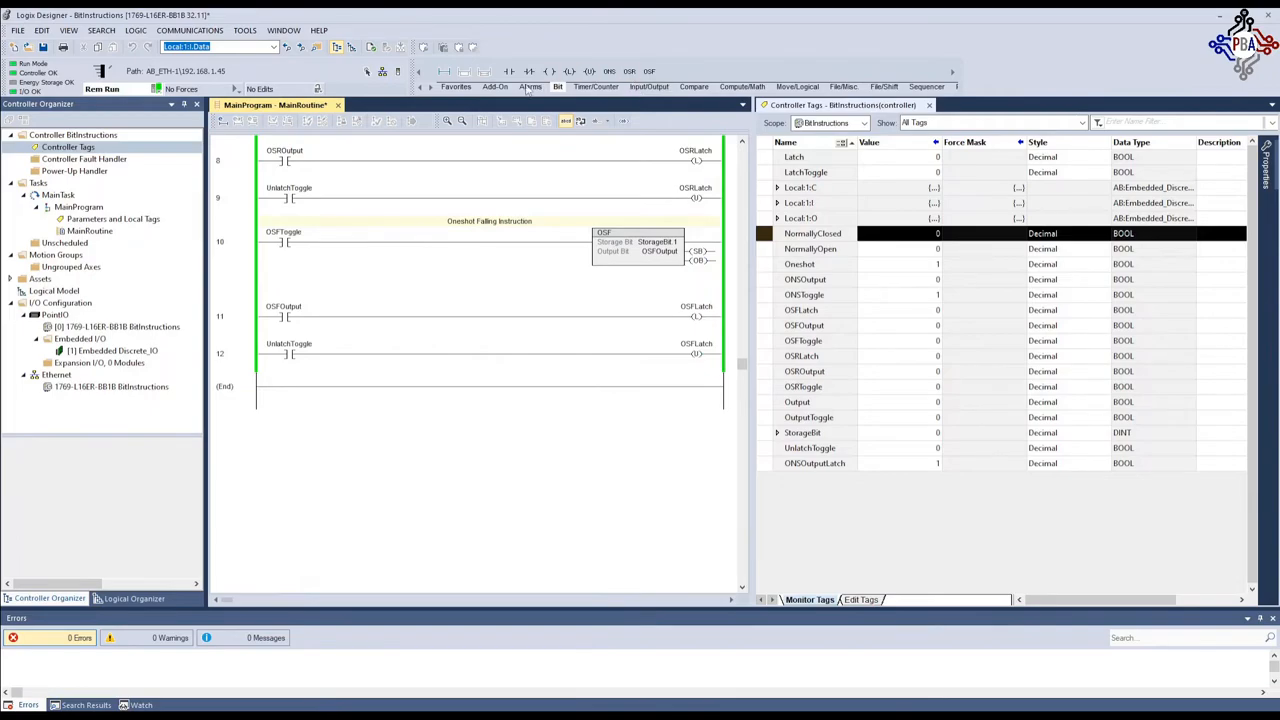
click(608, 72)
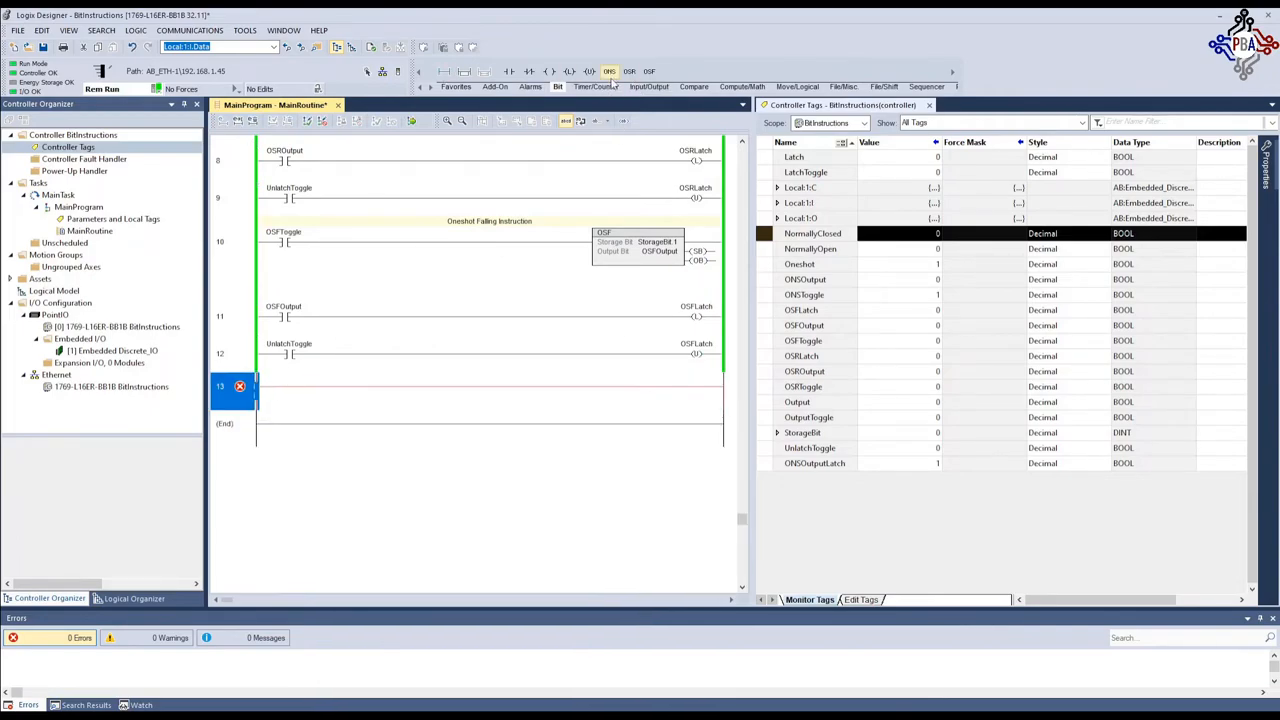
click(628, 72)
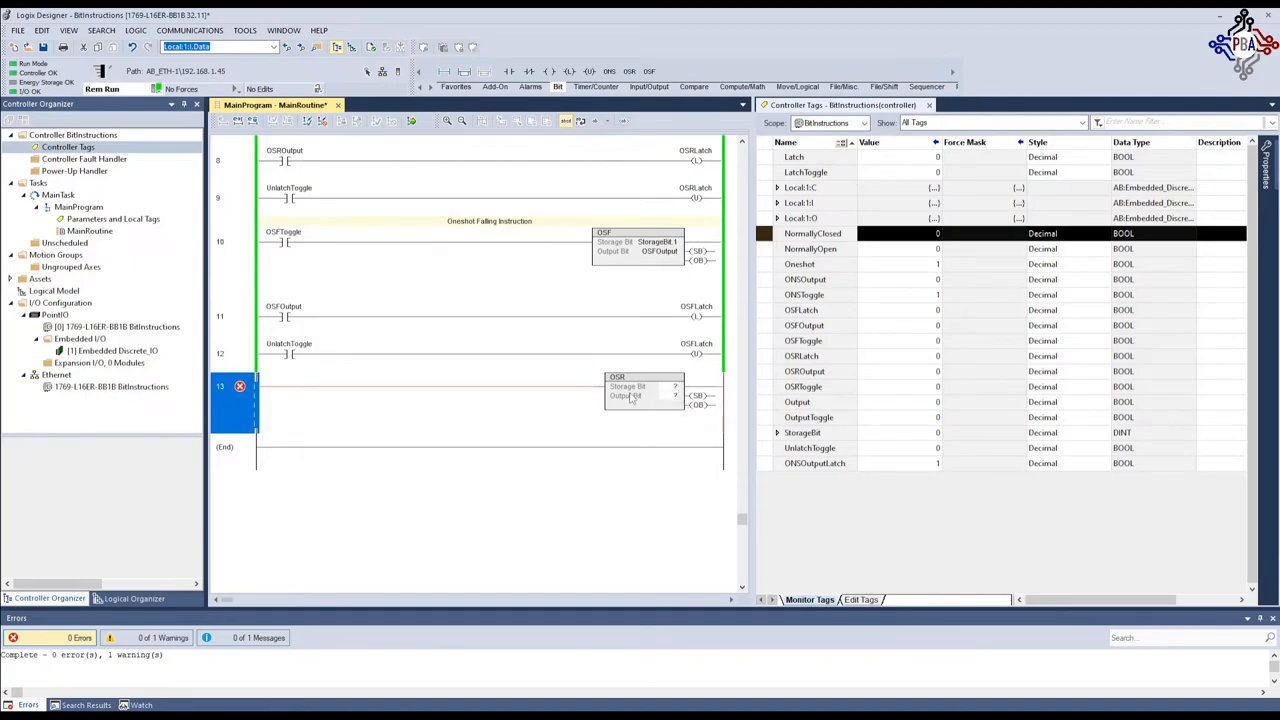
Create new BOOL tags Storage and Out for the OSR's storage and output bits
click(644, 388)
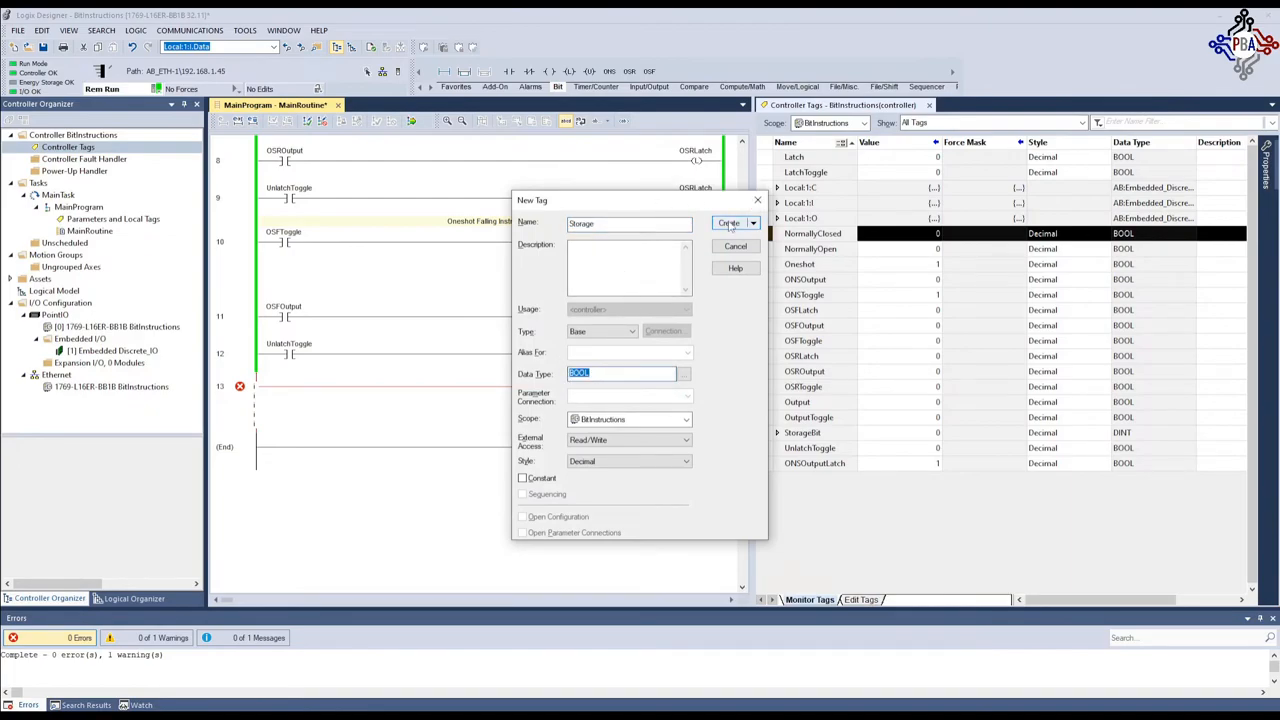
click(728, 224)
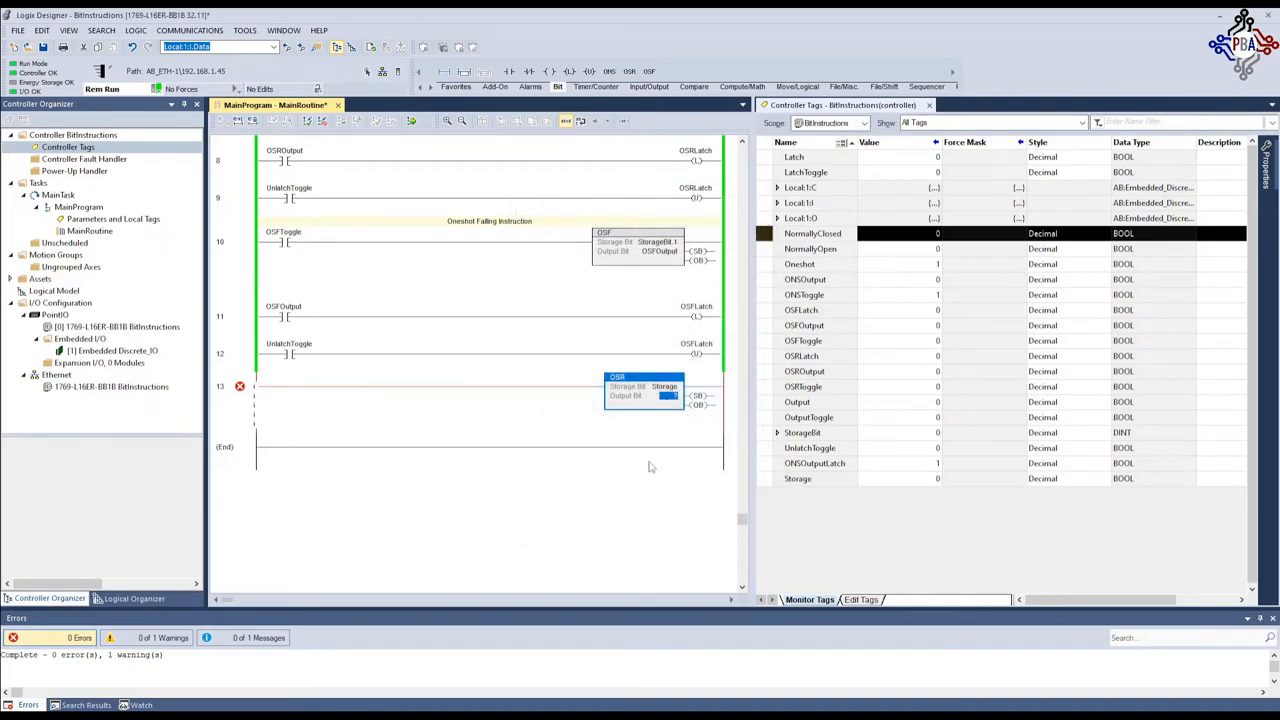
click(664, 396)
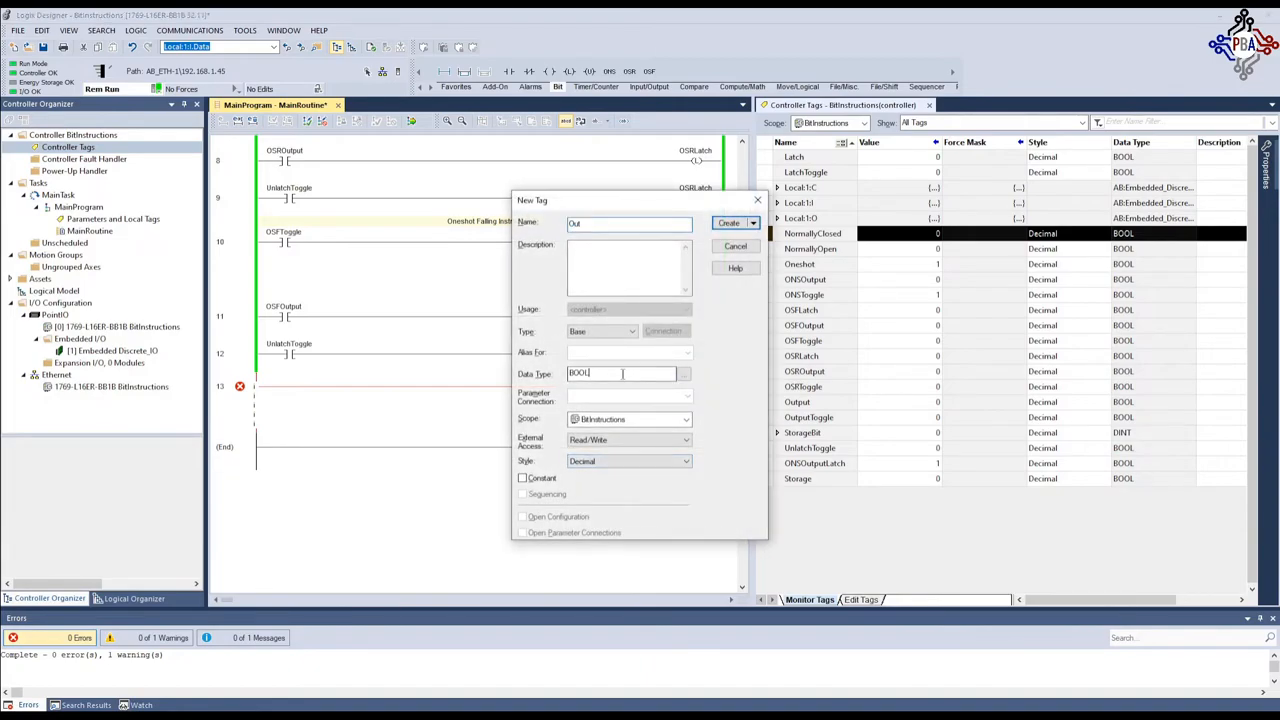
click(728, 222)
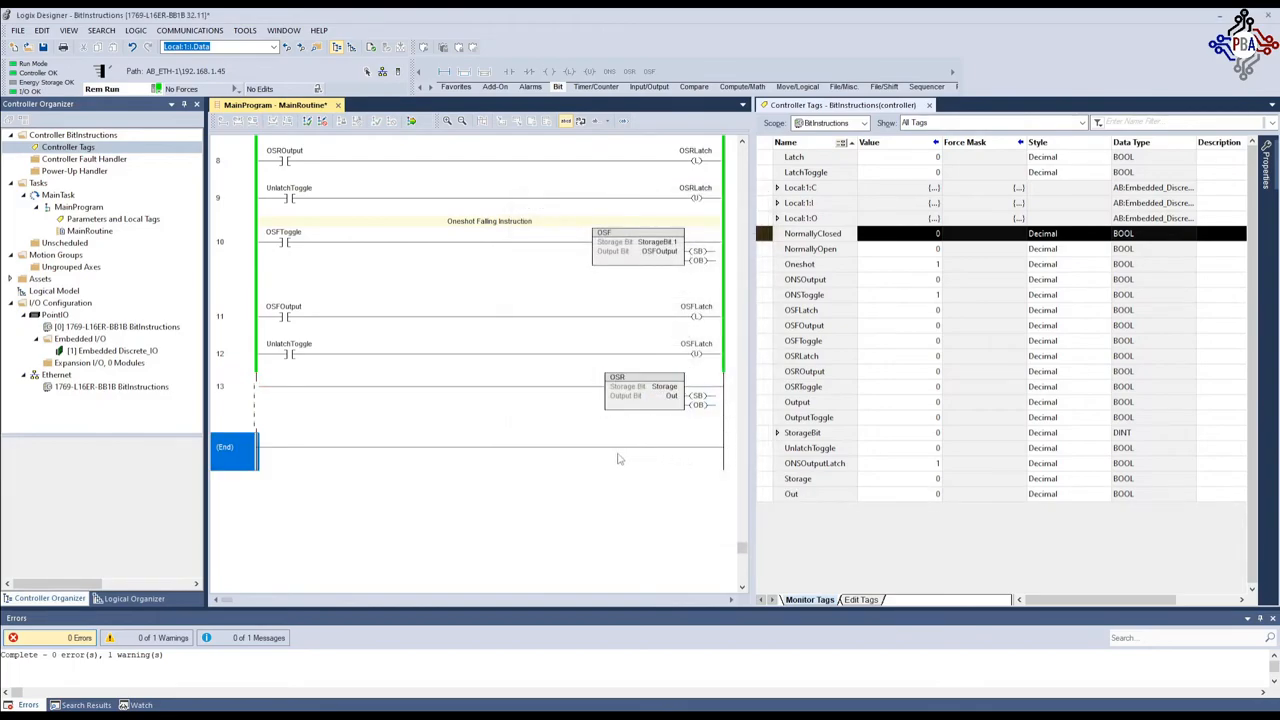